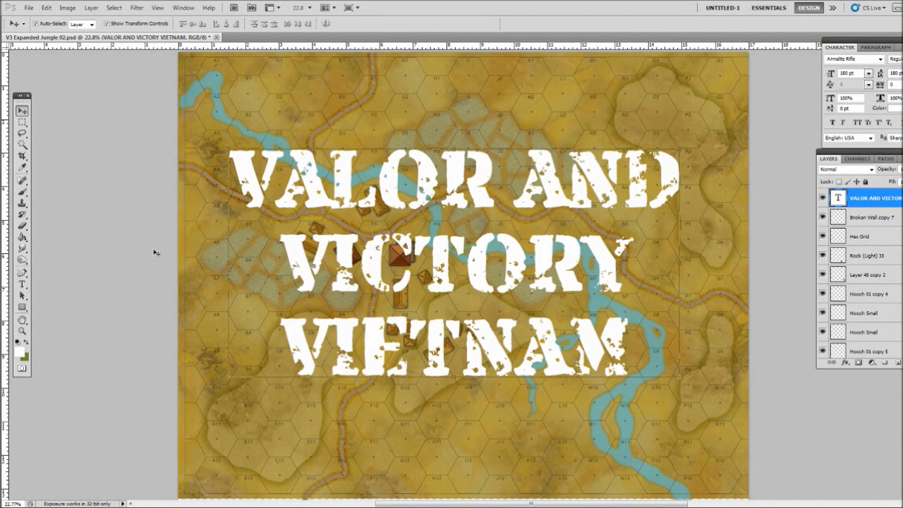
{"action": "mouse_move", "coordinate": [156, 266]}
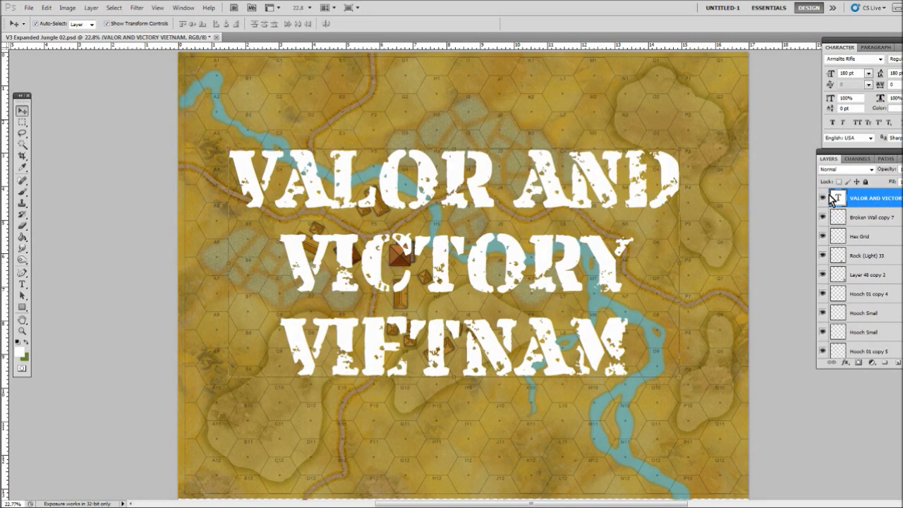
Hide the VALOR AND VICTORY VIETNAM text layer to reveal the hex map
{"action": "left_click", "coordinate": [822, 198]}
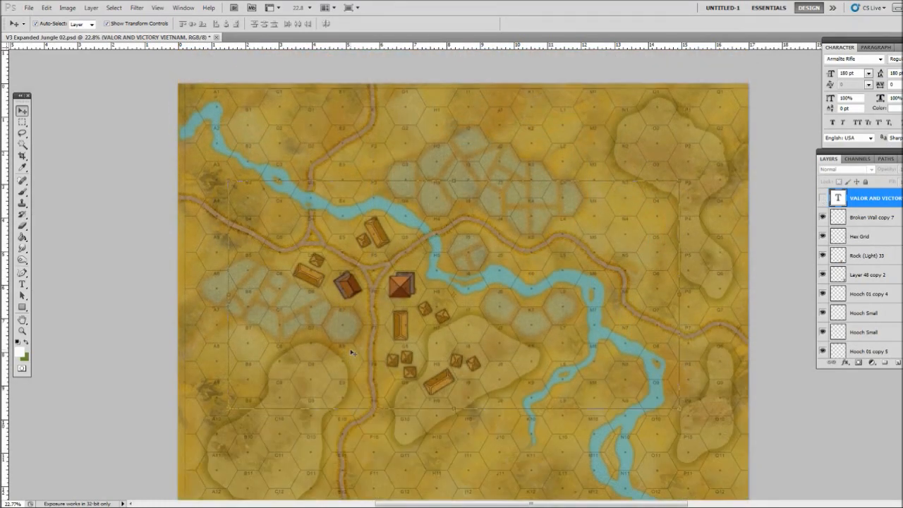
Reposition two spare building, bridge or rubble pieces in the strip below the map
{"action": "scroll", "scroll_direction": "down", "scroll_amount": 3}
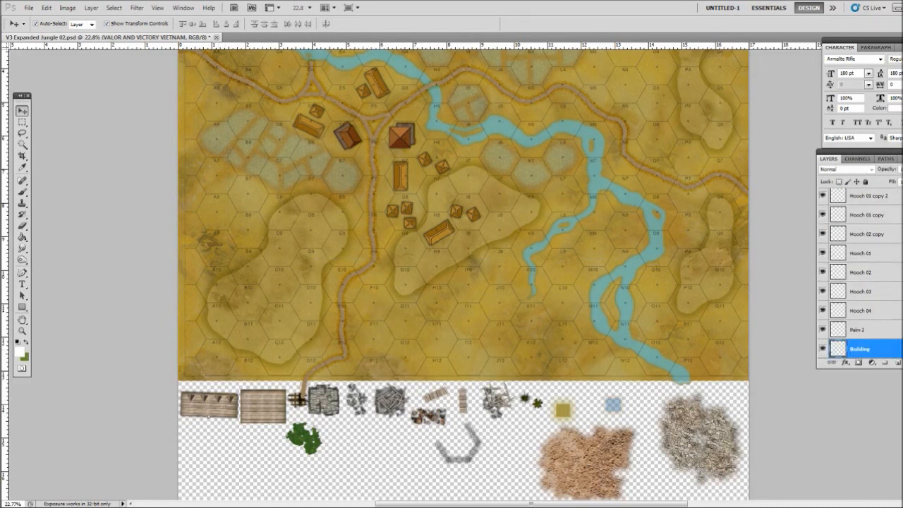
{"action": "left_click", "coordinate": [208, 400]}
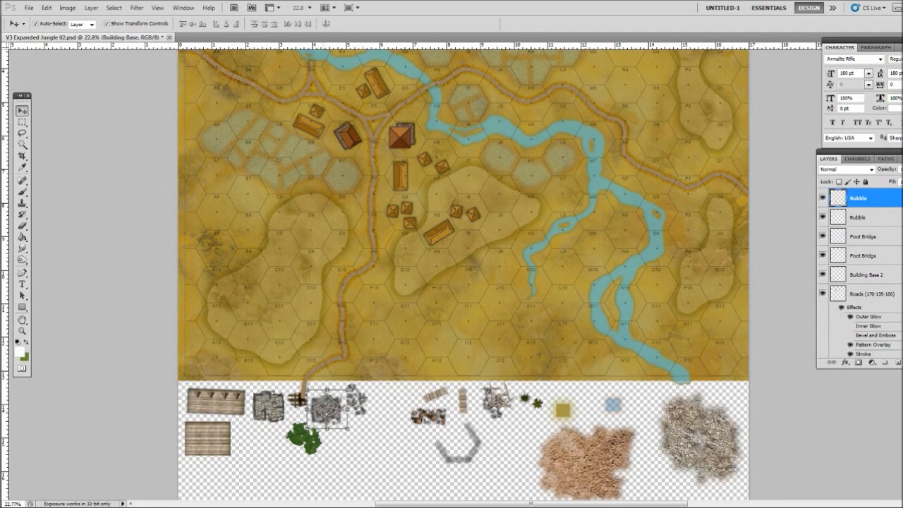
{"action": "left_click", "coordinate": [864, 236]}
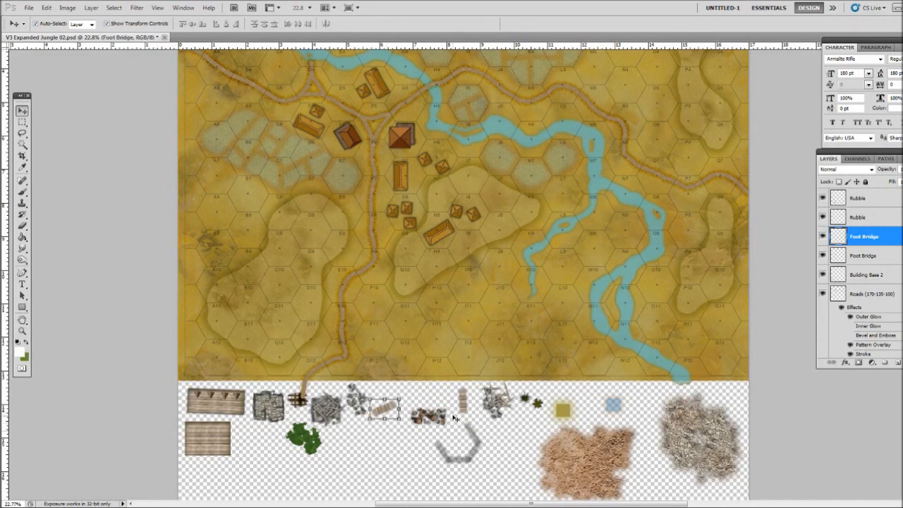
{"action": "scroll", "scroll_direction": "down", "scroll_amount": 3}
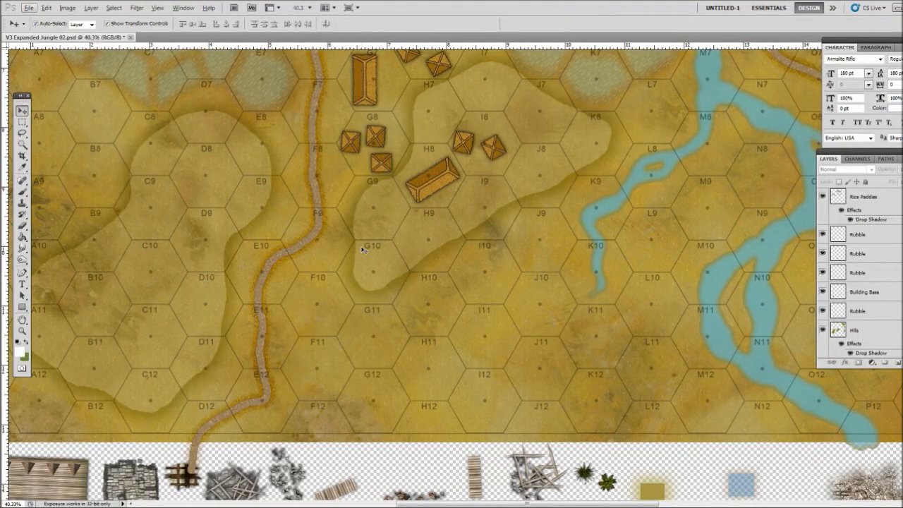
{"action": "mouse_move", "coordinate": [380, 263]}
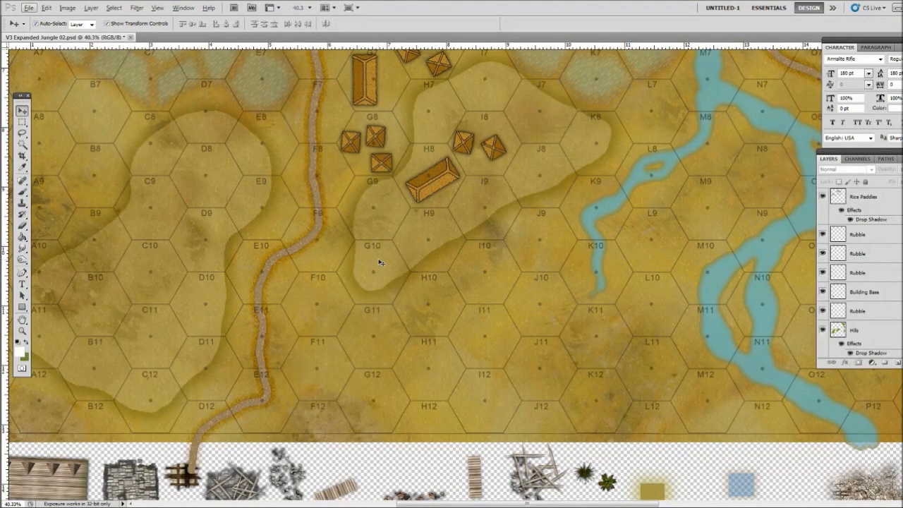
{"action": "mouse_move", "coordinate": [229, 251]}
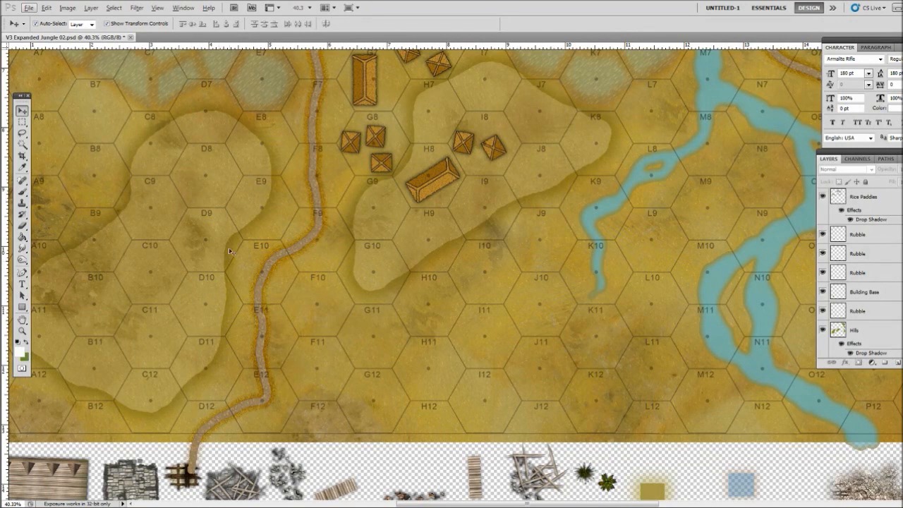
{"action": "mouse_move", "coordinate": [350, 311]}
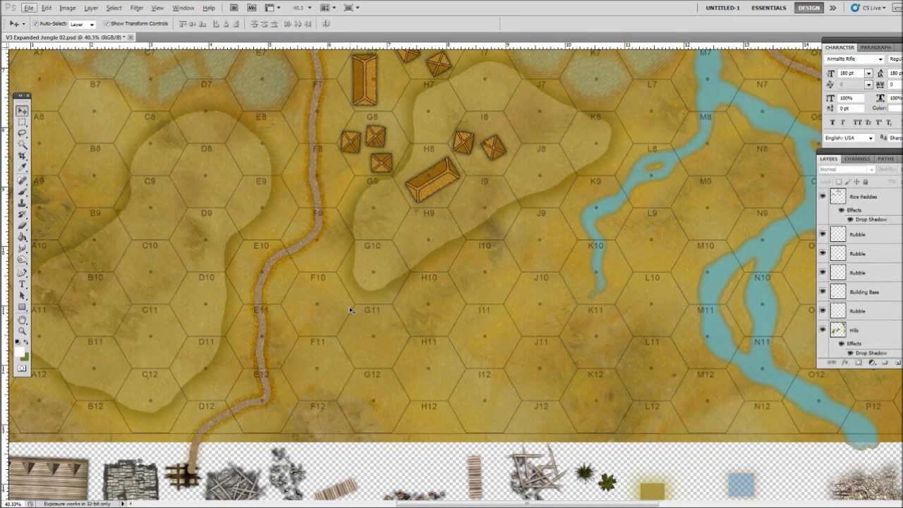
{"action": "mouse_move", "coordinate": [390, 336]}
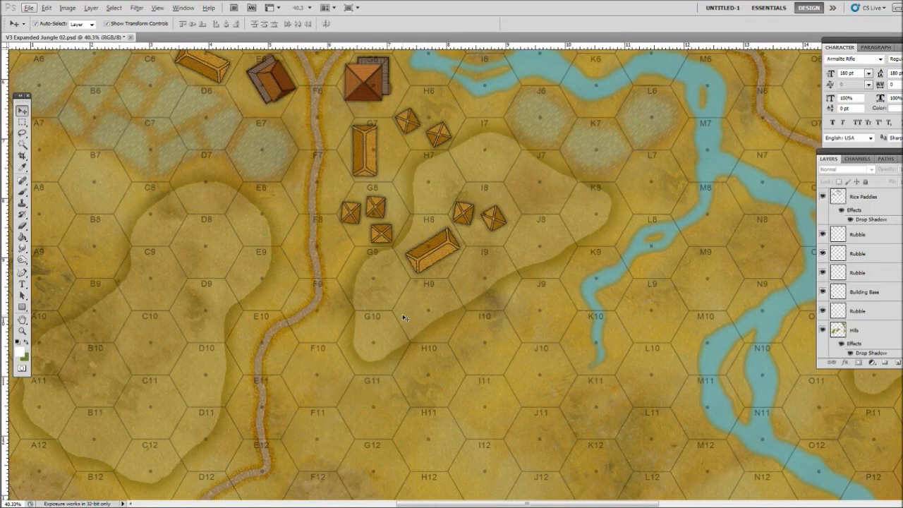
{"action": "mouse_move", "coordinate": [389, 313]}
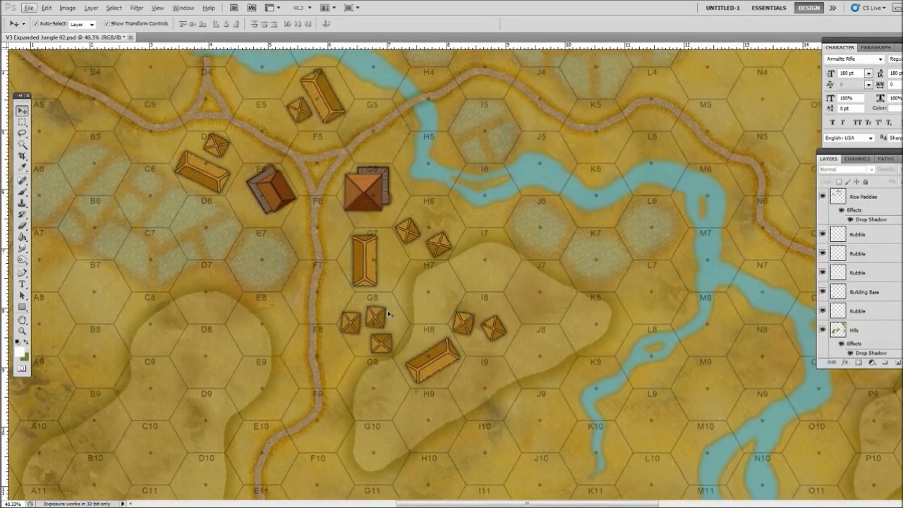
{"action": "scroll", "scroll_direction": "down", "scroll_amount": 3}
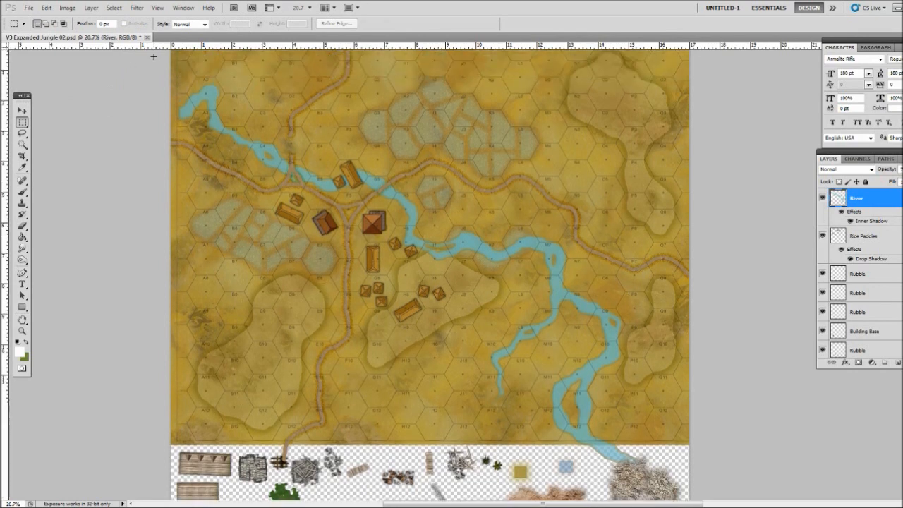
Move the river artwork into the spare strip and select the rice paddies next
{"action": "key", "text": "ctrl+a"}
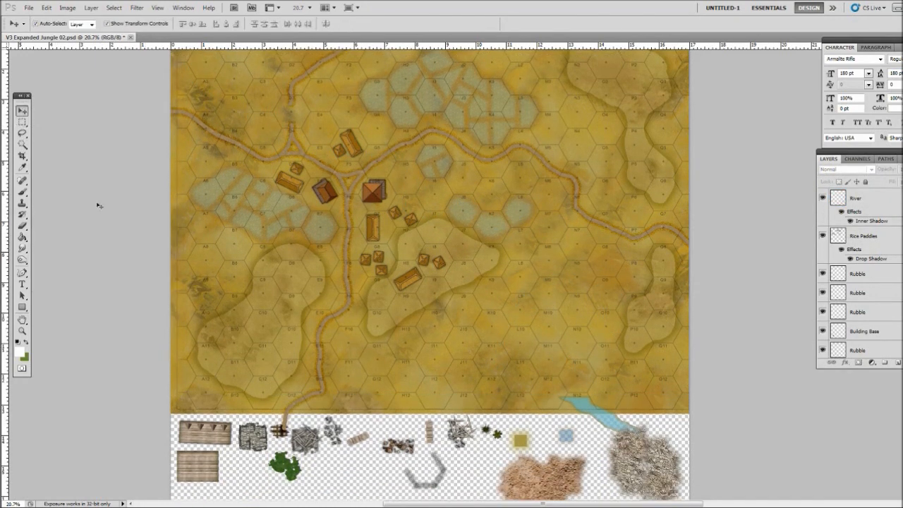
{"action": "scroll", "scroll_direction": "down", "scroll_amount": 3}
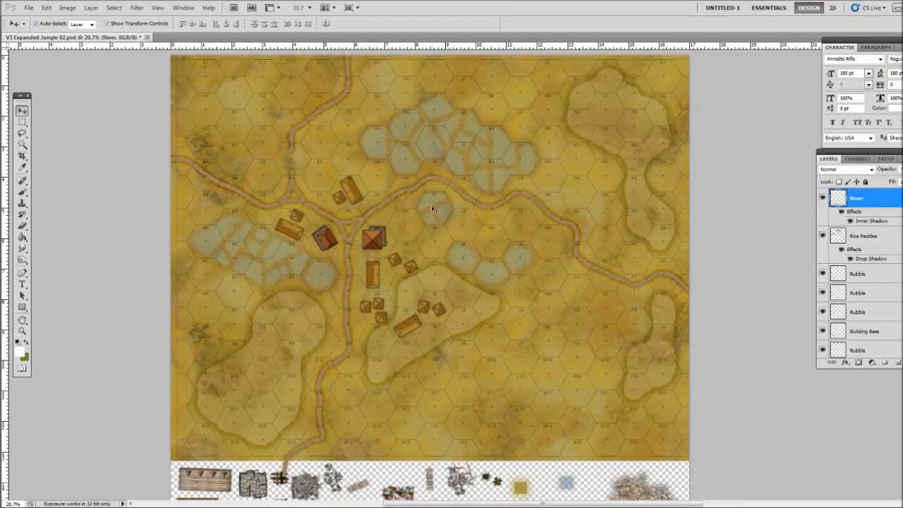
{"action": "left_click", "coordinate": [864, 236]}
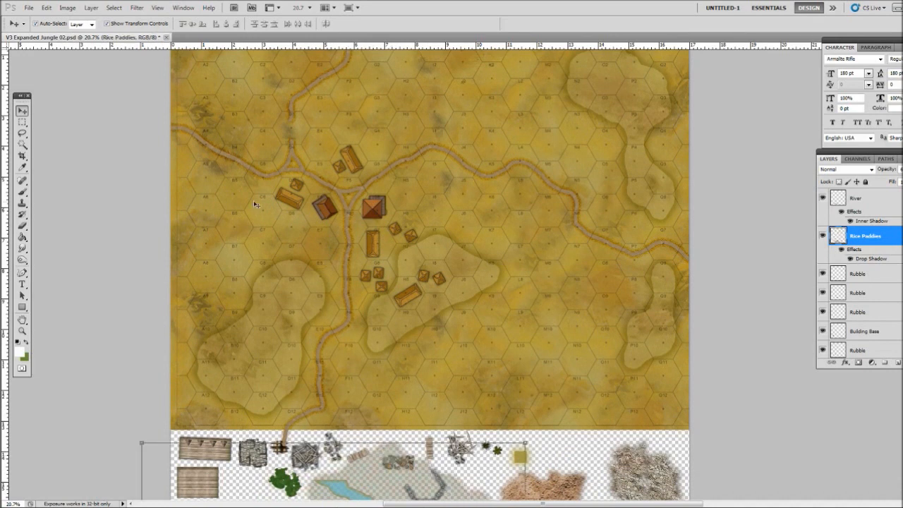
{"action": "mouse_move", "coordinate": [264, 248]}
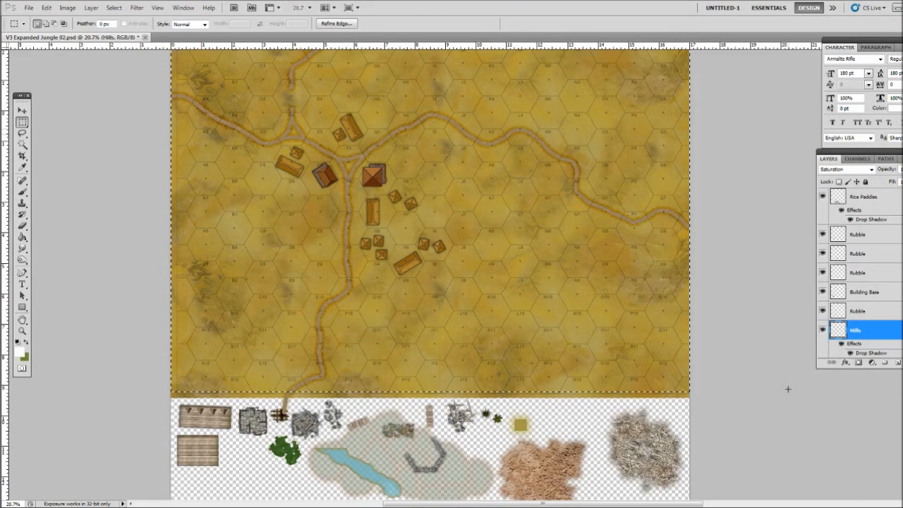
{"action": "mouse_move", "coordinate": [609, 172]}
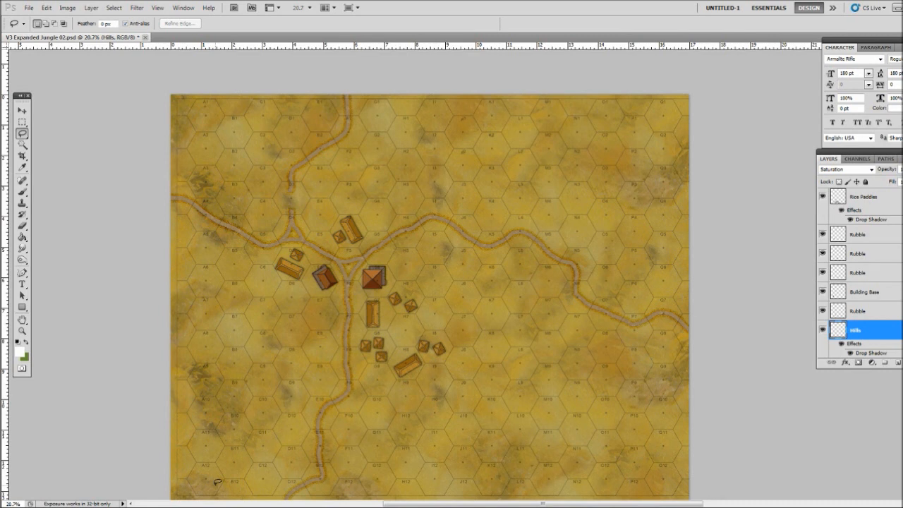
{"action": "mouse_move", "coordinate": [574, 380]}
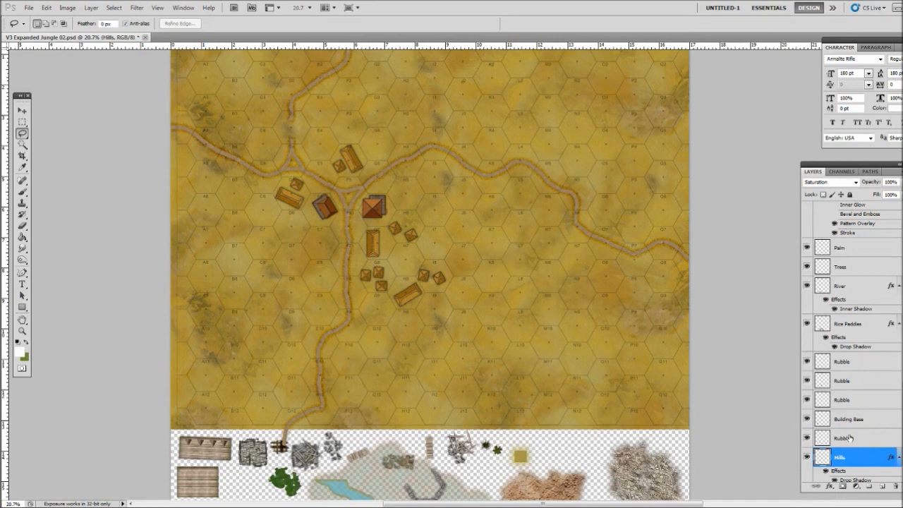
{"action": "mouse_move", "coordinate": [383, 359]}
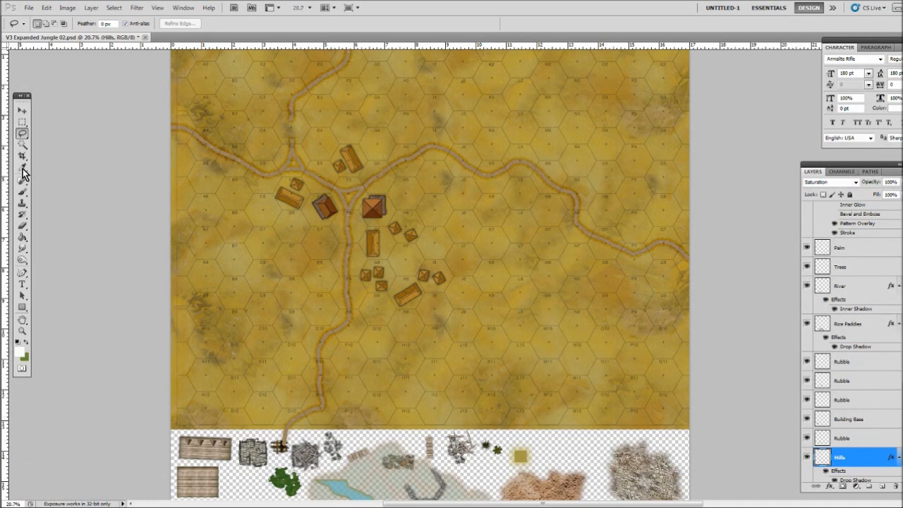
Brush a hill outline near the village and clear the stray hill strokes
{"action": "left_click", "coordinate": [22, 168]}
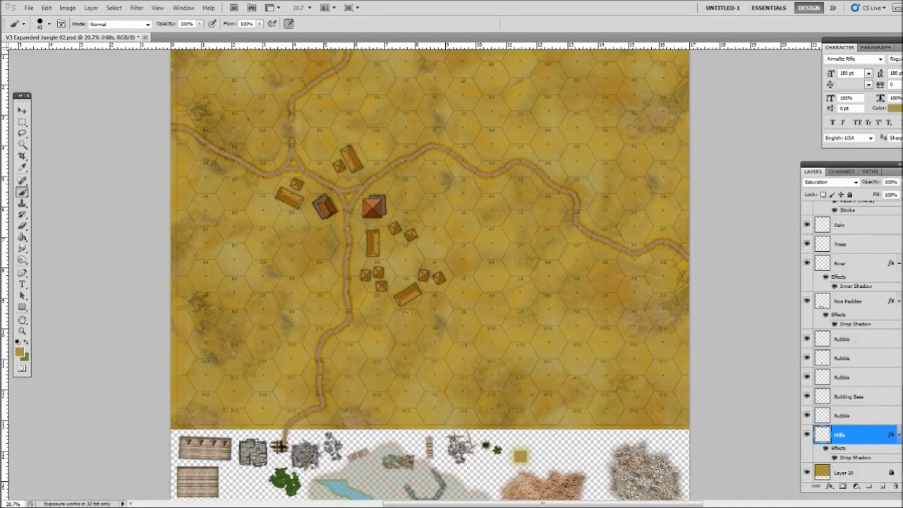
{"action": "mouse_move", "coordinate": [405, 334]}
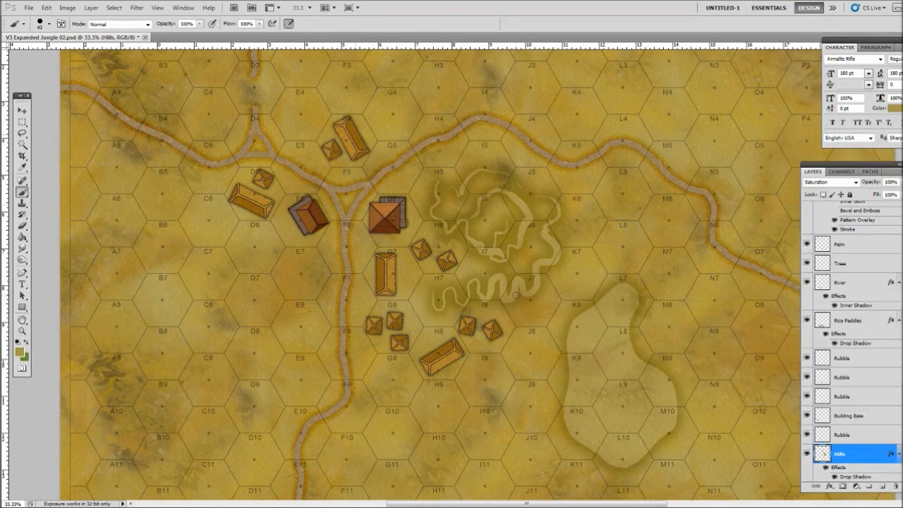
{"action": "mouse_move", "coordinate": [389, 397]}
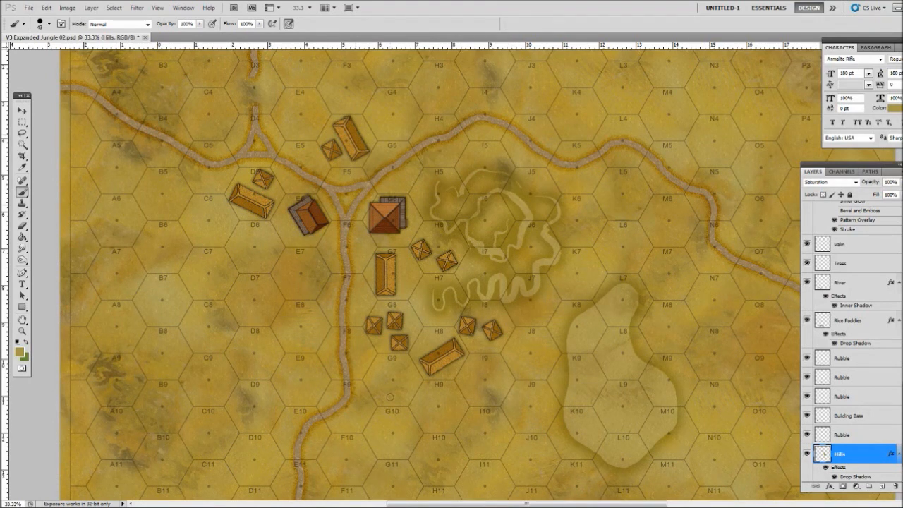
{"action": "left_click_drag", "start_coordinate": [389, 396], "coordinate": [458, 444]}
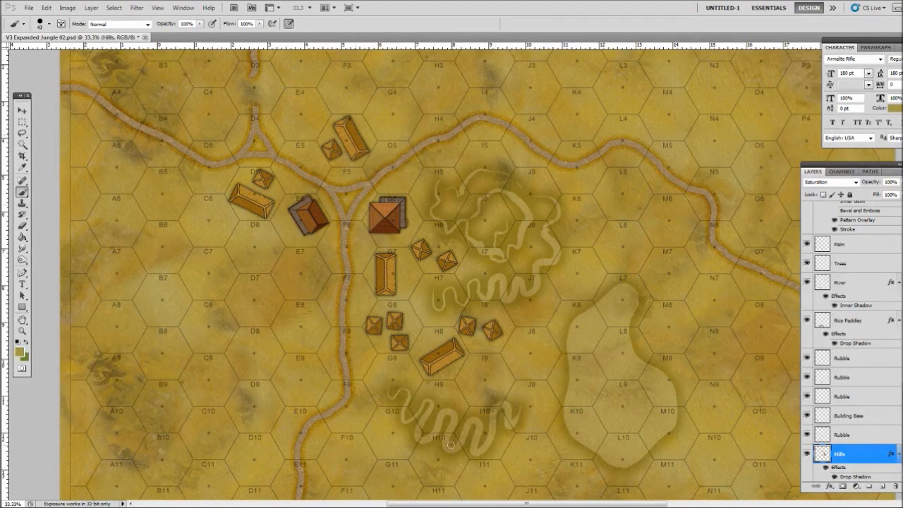
{"action": "left_click", "coordinate": [23, 134]}
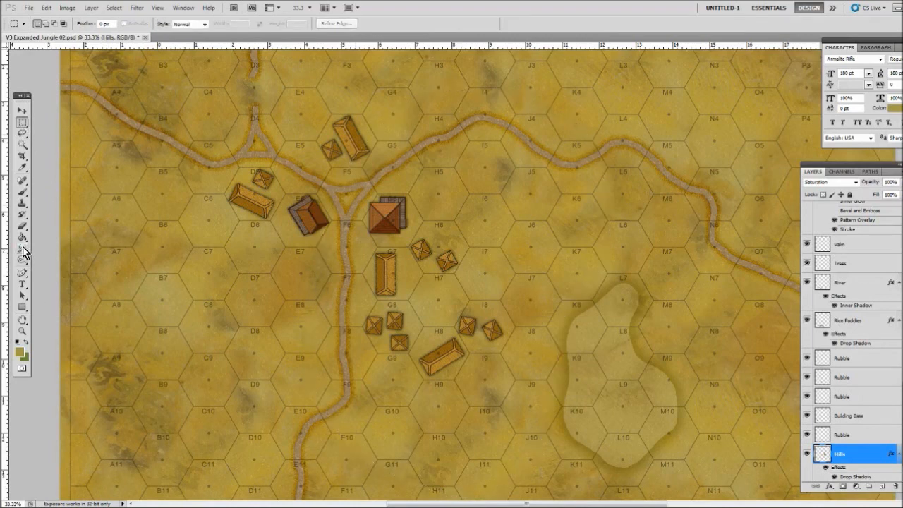
Return to the brush for outlining the hill along columns A and B
{"action": "left_click", "coordinate": [22, 192]}
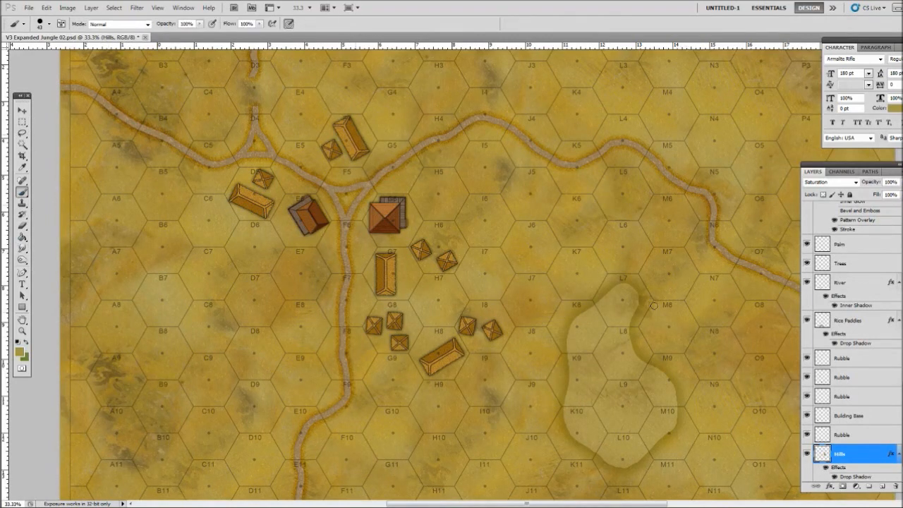
{"action": "mouse_move", "coordinate": [135, 381]}
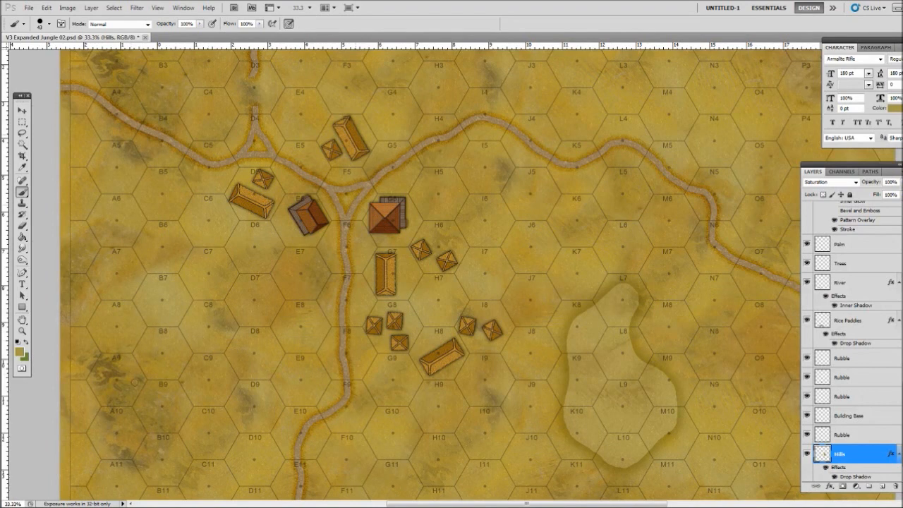
{"action": "mouse_move", "coordinate": [162, 465]}
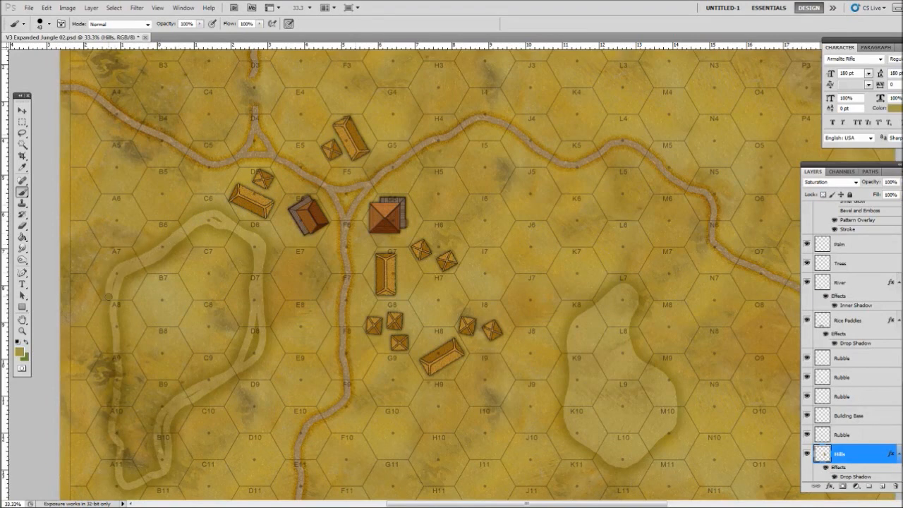
{"action": "mouse_move", "coordinate": [115, 448]}
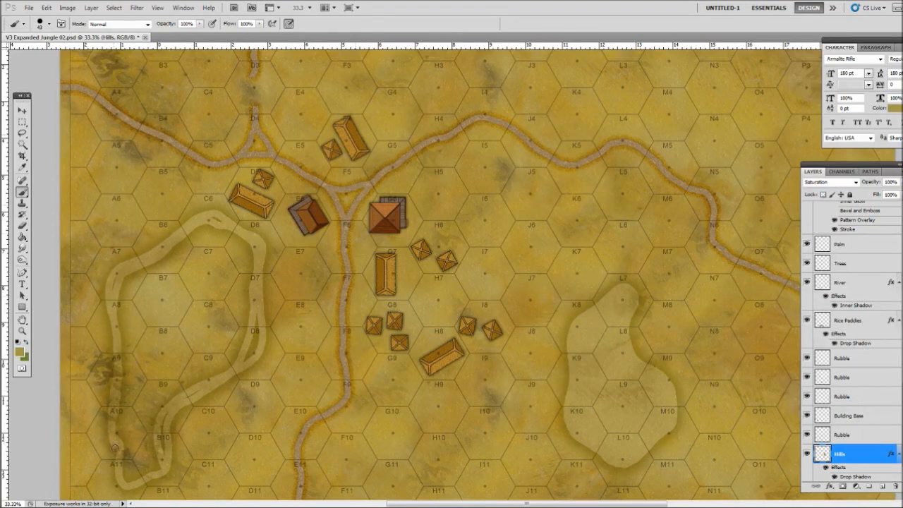
{"action": "mouse_move", "coordinate": [165, 462]}
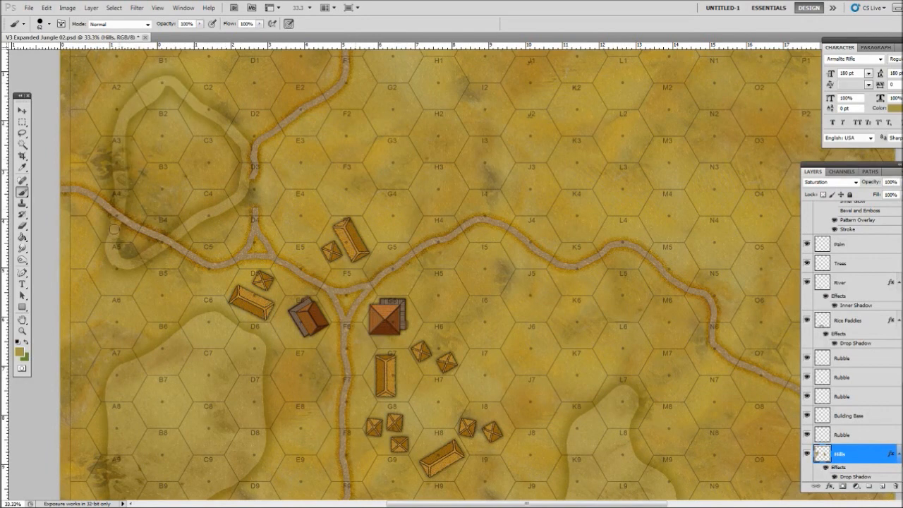
{"action": "mouse_move", "coordinate": [210, 215]}
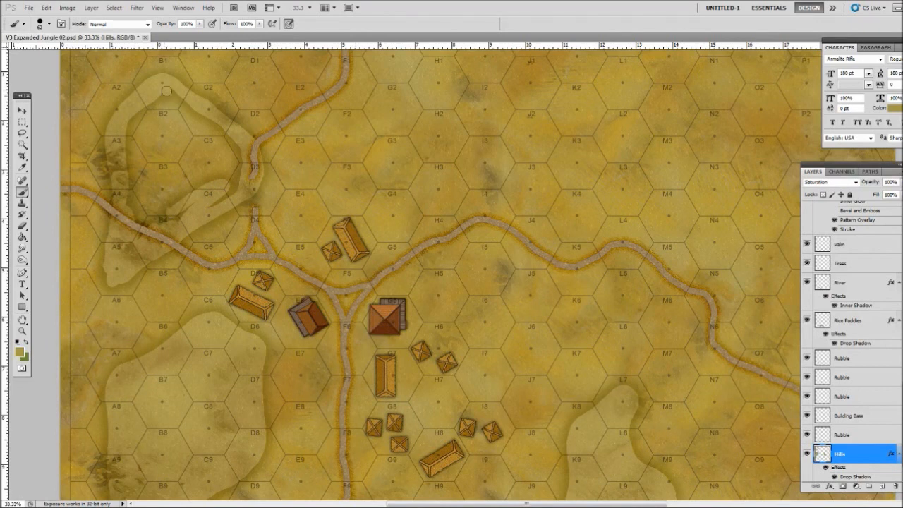
{"action": "mouse_move", "coordinate": [233, 196]}
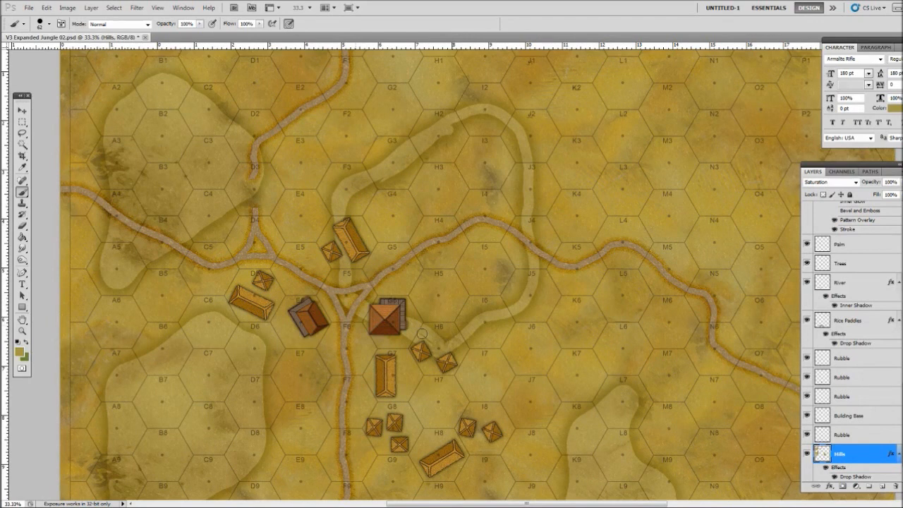
{"action": "mouse_move", "coordinate": [392, 167]}
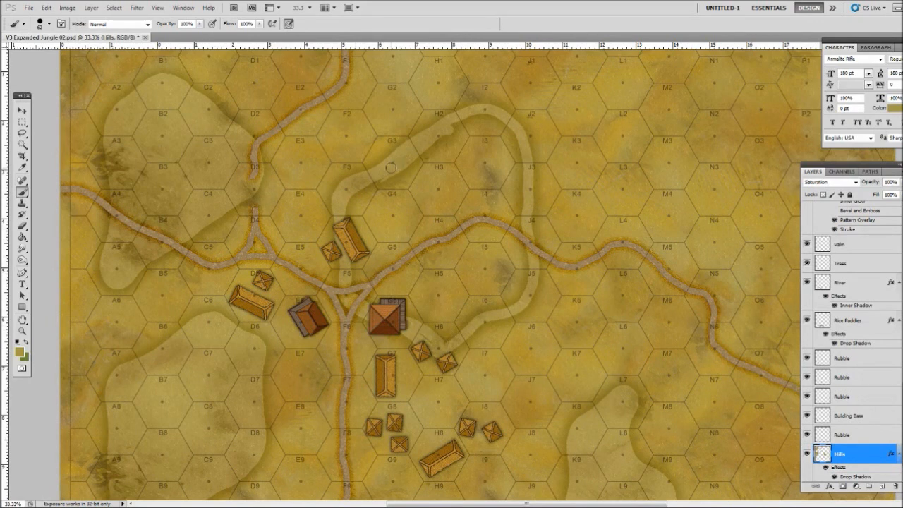
{"action": "mouse_move", "coordinate": [343, 296]}
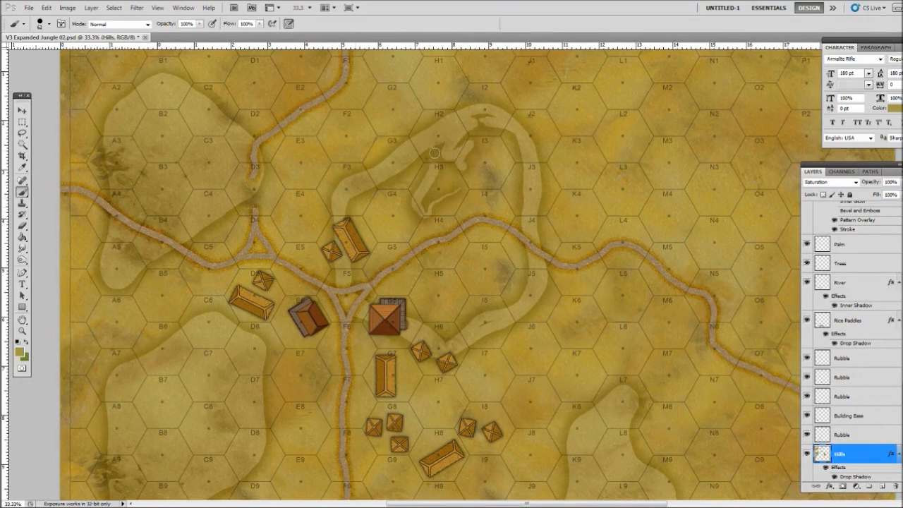
{"action": "mouse_move", "coordinate": [473, 106]}
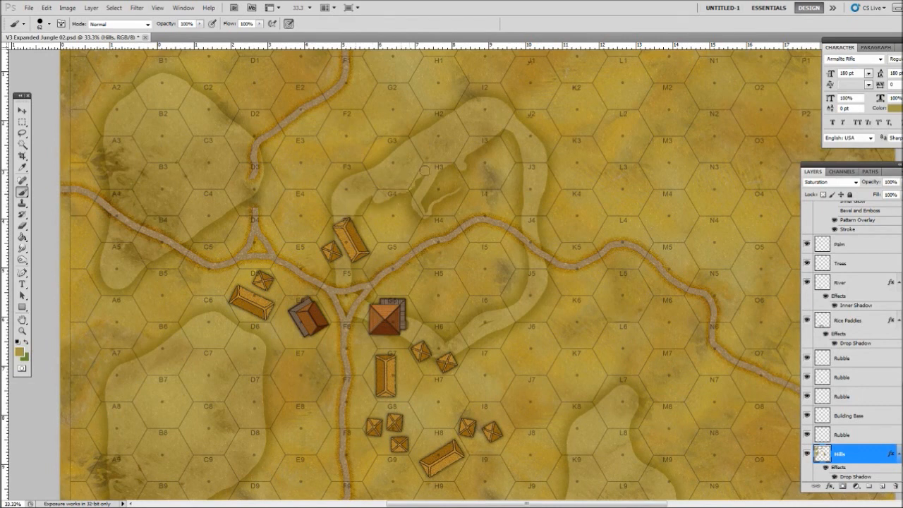
{"action": "mouse_move", "coordinate": [452, 187]}
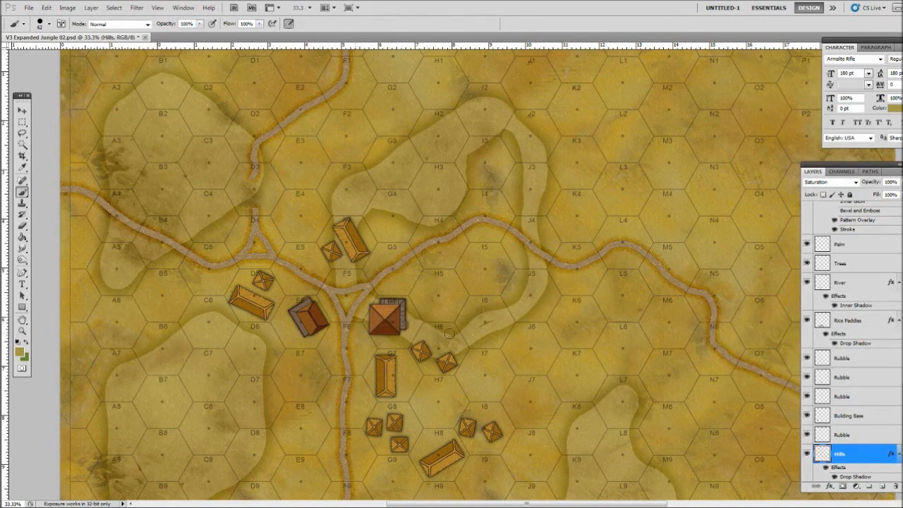
{"action": "mouse_move", "coordinate": [523, 284]}
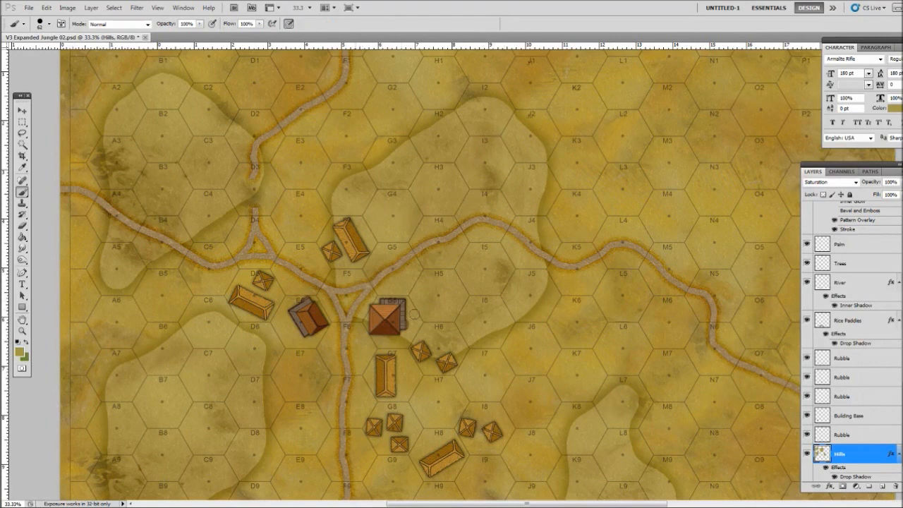
{"action": "mouse_move", "coordinate": [511, 297]}
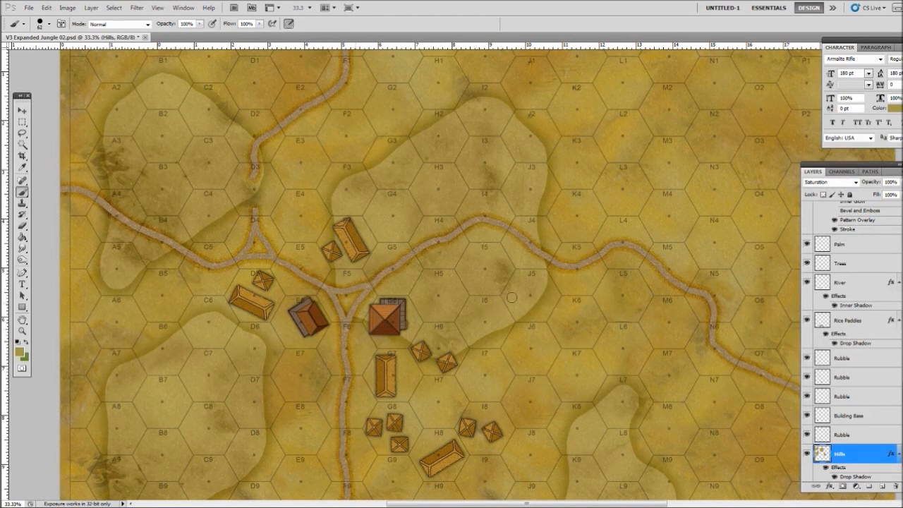
{"action": "mouse_move", "coordinate": [472, 123]}
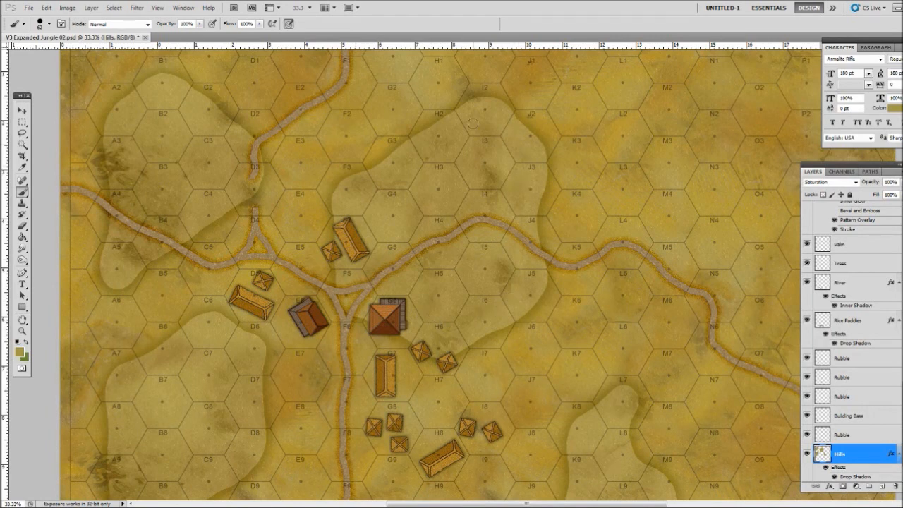
{"action": "mouse_move", "coordinate": [684, 416]}
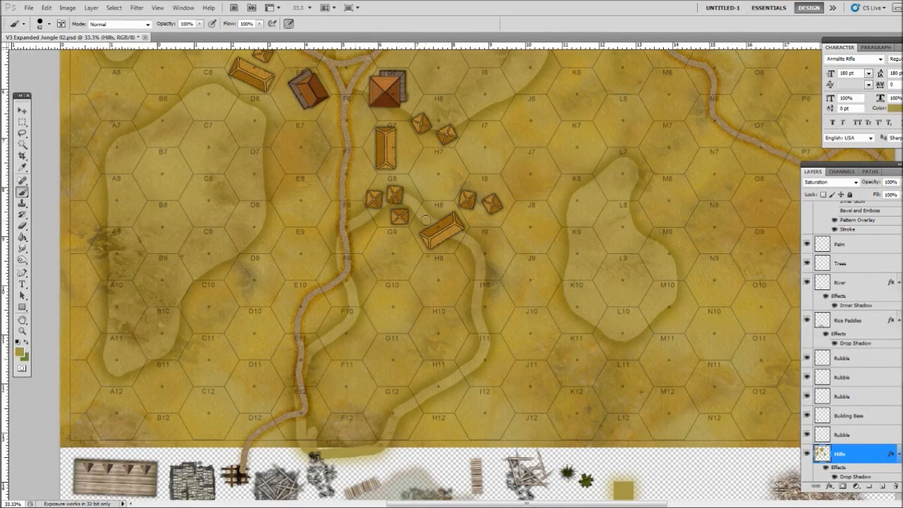
{"action": "mouse_move", "coordinate": [476, 248]}
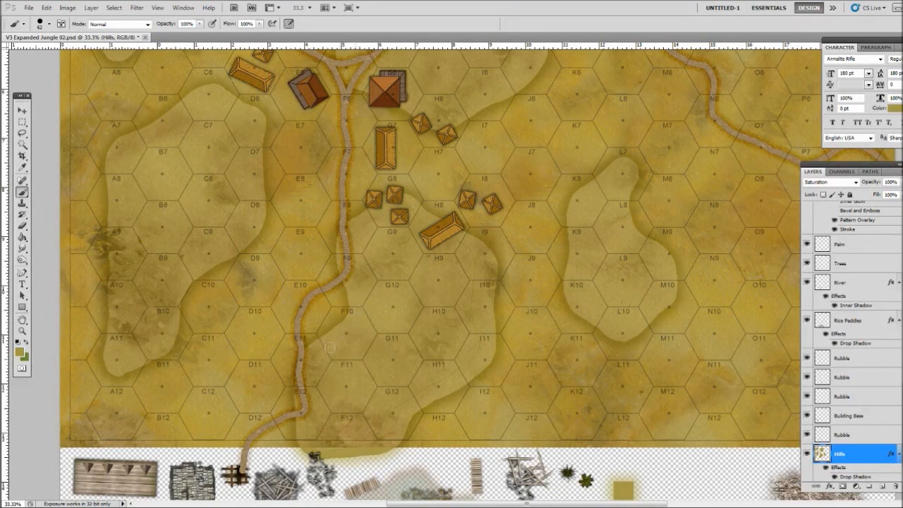
{"action": "mouse_move", "coordinate": [301, 426]}
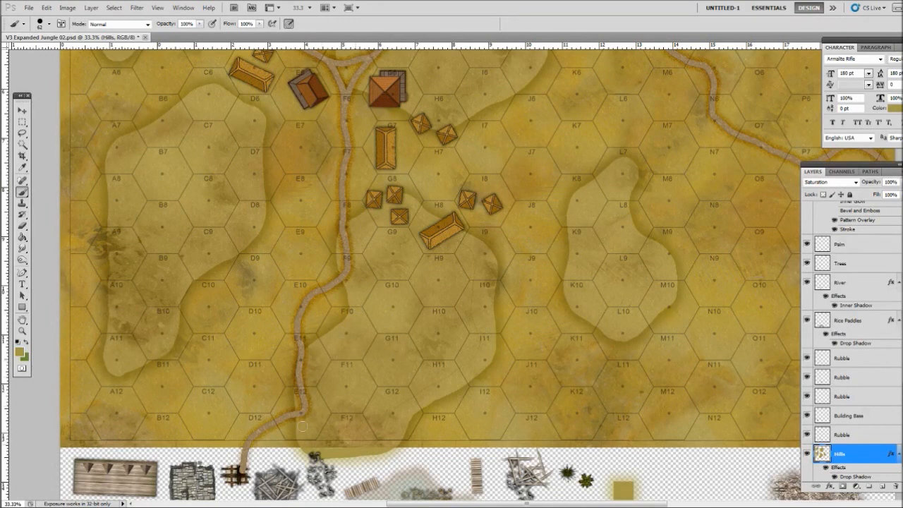
{"action": "mouse_move", "coordinate": [385, 428]}
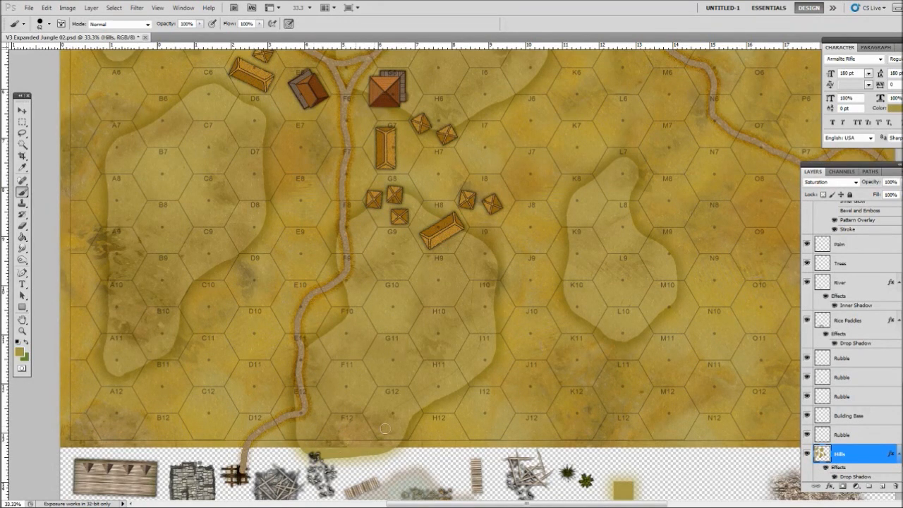
{"action": "mouse_move", "coordinate": [472, 306]}
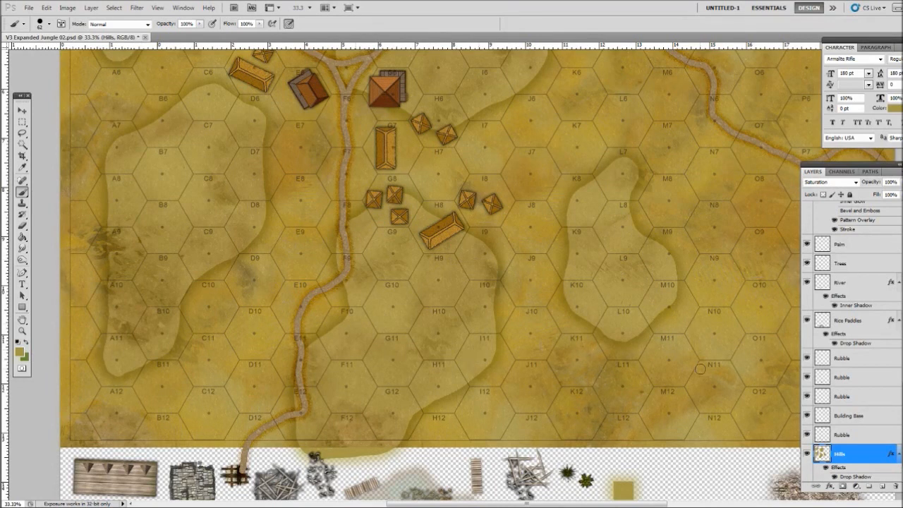
{"action": "mouse_move", "coordinate": [550, 381]}
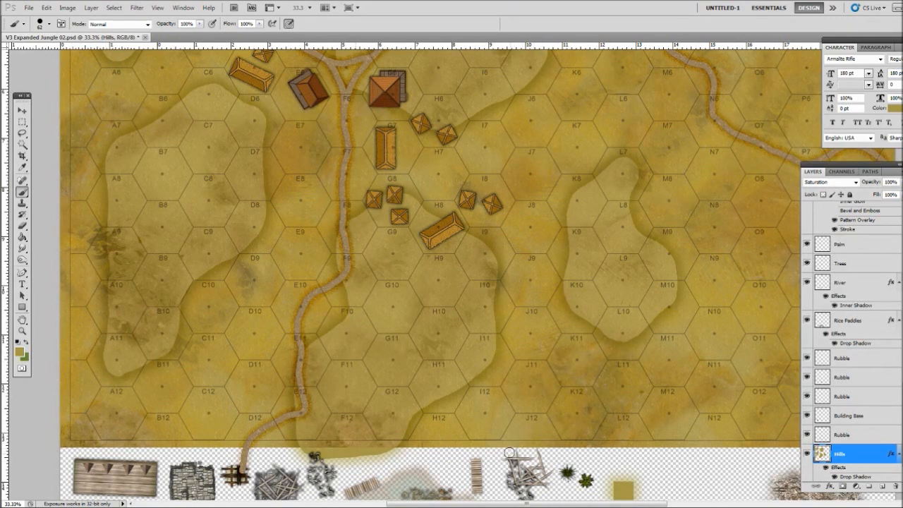
Outline the small hill at the map's bottom edge near hex J12
{"action": "left_click_drag", "start_coordinate": [507, 452], "coordinate": [571, 405]}
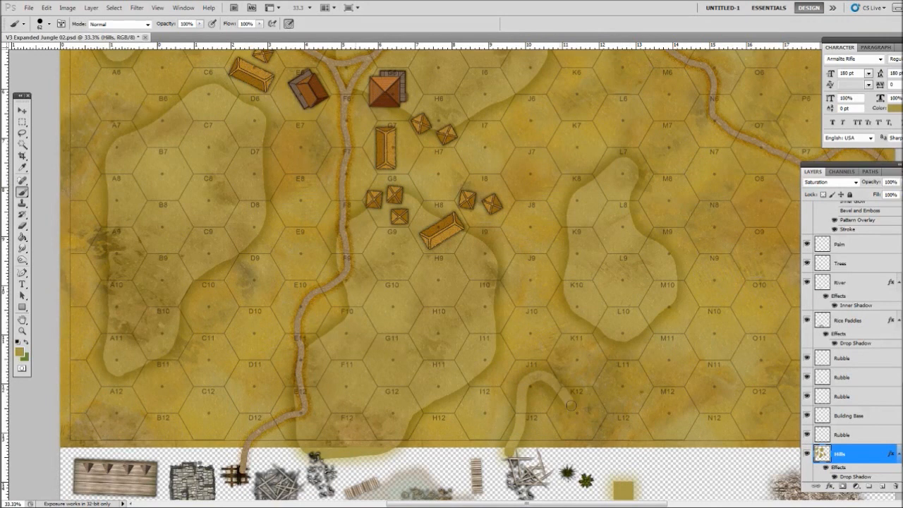
{"action": "mouse_move", "coordinate": [559, 411]}
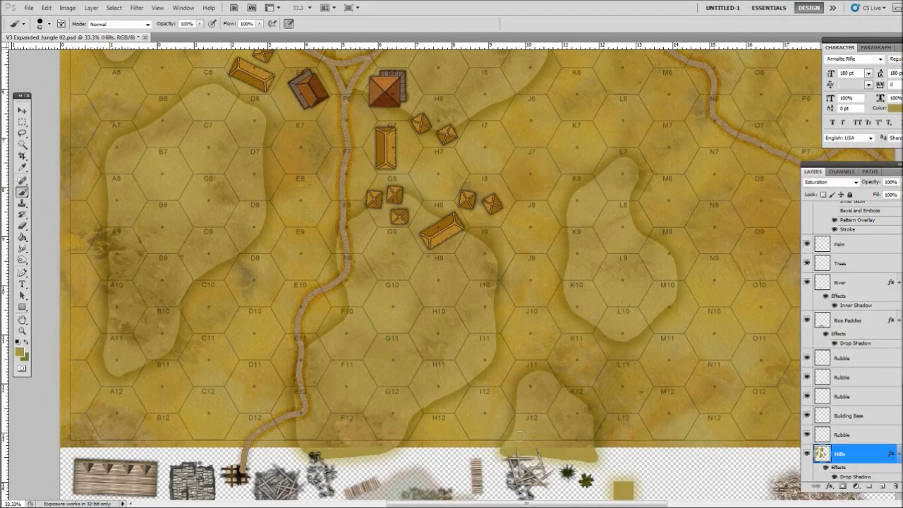
{"action": "mouse_move", "coordinate": [128, 407]}
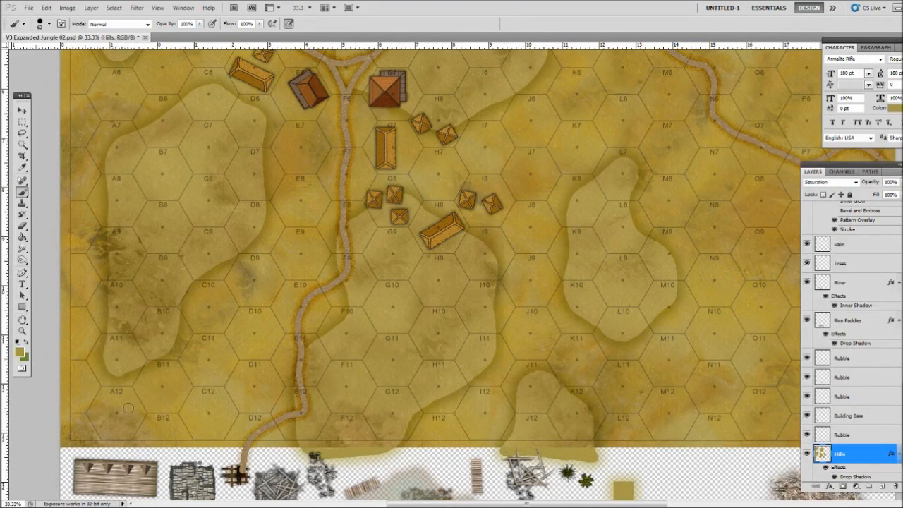
{"action": "mouse_move", "coordinate": [617, 254]}
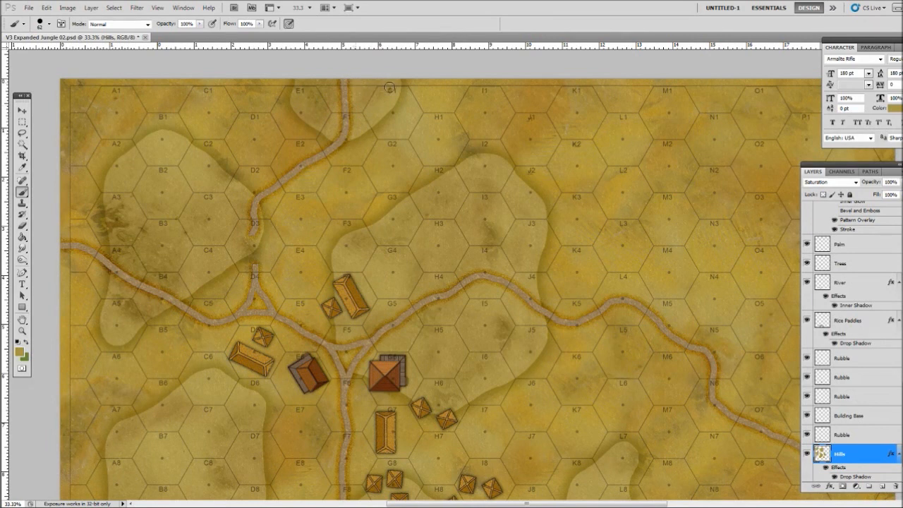
{"action": "mouse_move", "coordinate": [682, 102]}
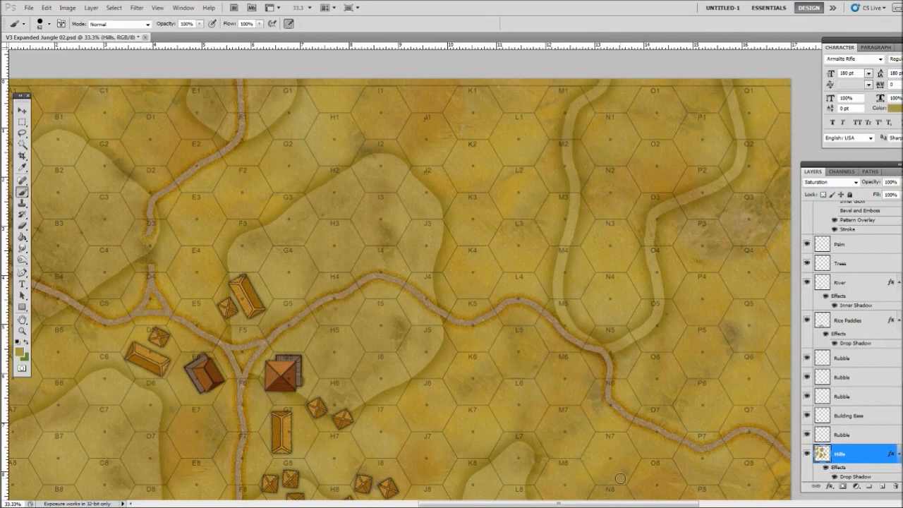
{"action": "mouse_move", "coordinate": [617, 471]}
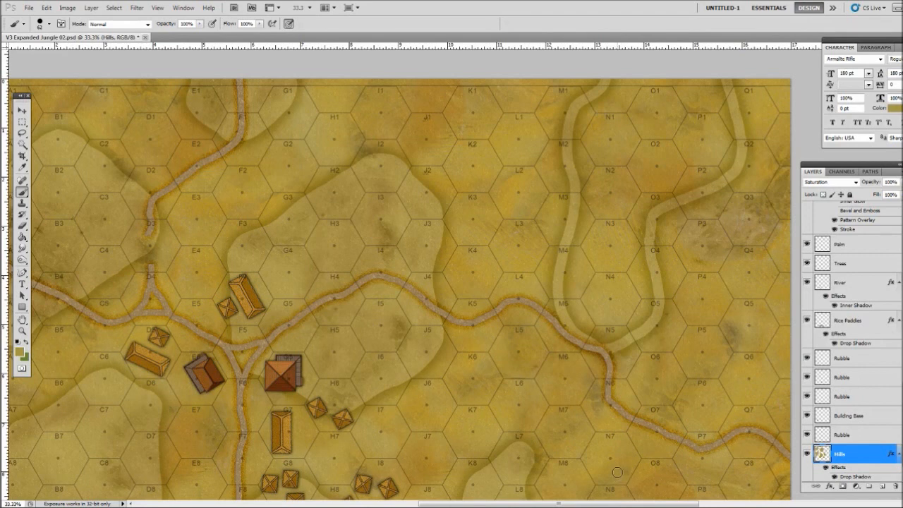
{"action": "mouse_move", "coordinate": [621, 457]}
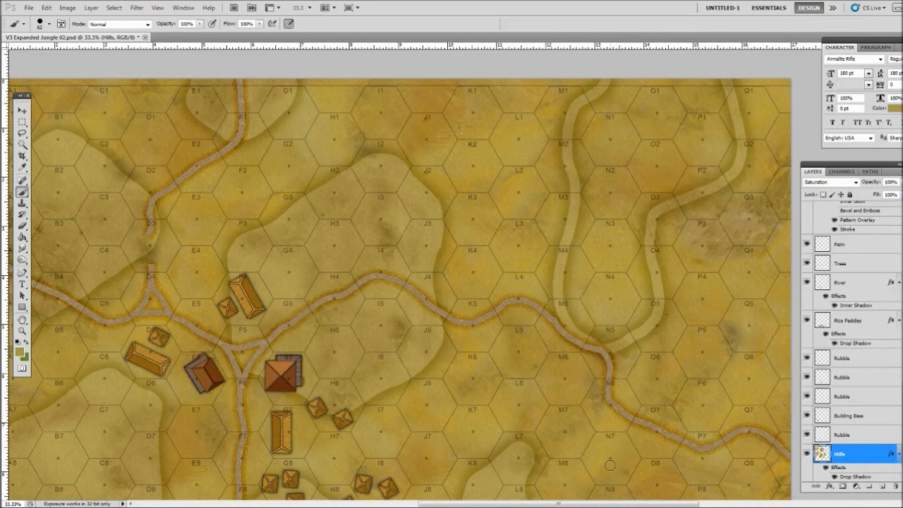
{"action": "mouse_move", "coordinate": [611, 463]}
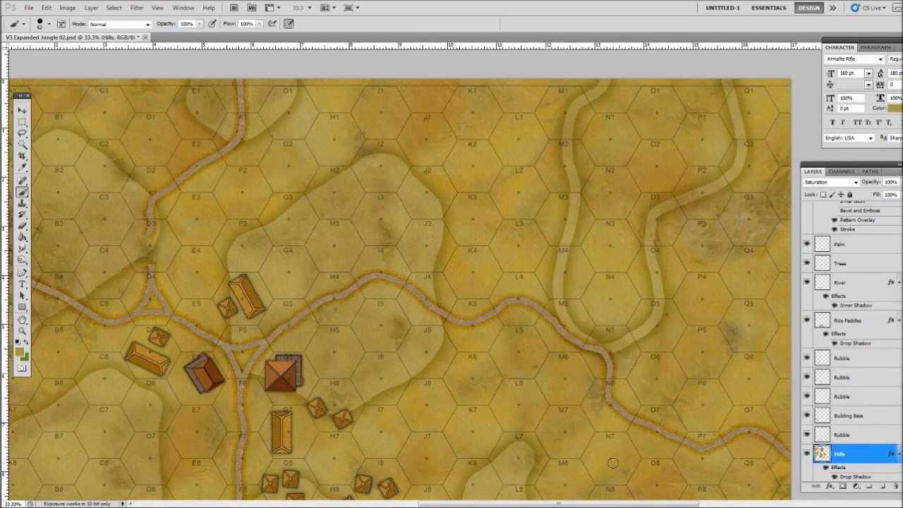
{"action": "mouse_move", "coordinate": [615, 96]}
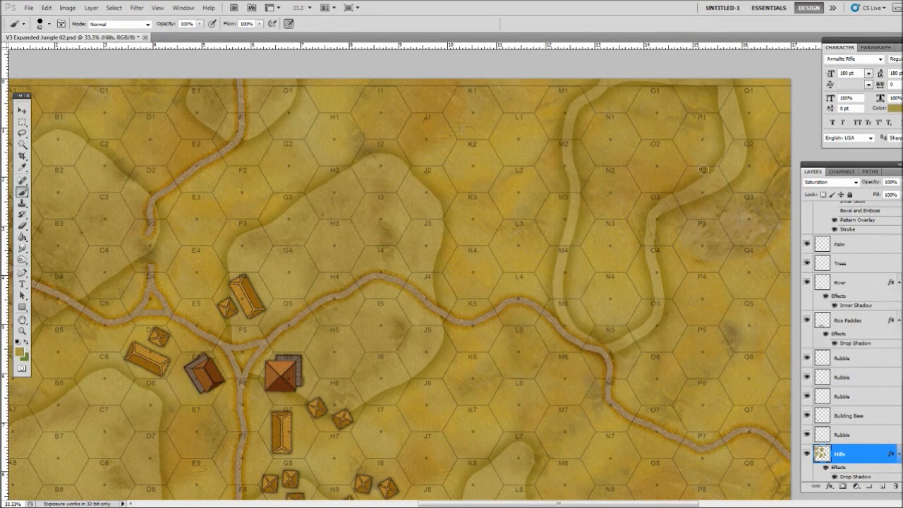
{"action": "mouse_move", "coordinate": [728, 59]}
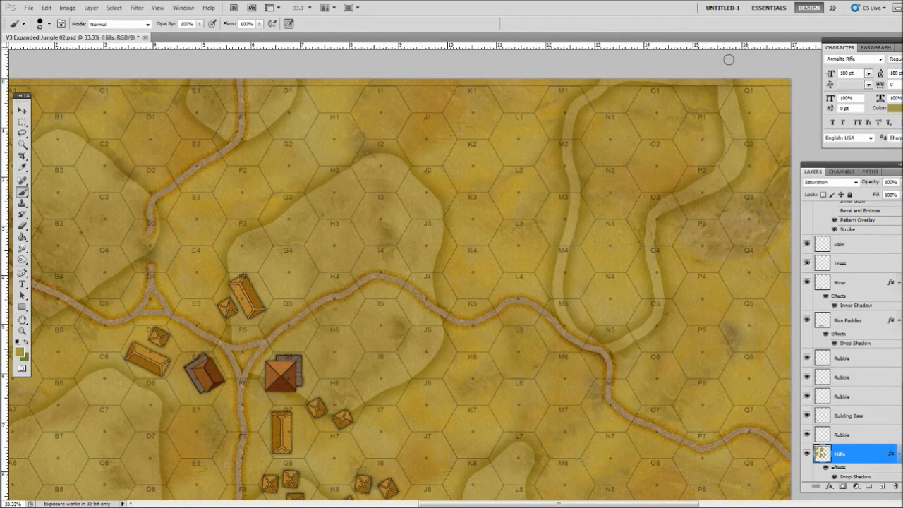
{"action": "mouse_move", "coordinate": [751, 116]}
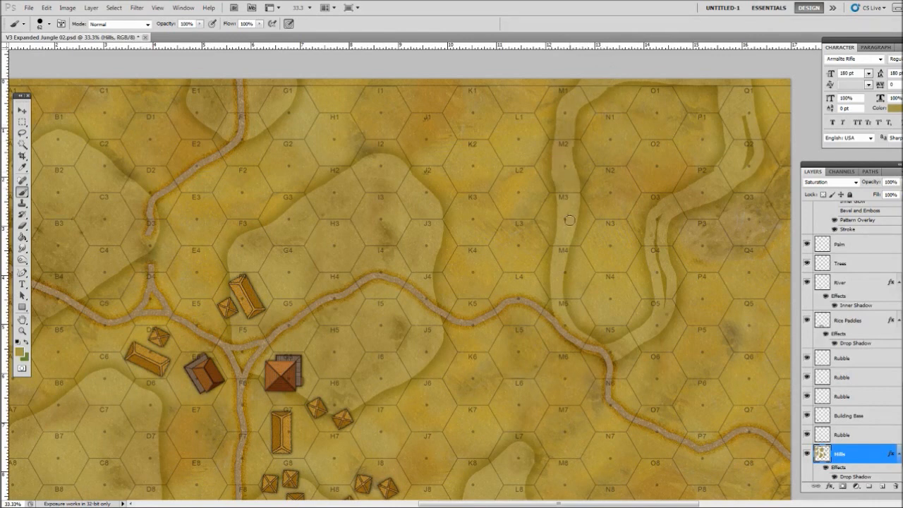
{"action": "mouse_move", "coordinate": [569, 93]}
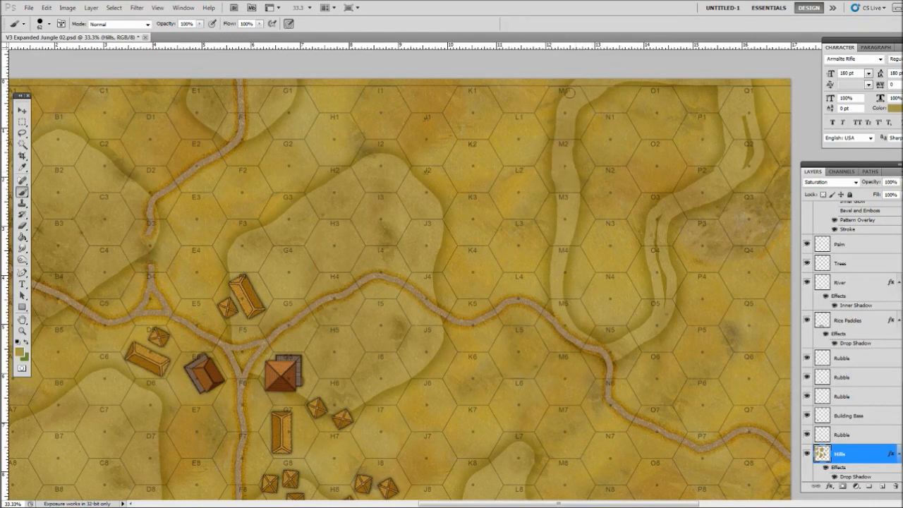
{"action": "mouse_move", "coordinate": [557, 201]}
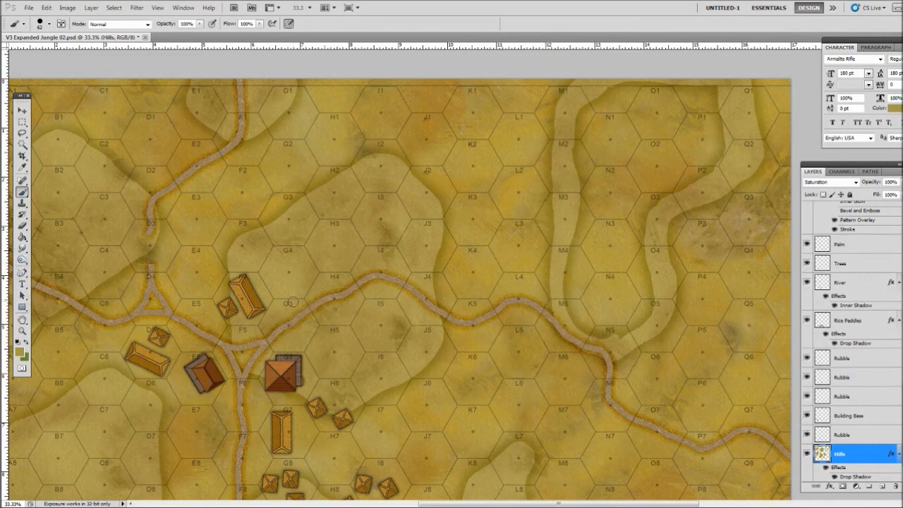
{"action": "mouse_move", "coordinate": [520, 249]}
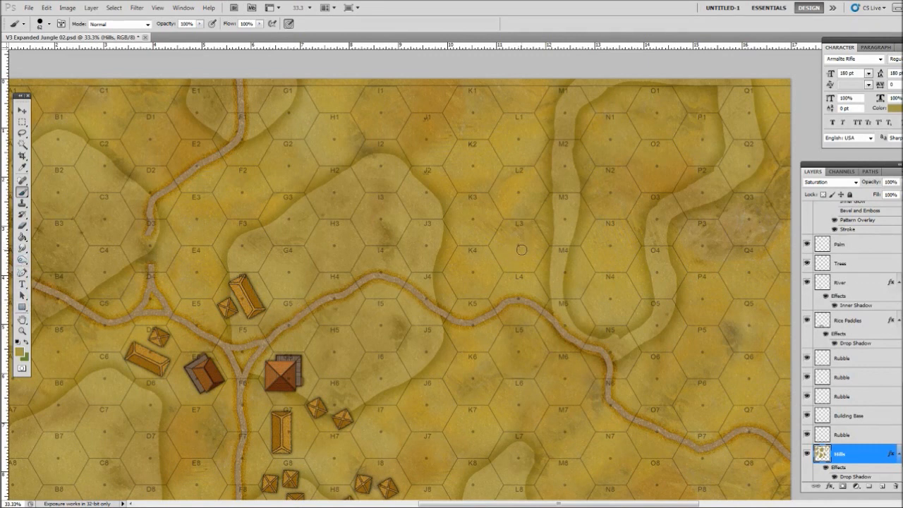
Switch tools to continue reshaping the ridges across columns M–P
{"action": "left_click", "coordinate": [22, 236]}
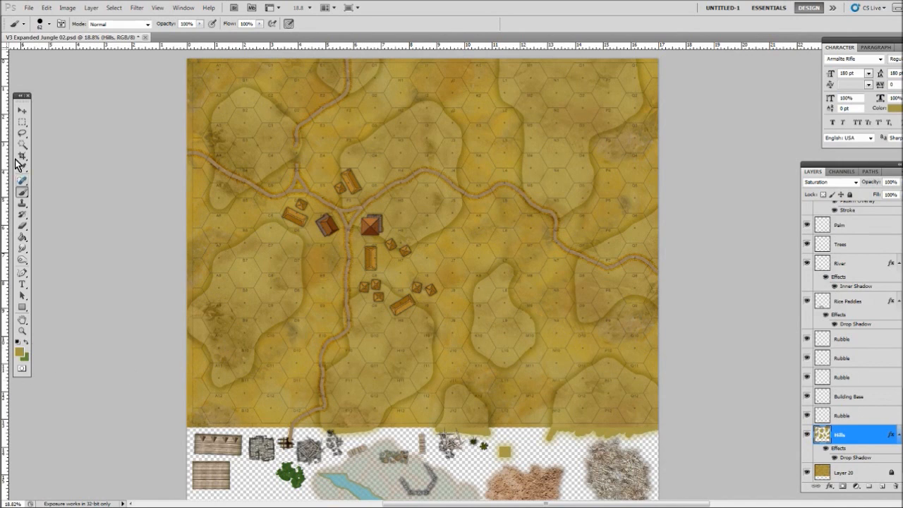
Copy the Hills drop shadow style and paste it onto Layer 21
{"action": "left_click", "coordinate": [22, 134]}
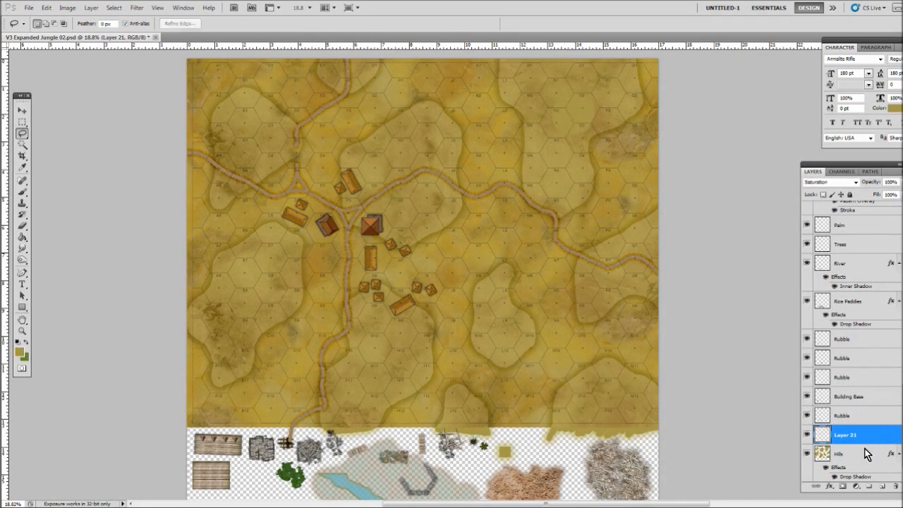
{"action": "right_click", "coordinate": [839, 454]}
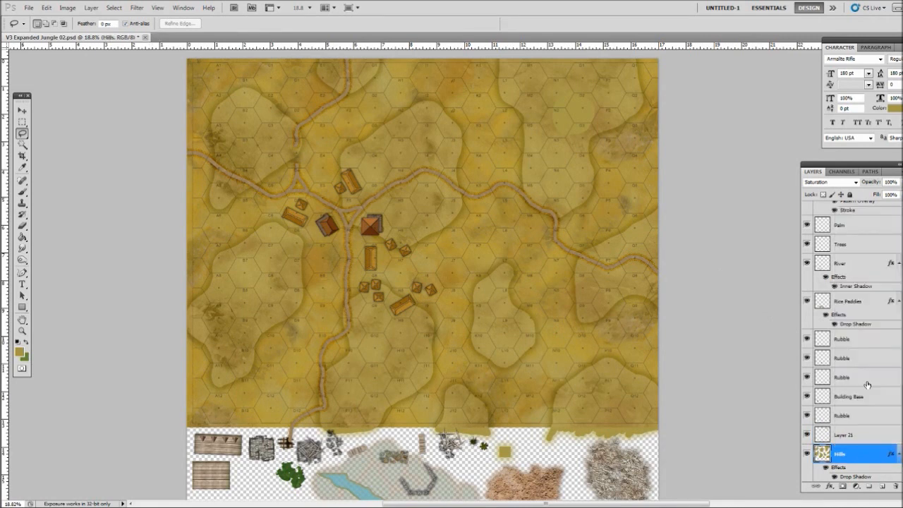
{"action": "left_click", "coordinate": [844, 435]}
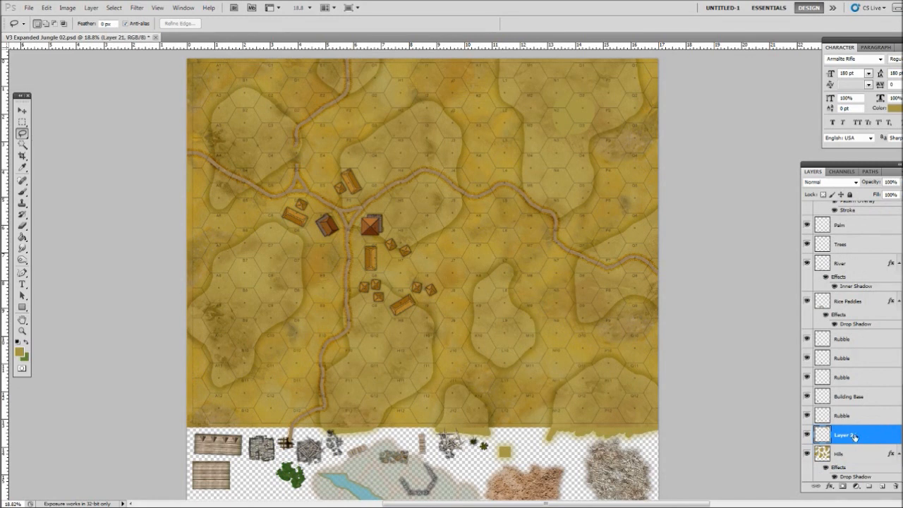
{"action": "right_click", "coordinate": [844, 435]}
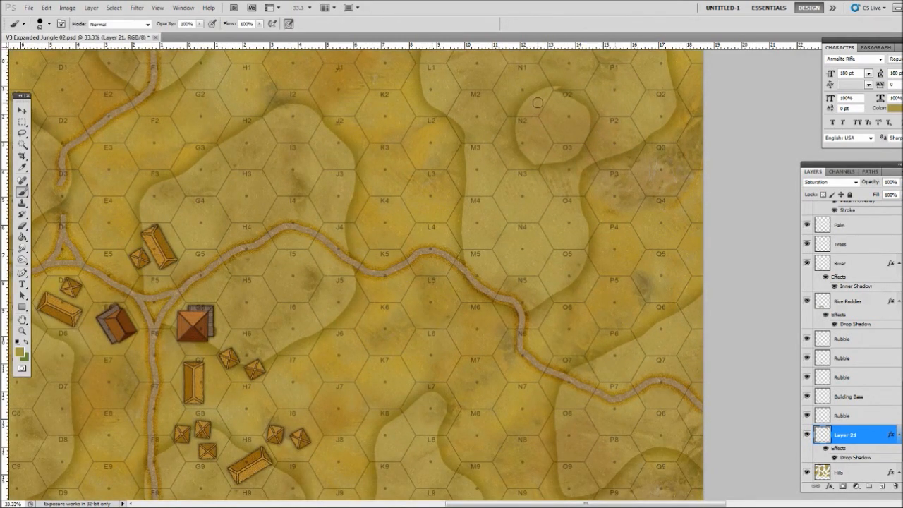
{"action": "mouse_move", "coordinate": [471, 49]}
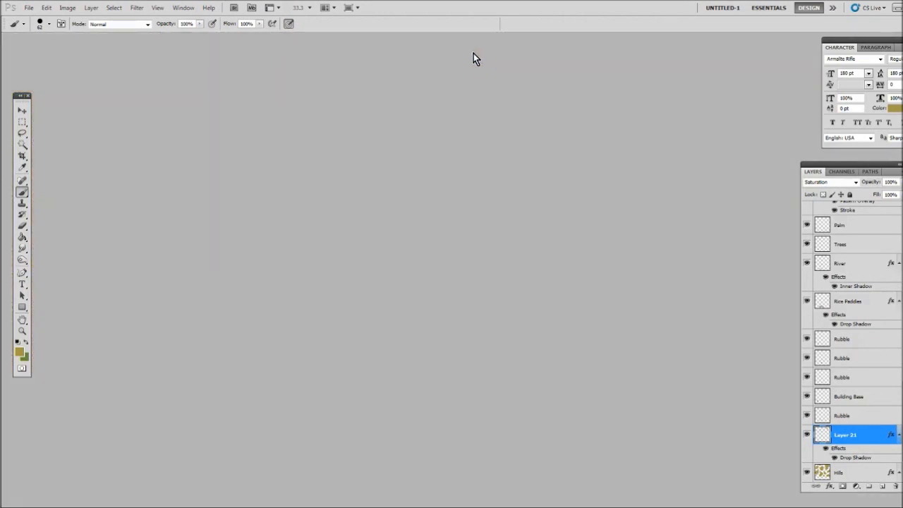
{"action": "mouse_move", "coordinate": [474, 46]}
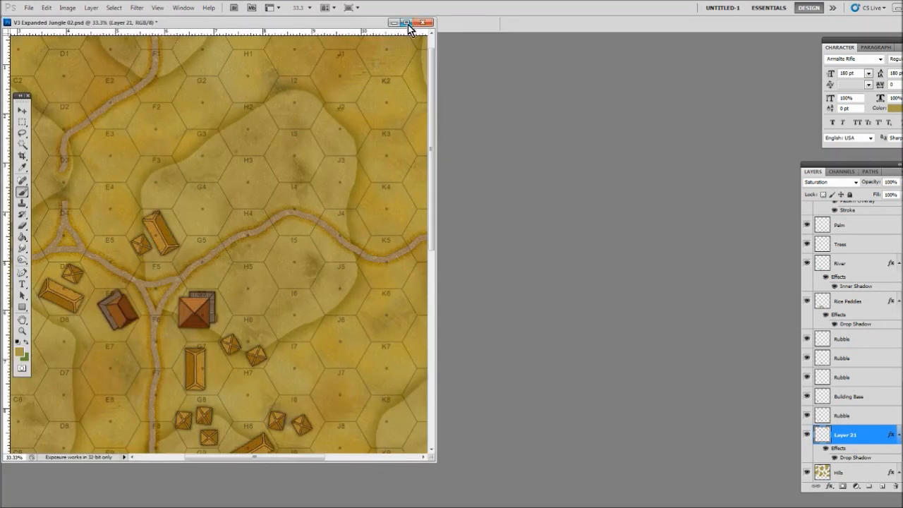
{"action": "left_click", "coordinate": [406, 22]}
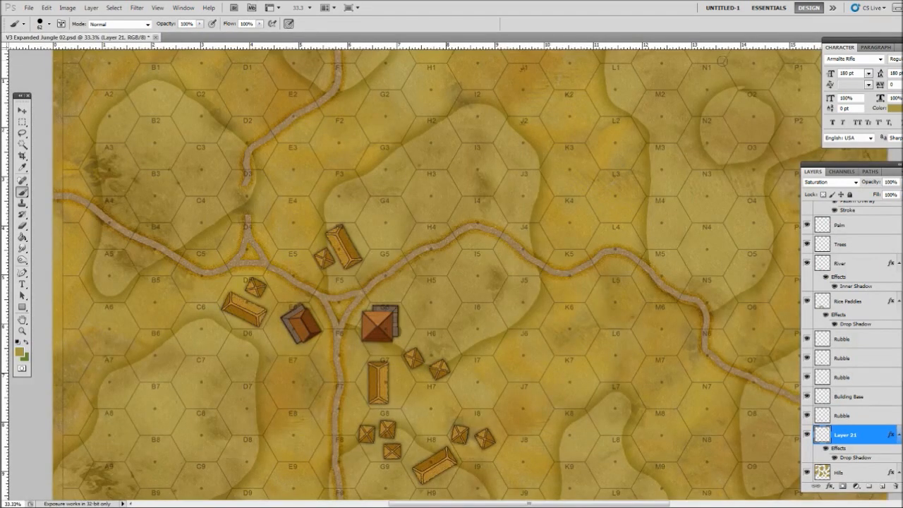
{"action": "mouse_move", "coordinate": [685, 74]}
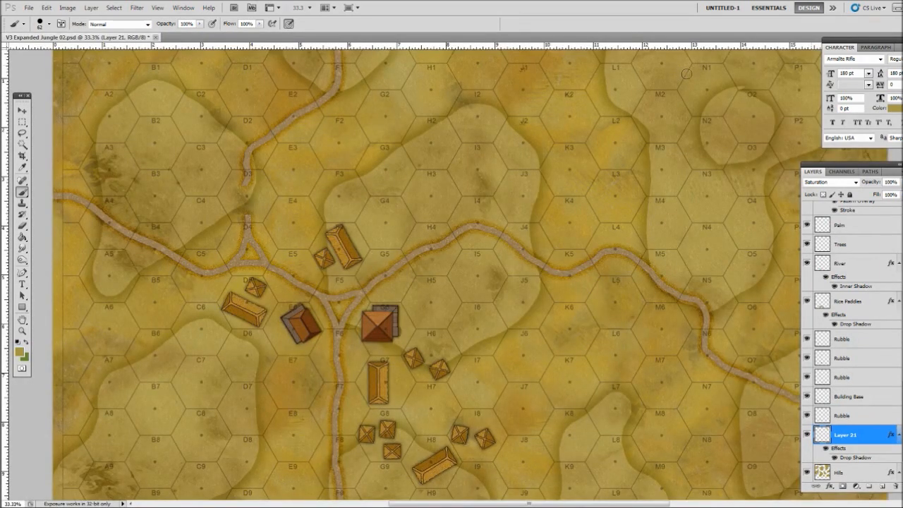
{"action": "mouse_move", "coordinate": [654, 61]}
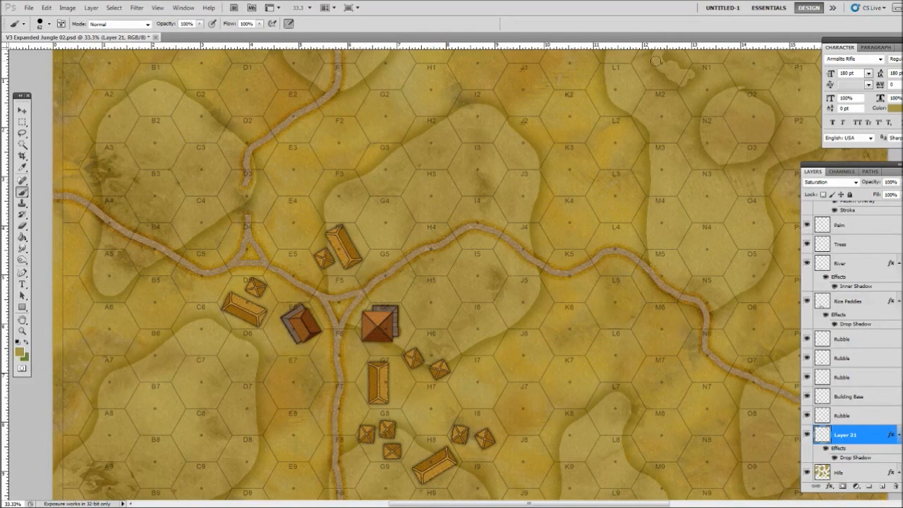
{"action": "mouse_move", "coordinate": [699, 118]}
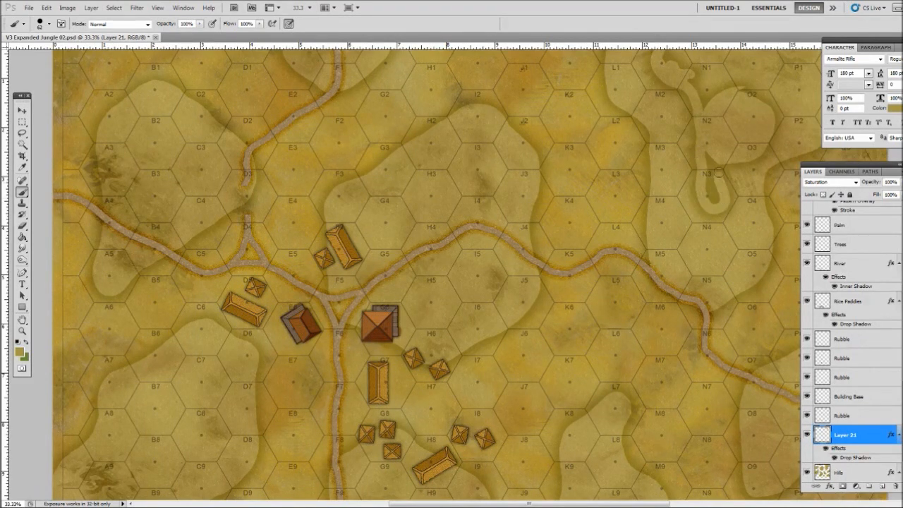
{"action": "mouse_move", "coordinate": [758, 162]}
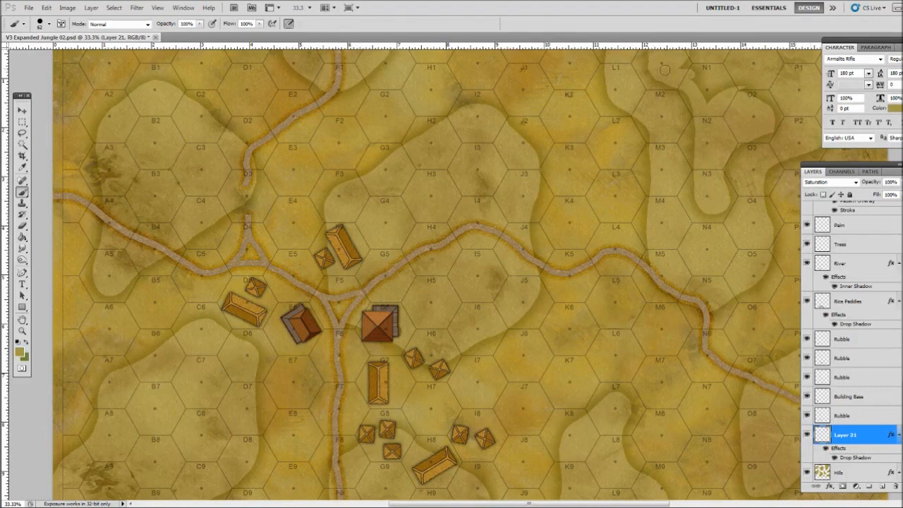
{"action": "mouse_move", "coordinate": [761, 128]}
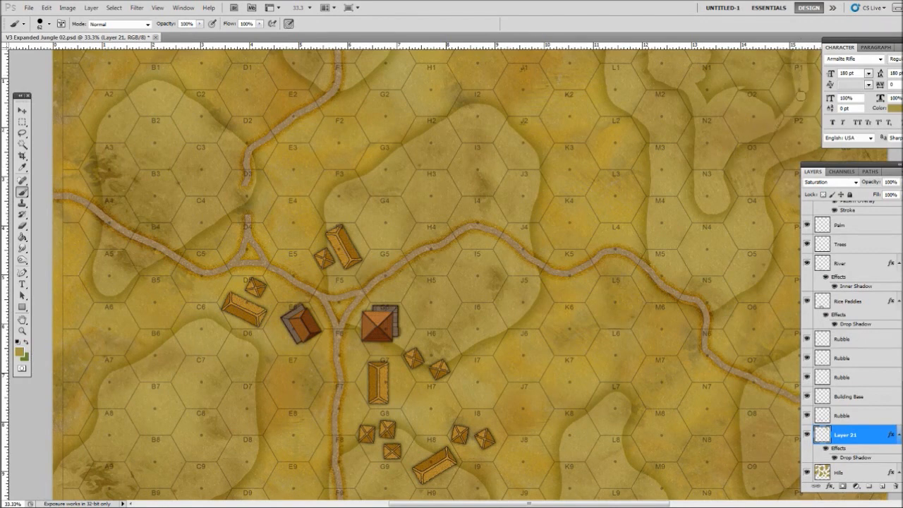
{"action": "mouse_move", "coordinate": [783, 71]}
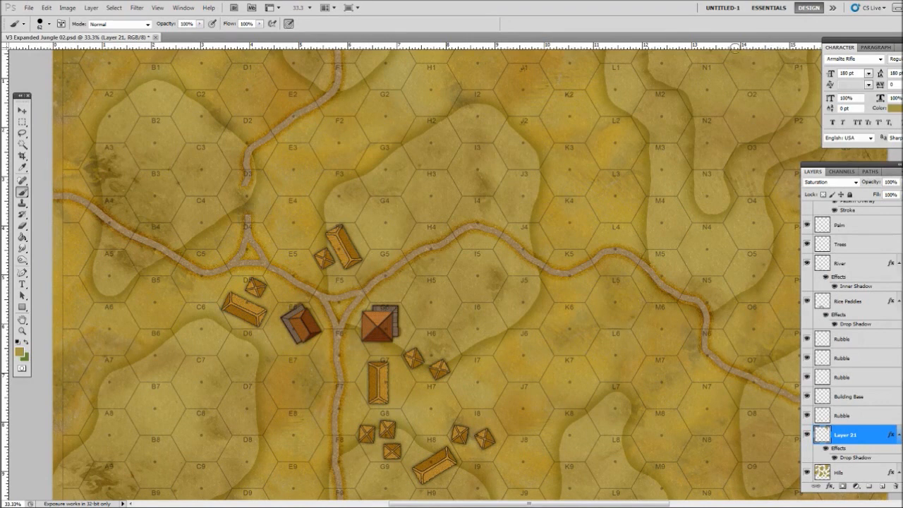
{"action": "mouse_move", "coordinate": [435, 201]}
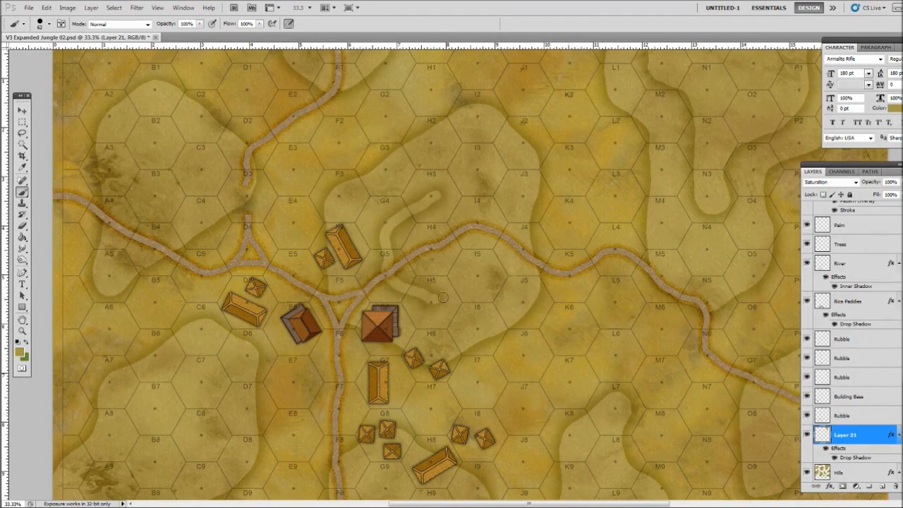
Paint a diamond-shaped ridge ring around hex C8 on the west side
{"action": "left_click_drag", "start_coordinate": [443, 297], "coordinate": [412, 202]}
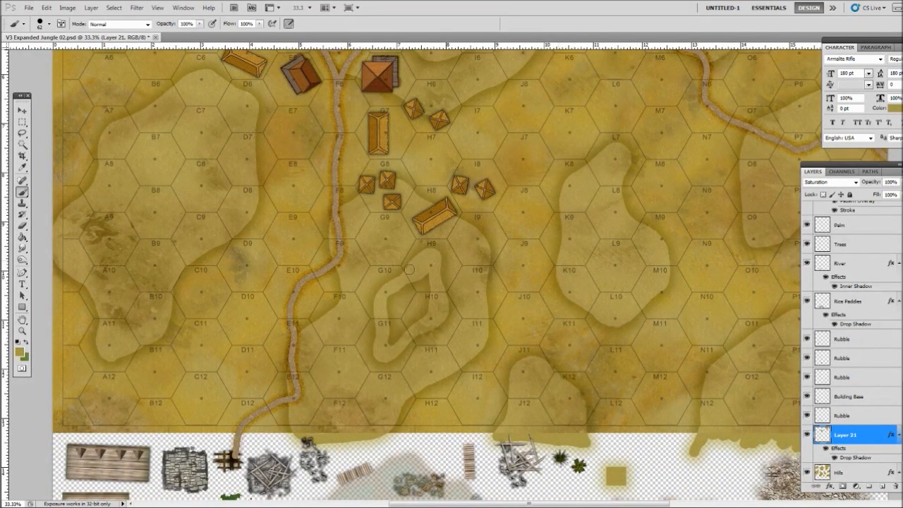
{"action": "mouse_move", "coordinate": [381, 357]}
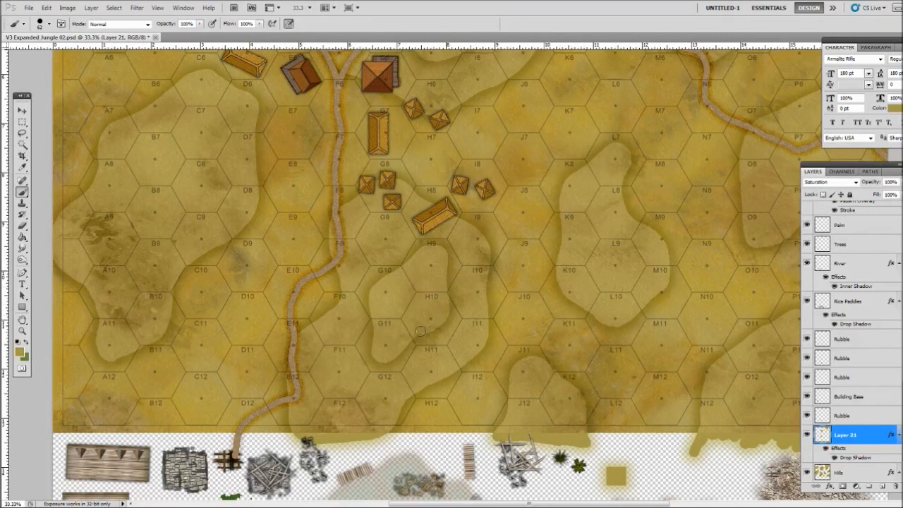
{"action": "mouse_move", "coordinate": [379, 320]}
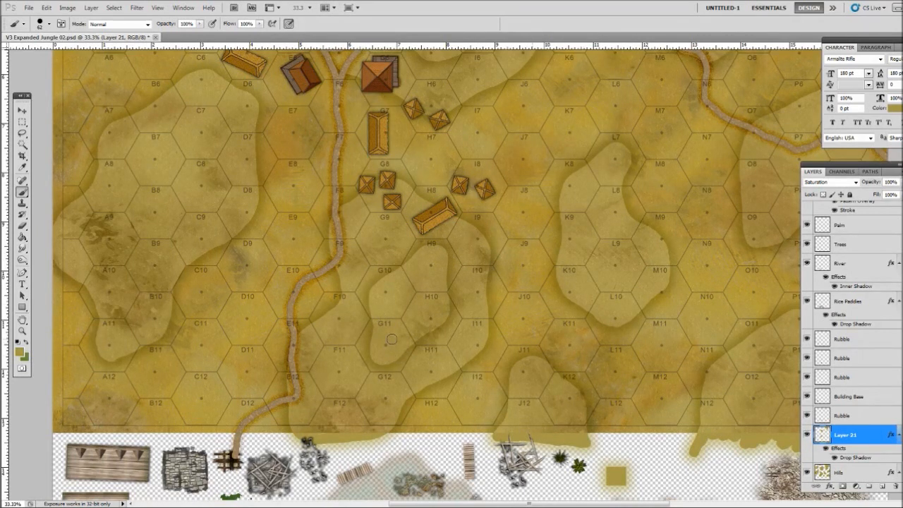
{"action": "mouse_move", "coordinate": [188, 151]}
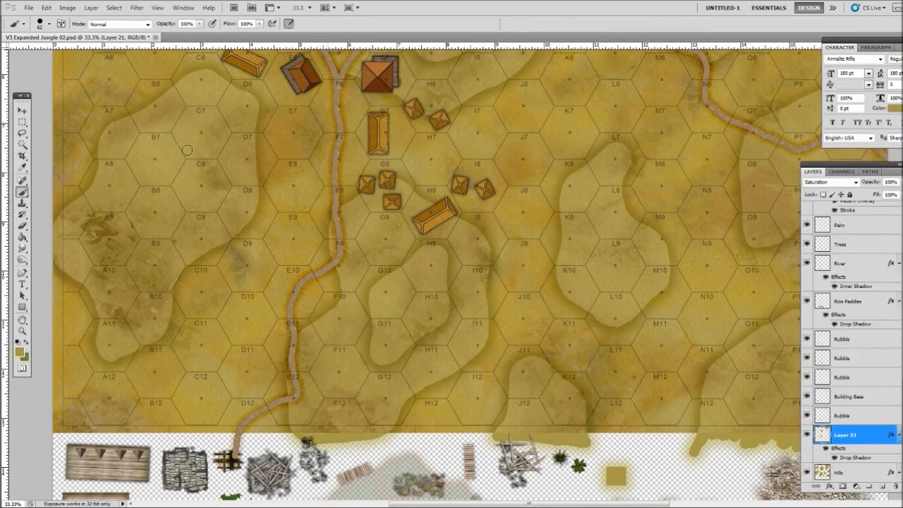
{"action": "mouse_move", "coordinate": [198, 129]}
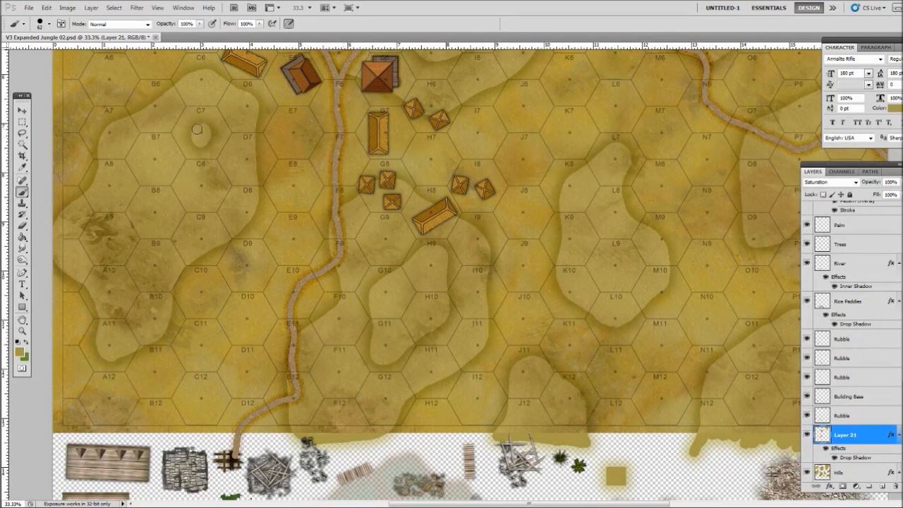
{"action": "left_click_drag", "start_coordinate": [198, 128], "coordinate": [151, 206]}
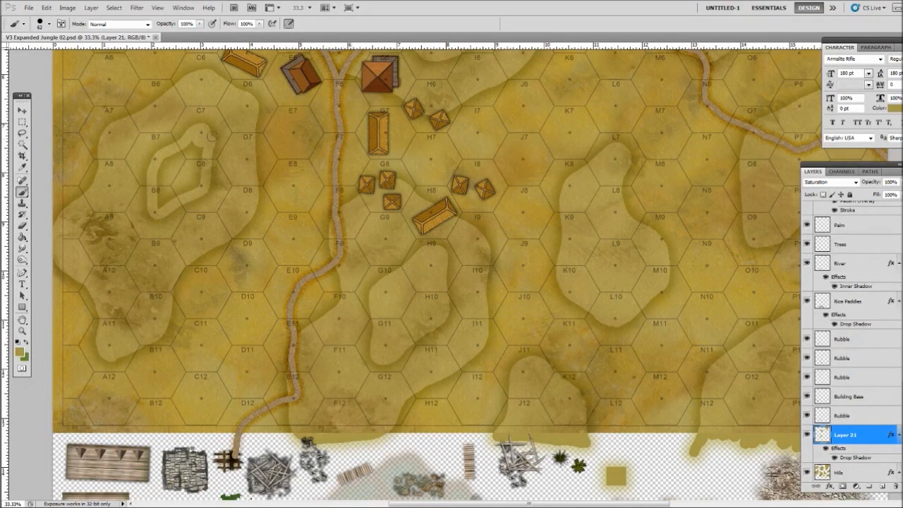
{"action": "mouse_move", "coordinate": [148, 171]}
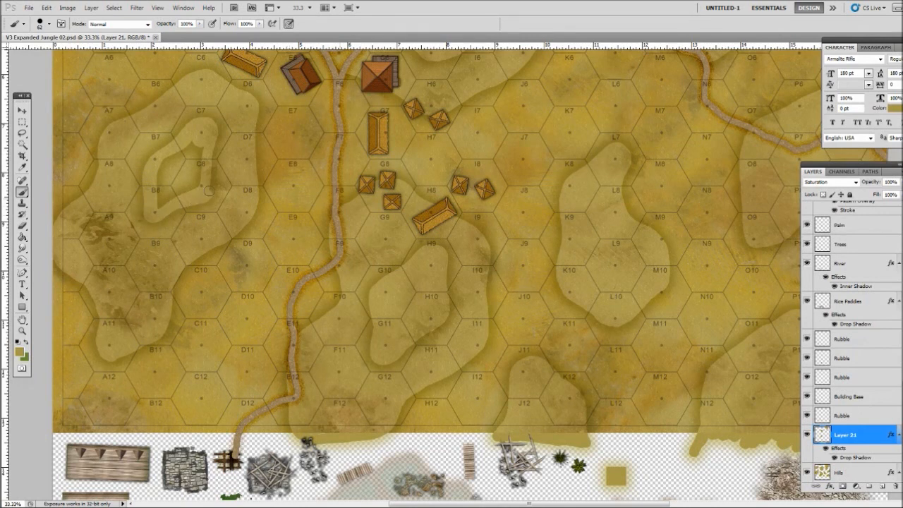
{"action": "mouse_move", "coordinate": [162, 159]}
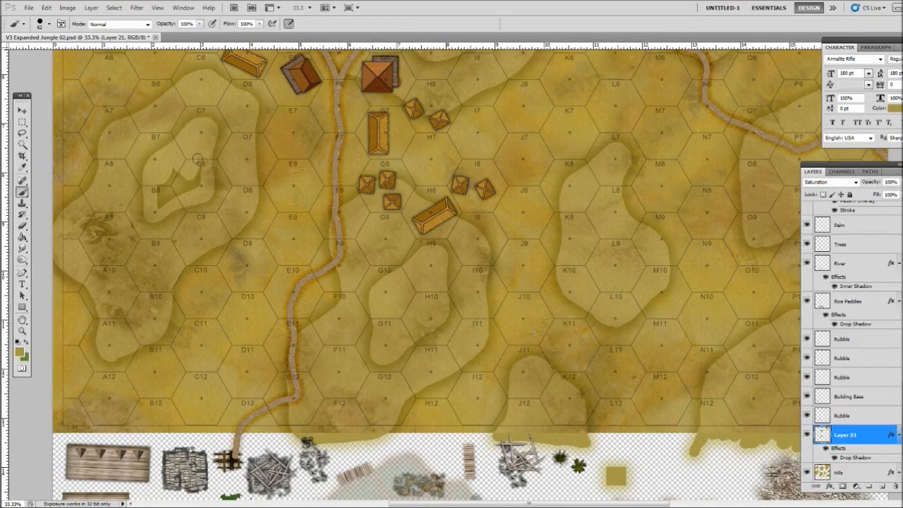
{"action": "mouse_move", "coordinate": [164, 202]}
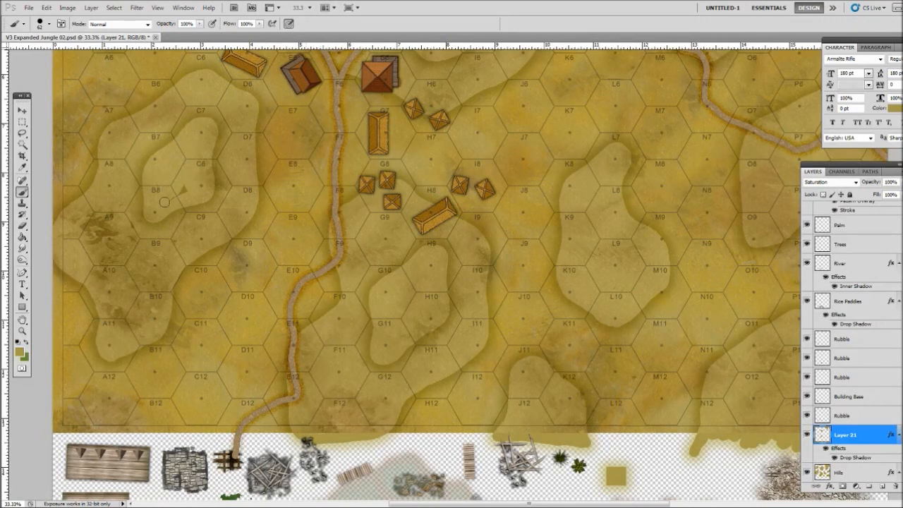
{"action": "mouse_move", "coordinate": [186, 185]}
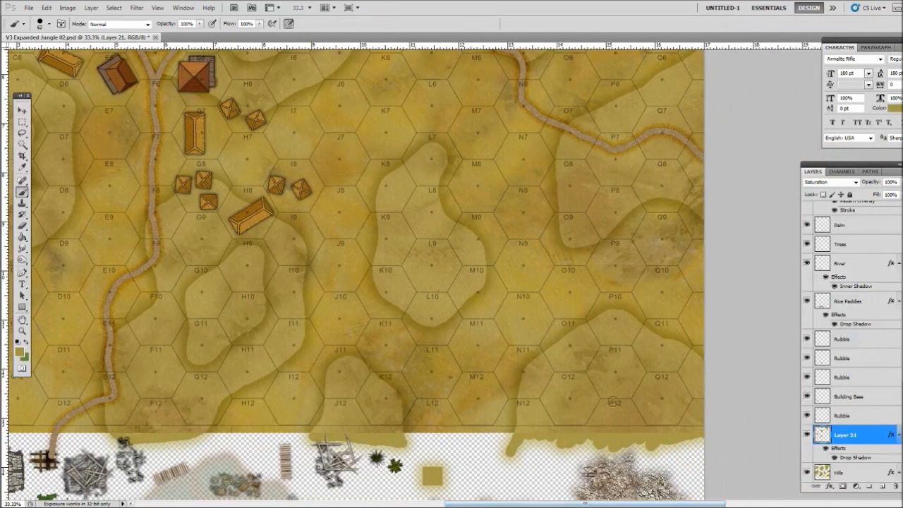
{"action": "mouse_move", "coordinate": [597, 393]}
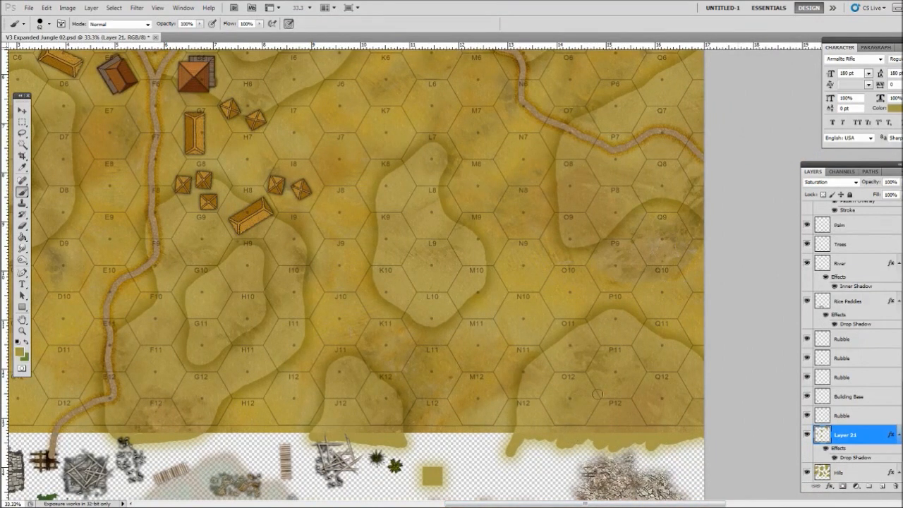
Brush a higher hill level inside the lower-right hill at hexes O12–P12
{"action": "left_click_drag", "start_coordinate": [596, 394], "coordinate": [564, 426]}
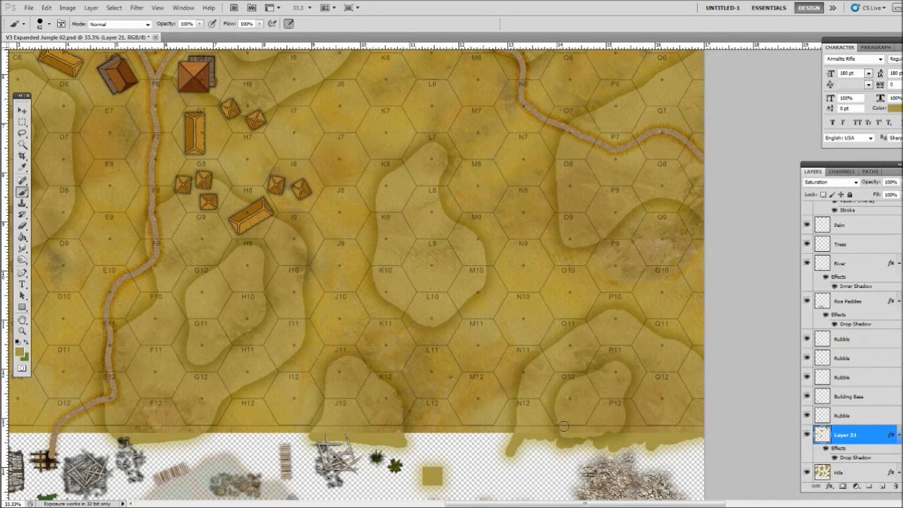
{"action": "mouse_move", "coordinate": [615, 361]}
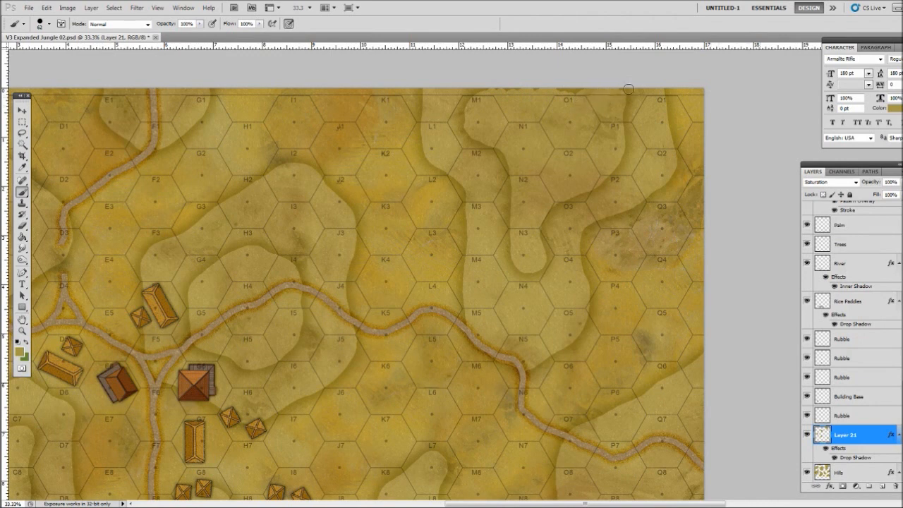
{"action": "mouse_move", "coordinate": [646, 461]}
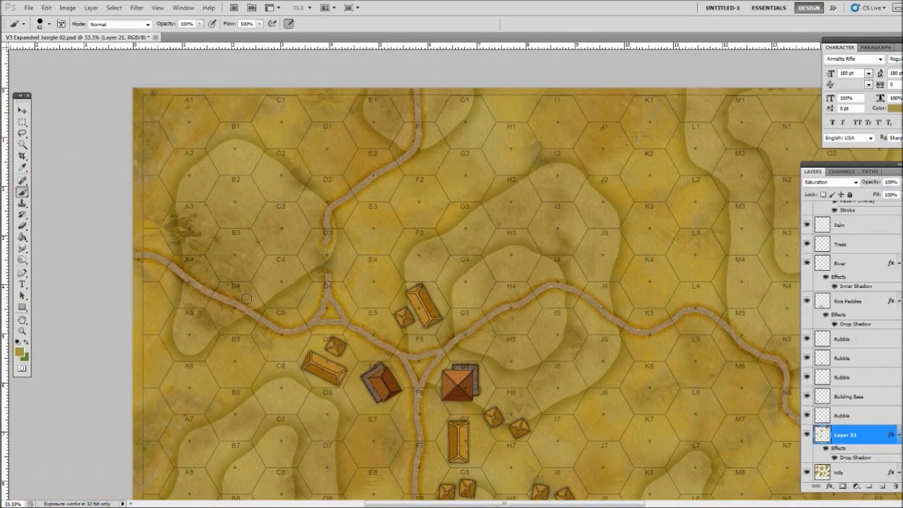
{"action": "mouse_move", "coordinate": [243, 225]}
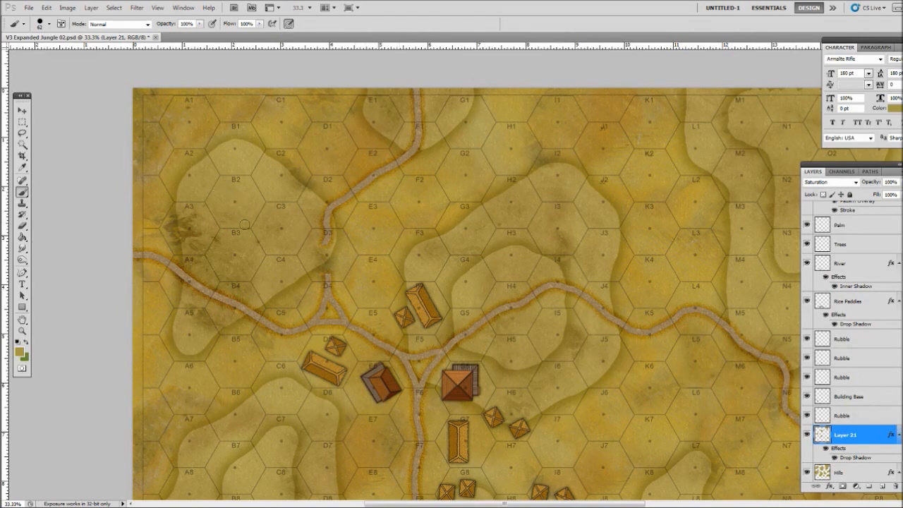
Paint the upper hill contour around hexes B2, B3, C3 and C4, then zoom out
{"action": "left_click_drag", "start_coordinate": [243, 223], "coordinate": [229, 203]}
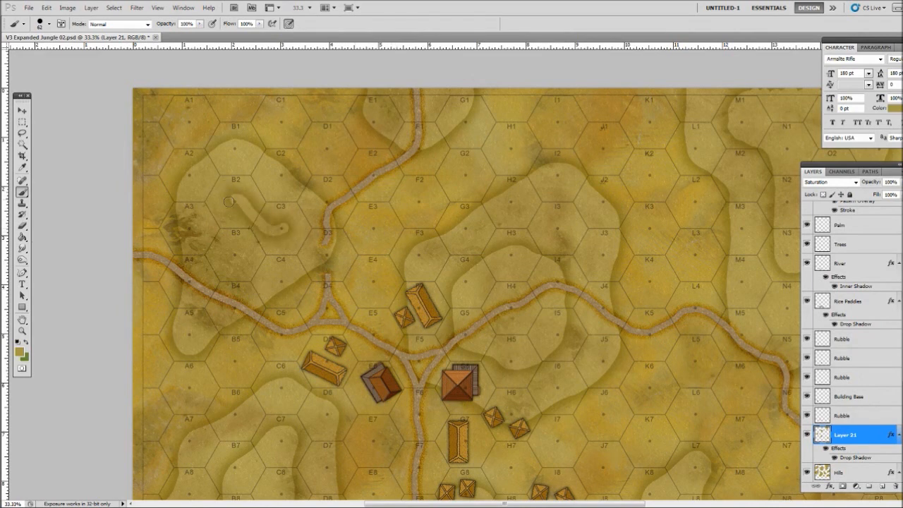
{"action": "left_click_drag", "start_coordinate": [230, 203], "coordinate": [279, 220]}
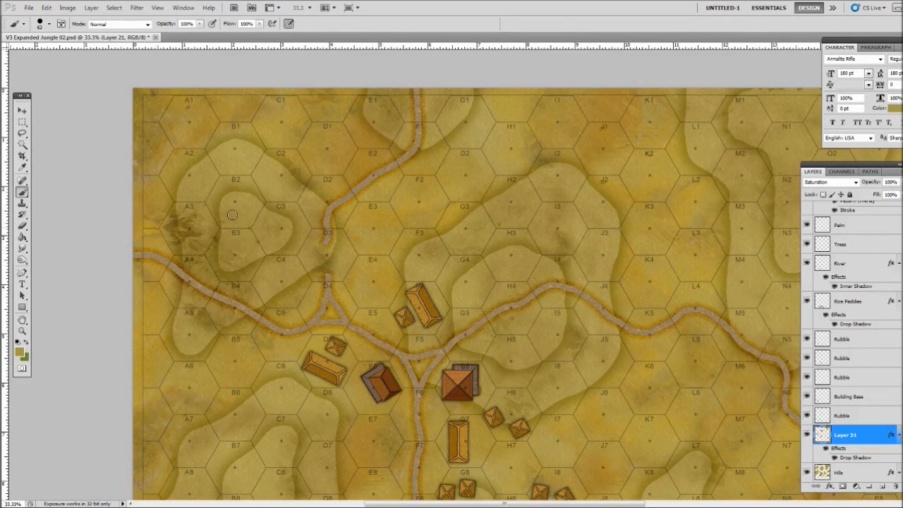
{"action": "mouse_move", "coordinate": [249, 182]}
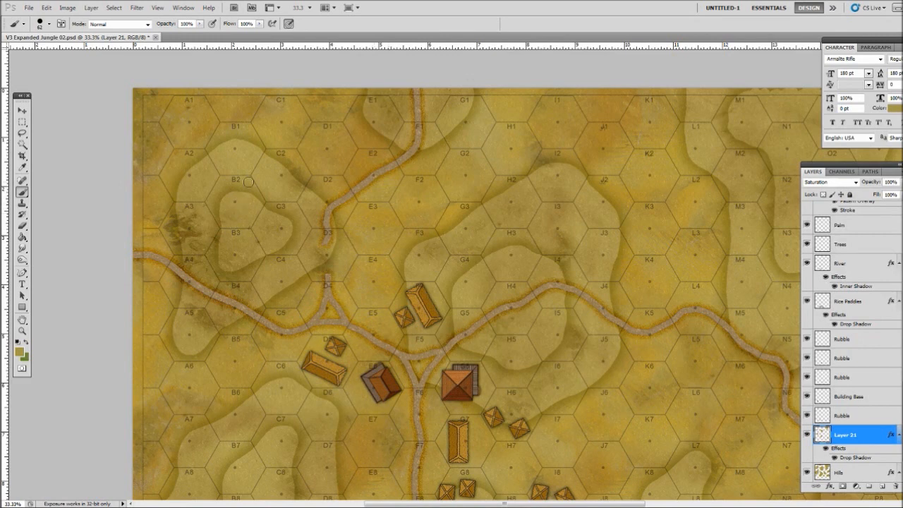
{"action": "mouse_move", "coordinate": [239, 197]}
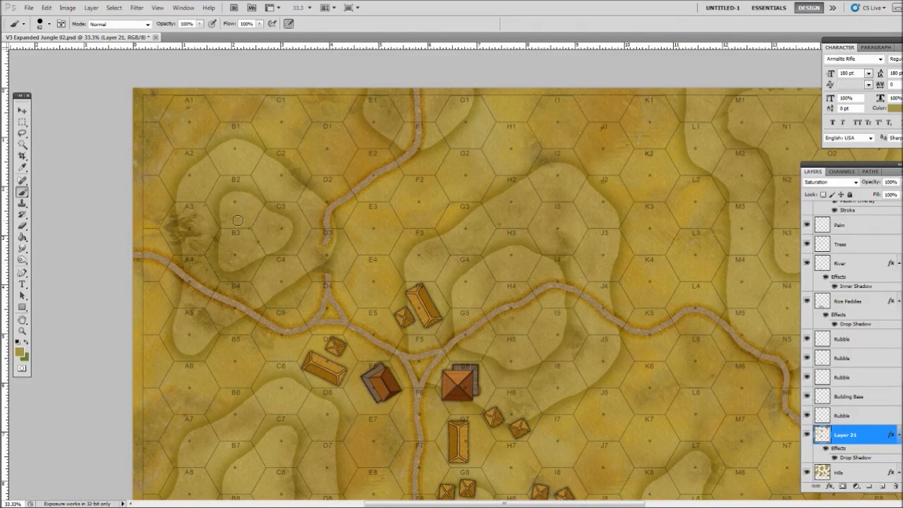
{"action": "mouse_move", "coordinate": [225, 205]}
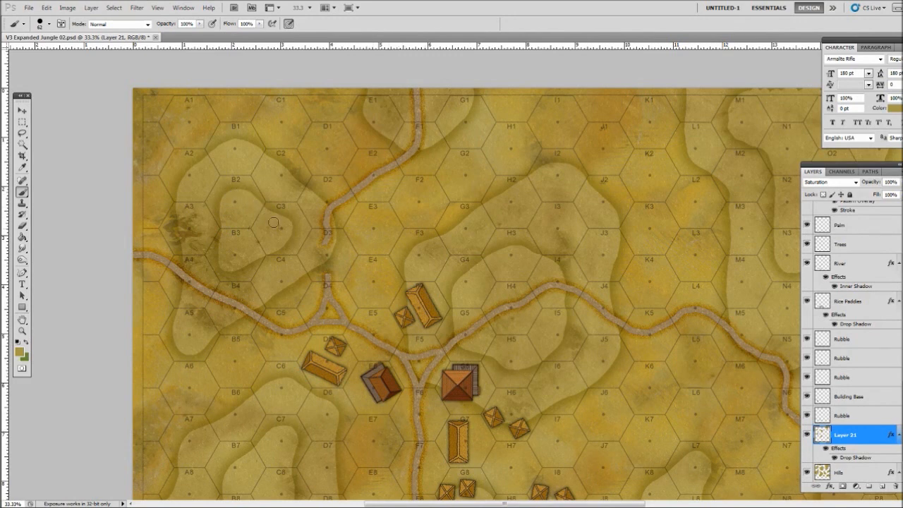
{"action": "mouse_move", "coordinate": [265, 247]}
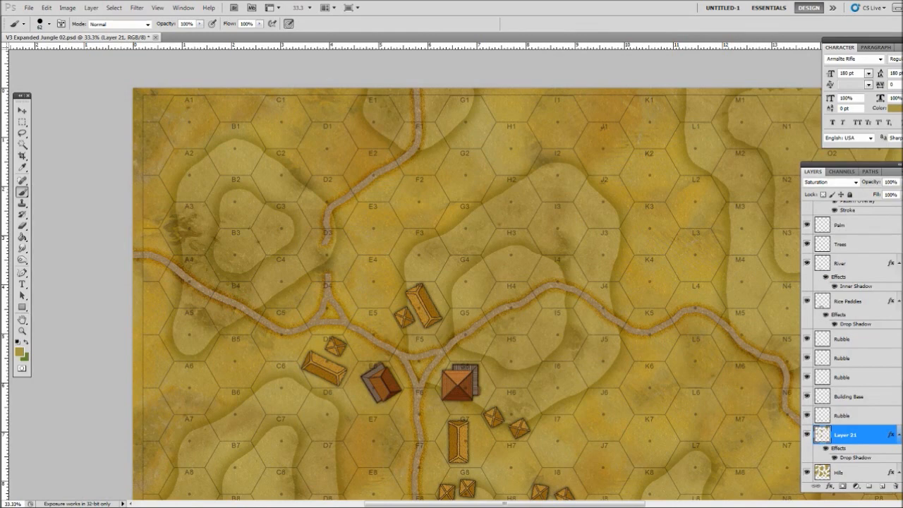
{"action": "scroll", "scroll_direction": "down", "scroll_amount": 3}
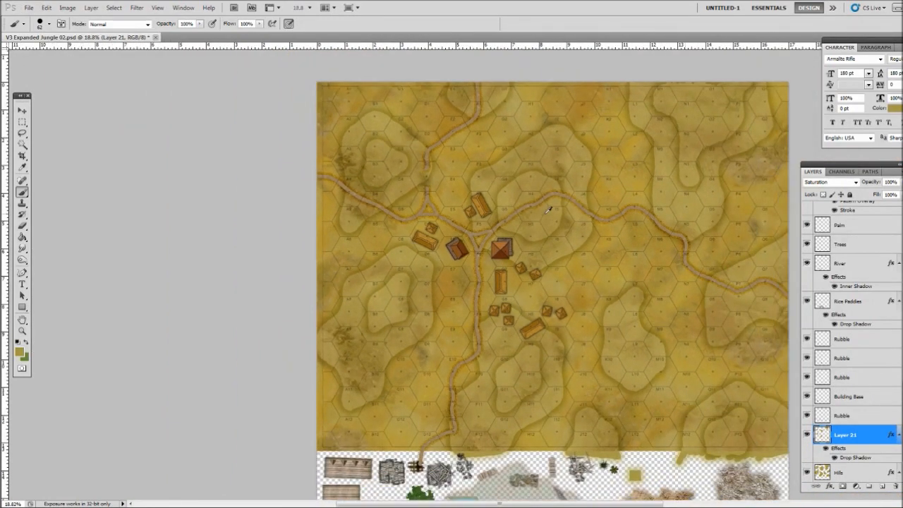
{"action": "mouse_move", "coordinate": [575, 238]}
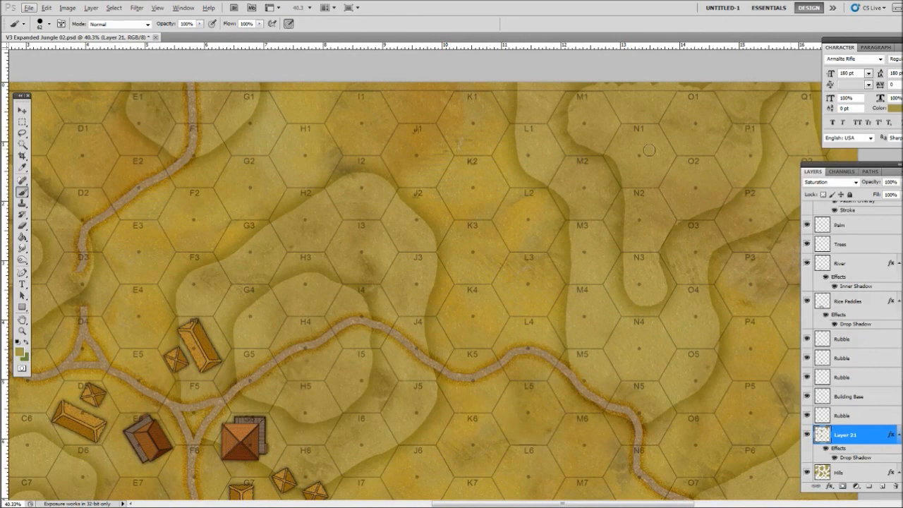
{"action": "mouse_move", "coordinate": [647, 81]}
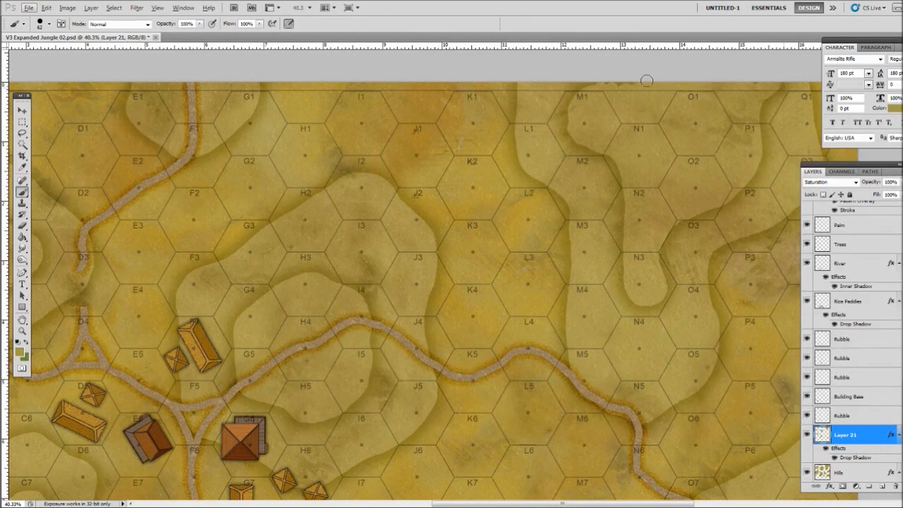
{"action": "mouse_move", "coordinate": [589, 84]}
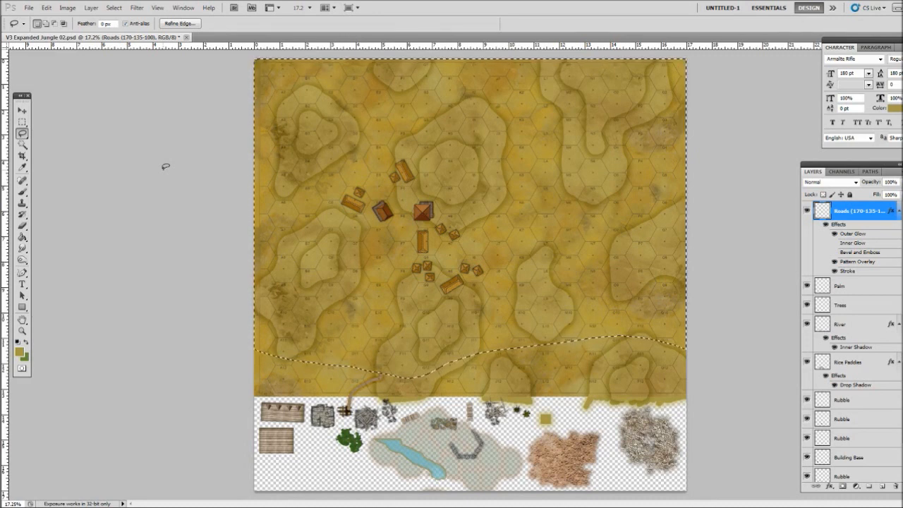
{"action": "mouse_move", "coordinate": [49, 112]}
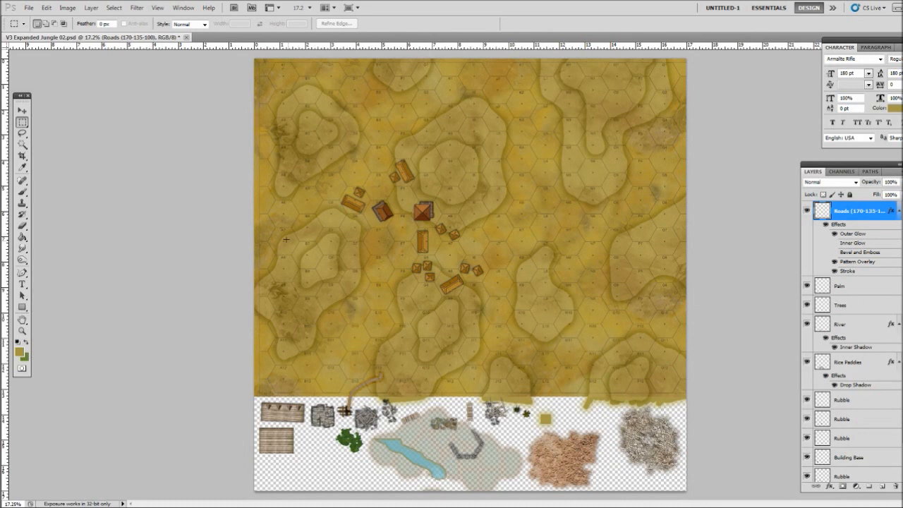
{"action": "mouse_move", "coordinate": [144, 226]}
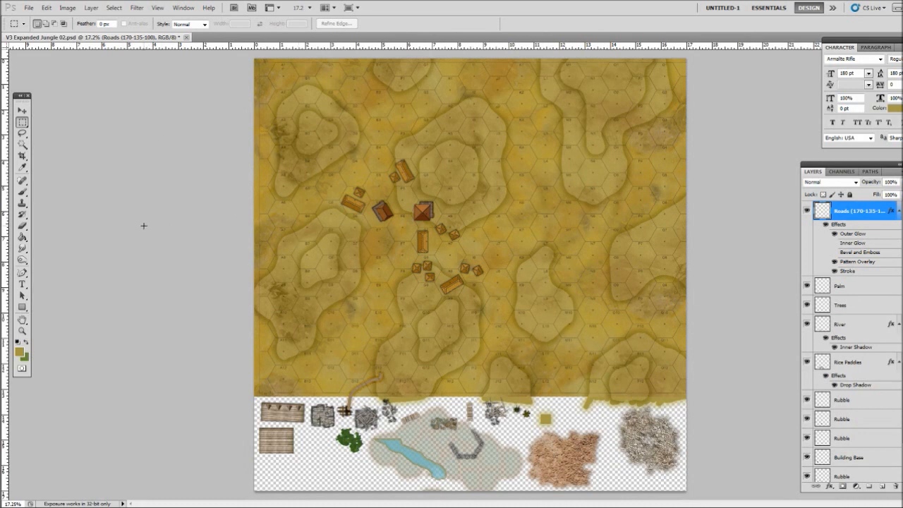
{"action": "mouse_move", "coordinate": [135, 260]}
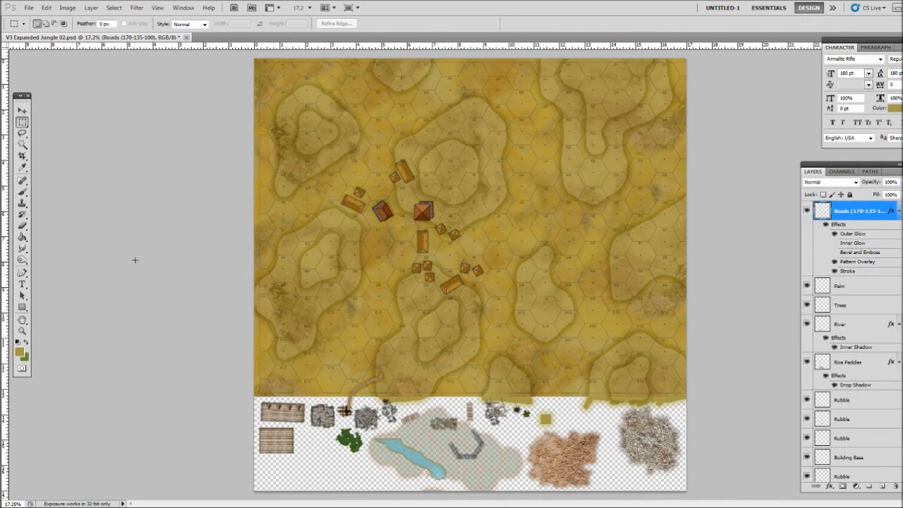
{"action": "mouse_move", "coordinate": [116, 293]}
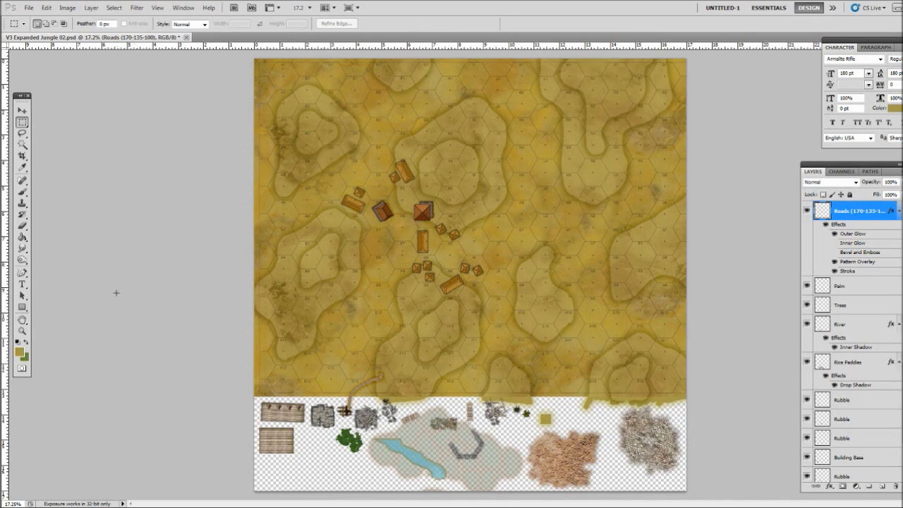
{"action": "mouse_move", "coordinate": [193, 241]}
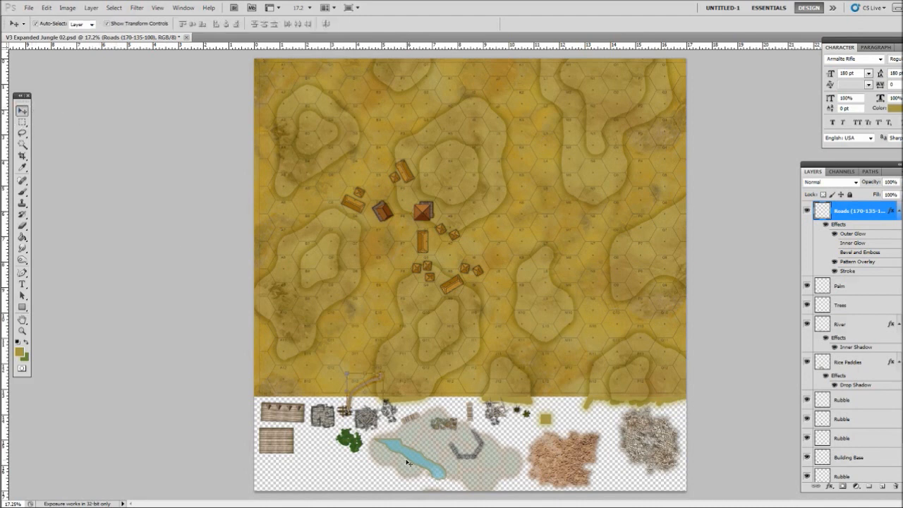
Select the River layer, reposition its river piece, and set a light-blue foreground colour
{"action": "left_click", "coordinate": [839, 324]}
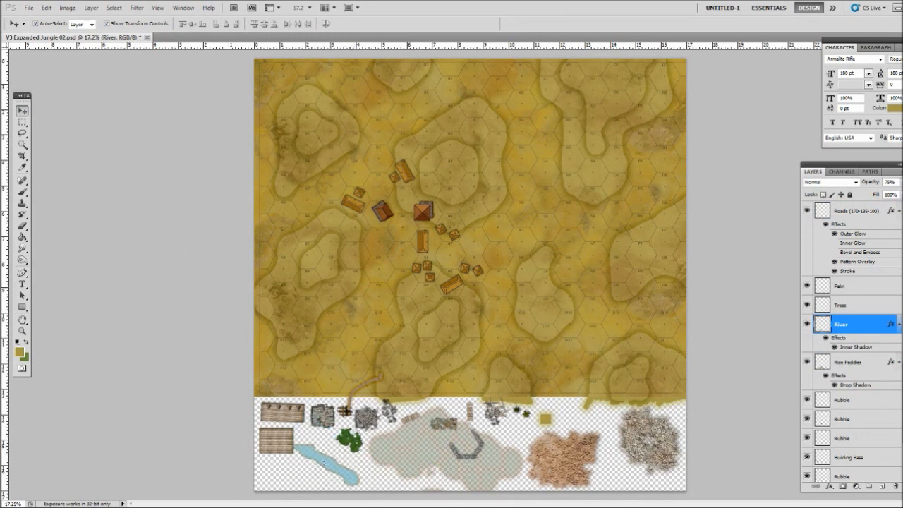
{"action": "left_click", "coordinate": [324, 469]}
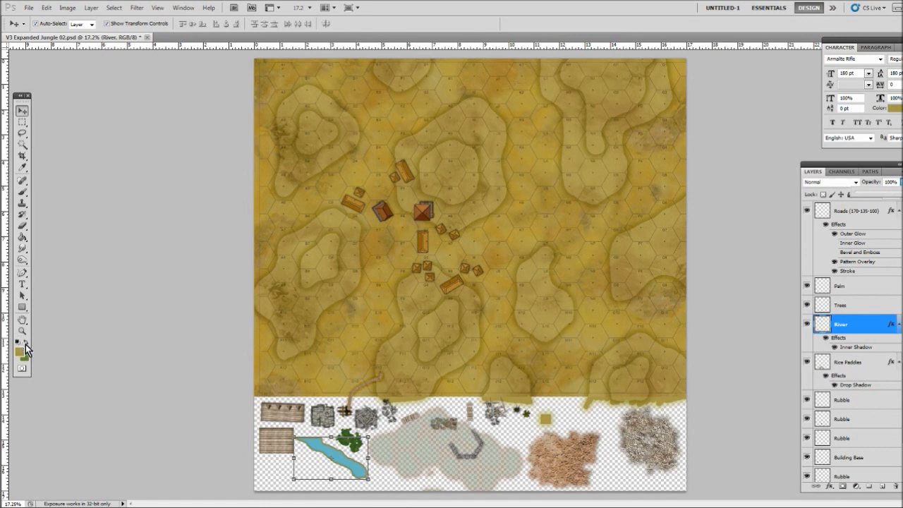
{"action": "left_click", "coordinate": [18, 352]}
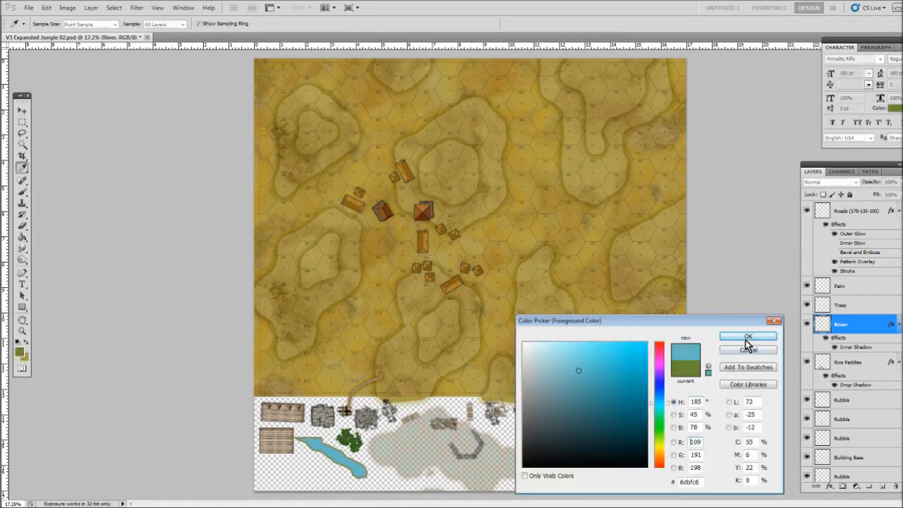
{"action": "left_click", "coordinate": [747, 336]}
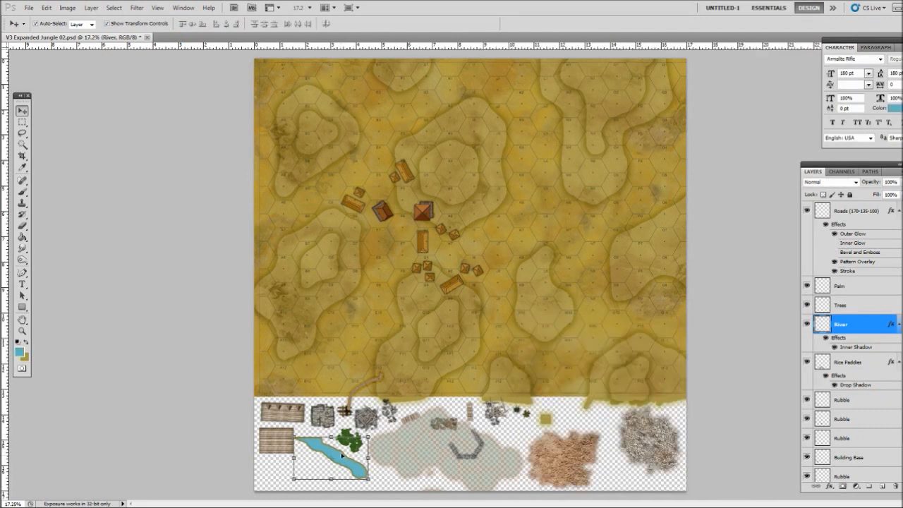
{"action": "mouse_move", "coordinate": [654, 161]}
{"action": "type", "text": "75"}
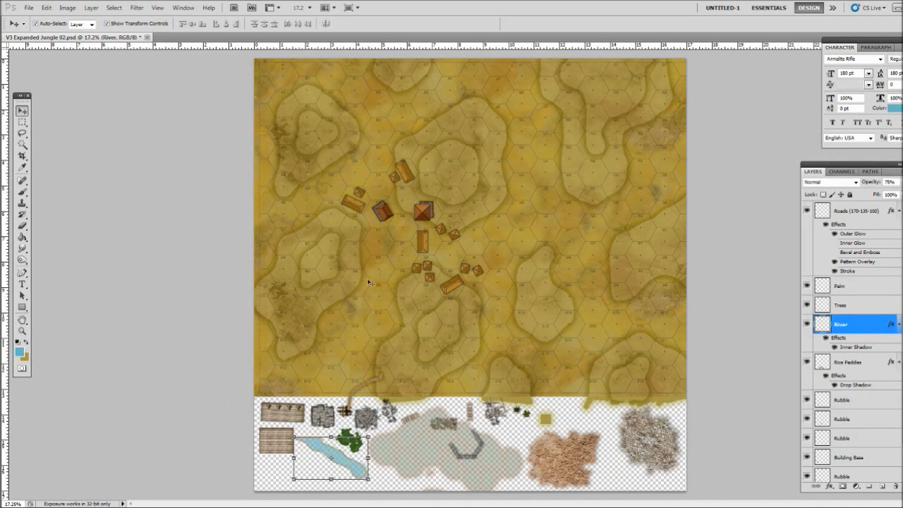
{"action": "mouse_move", "coordinate": [6, 222]}
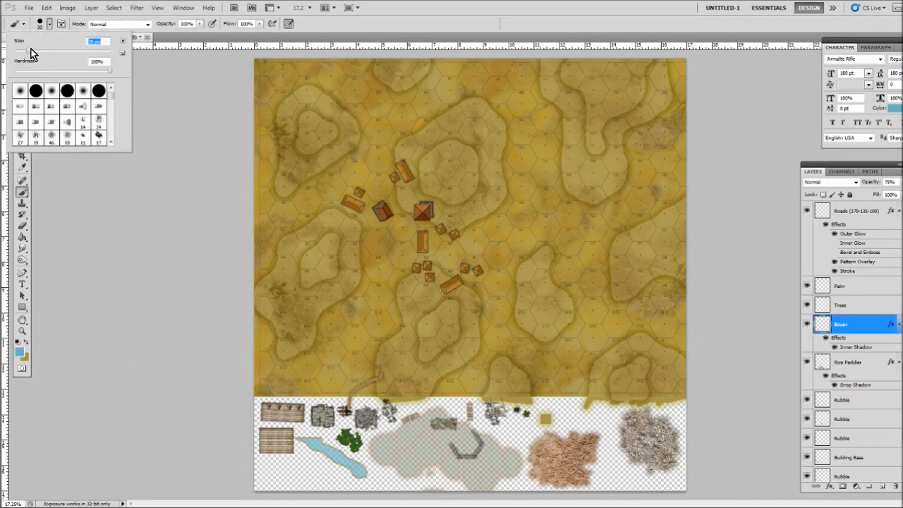
{"action": "mouse_move", "coordinate": [29, 53]}
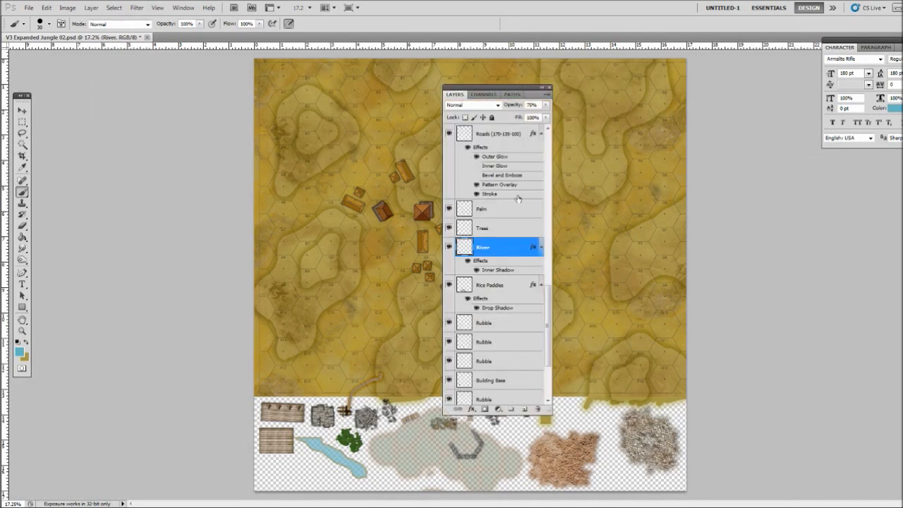
{"action": "mouse_move", "coordinate": [491, 272]}
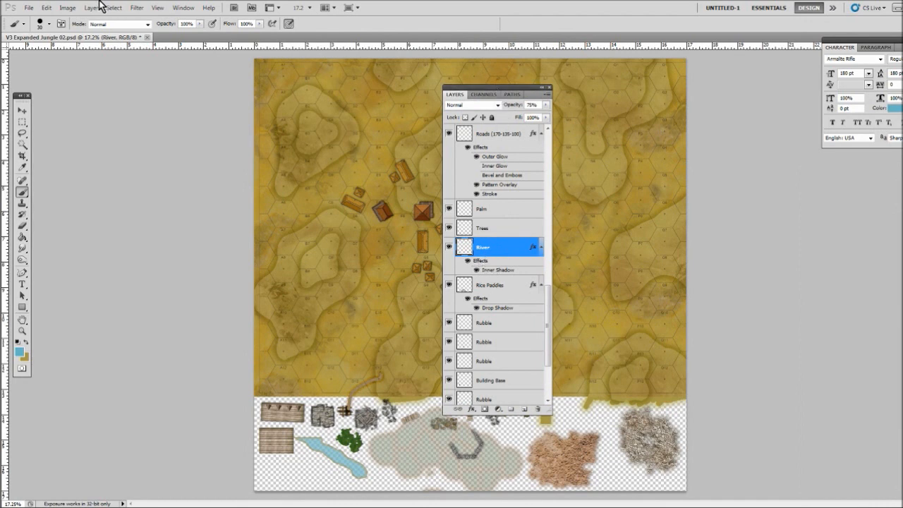
Check the River layer's inner shadow effect in the Layer Style menu
{"action": "left_click", "coordinate": [90, 8]}
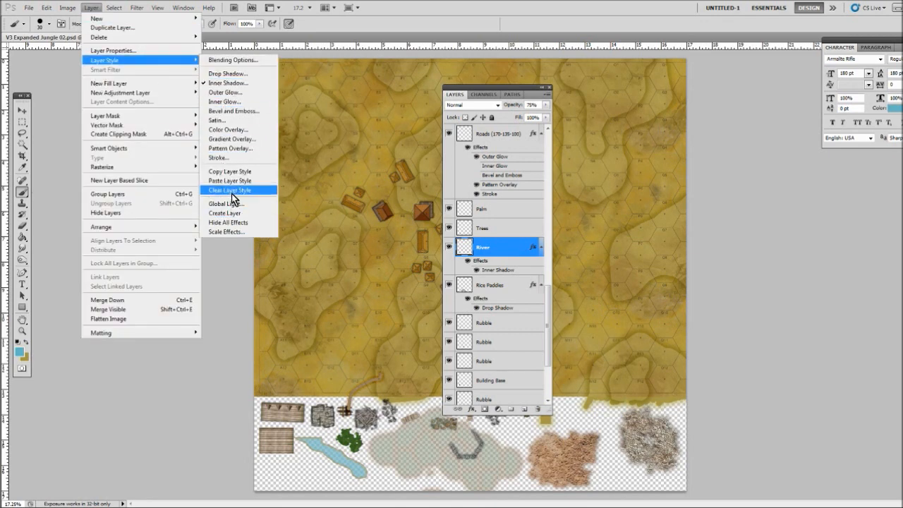
{"action": "mouse_move", "coordinate": [250, 65]}
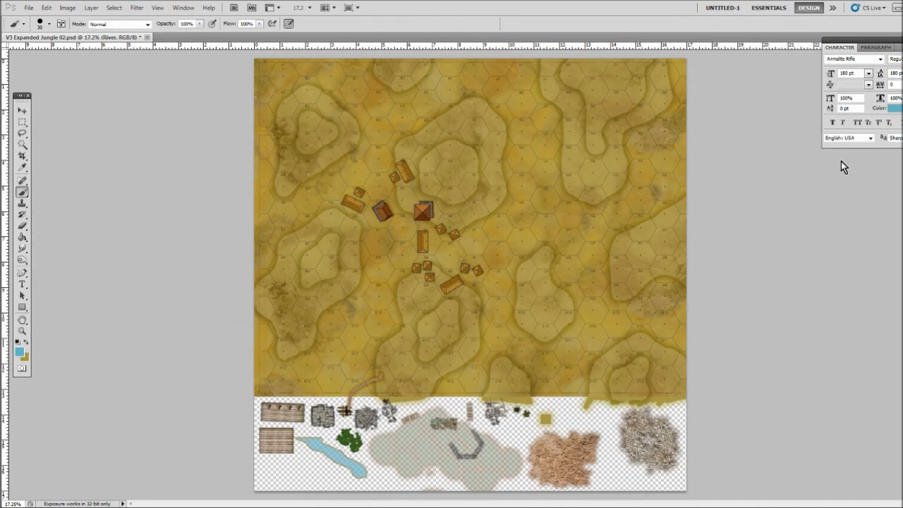
{"action": "left_click", "coordinate": [835, 158]}
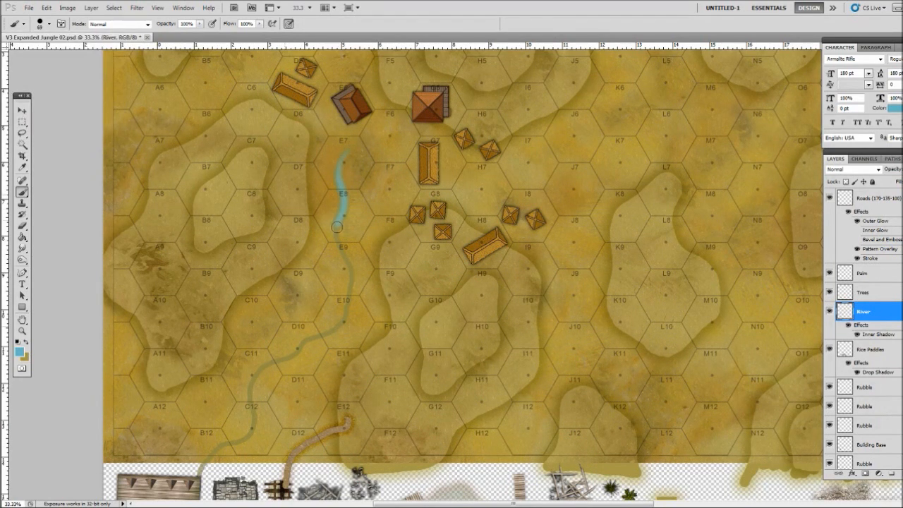
Paint the creek from E7 through E10 and C12 to the bottom edge, widening it near E7–E9 and C11–C12
{"action": "left_click_drag", "start_coordinate": [337, 227], "coordinate": [332, 329]}
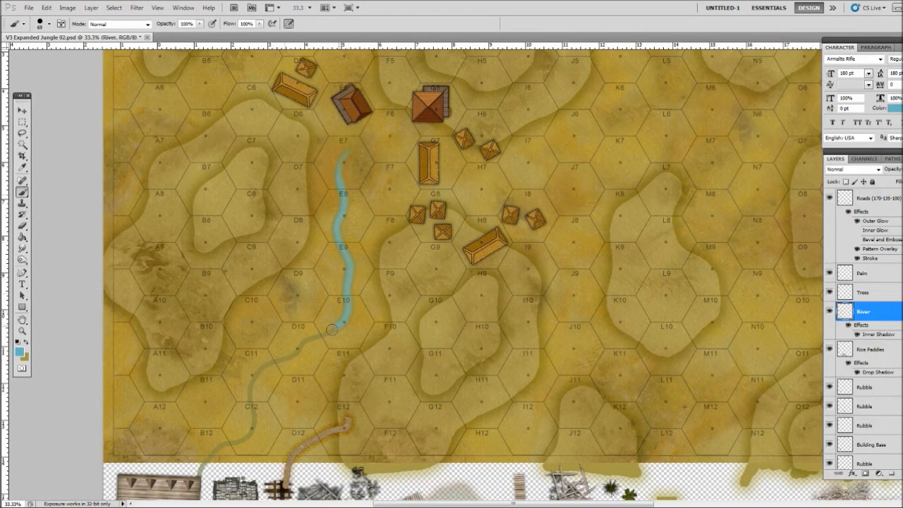
{"action": "left_click_drag", "start_coordinate": [331, 329], "coordinate": [255, 410]}
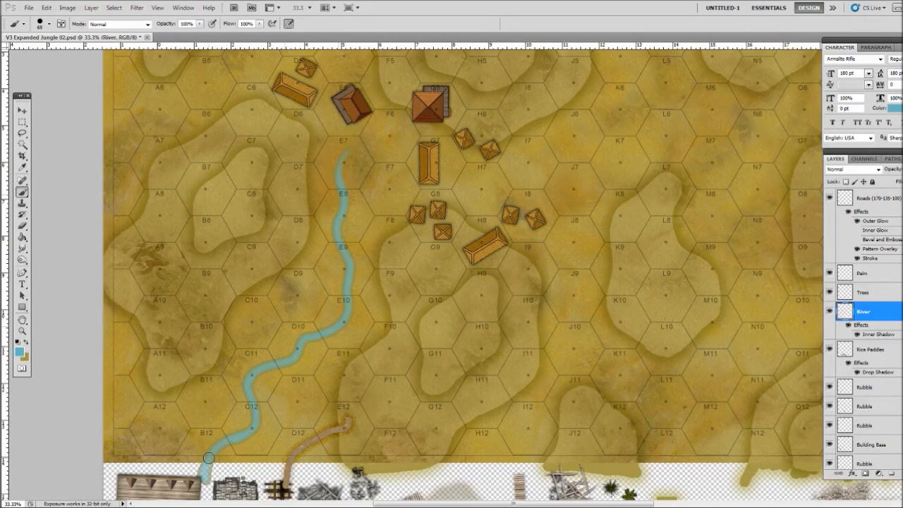
{"action": "left_click_drag", "start_coordinate": [208, 458], "coordinate": [247, 390]}
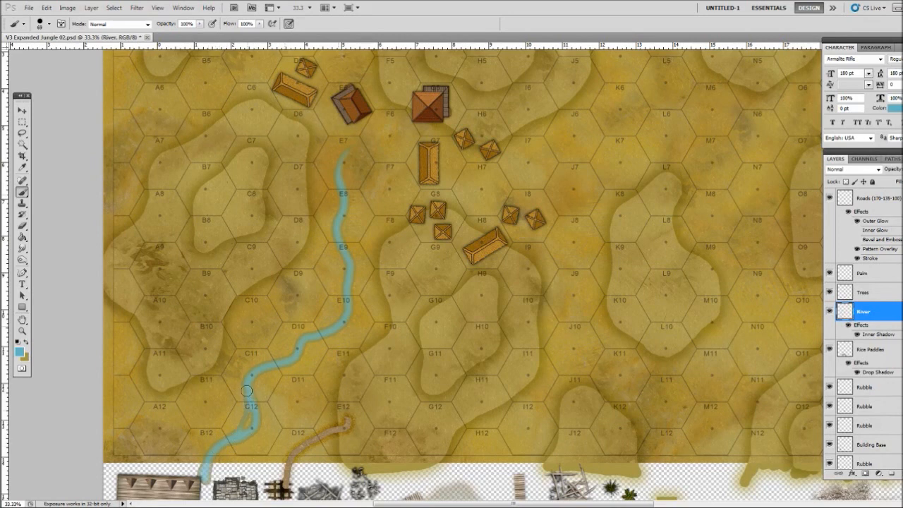
{"action": "mouse_move", "coordinate": [295, 367]}
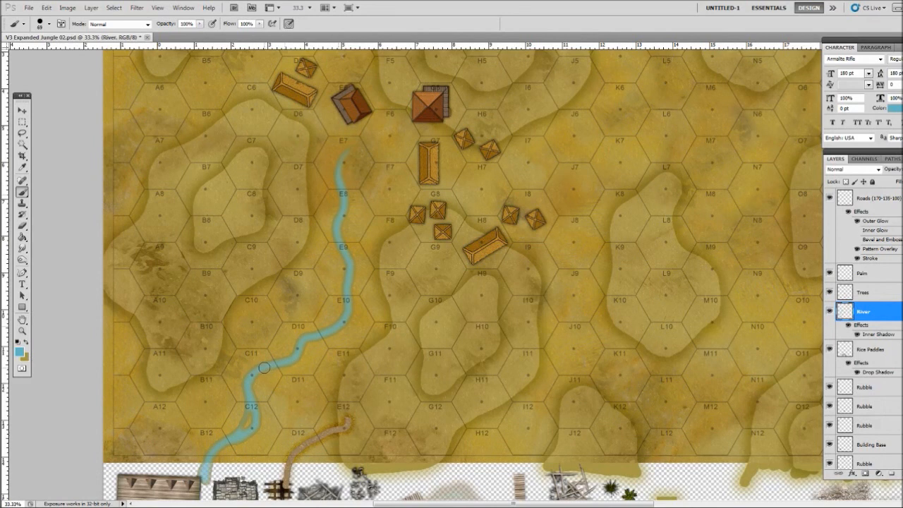
{"action": "left_click_drag", "start_coordinate": [263, 367], "coordinate": [338, 324]}
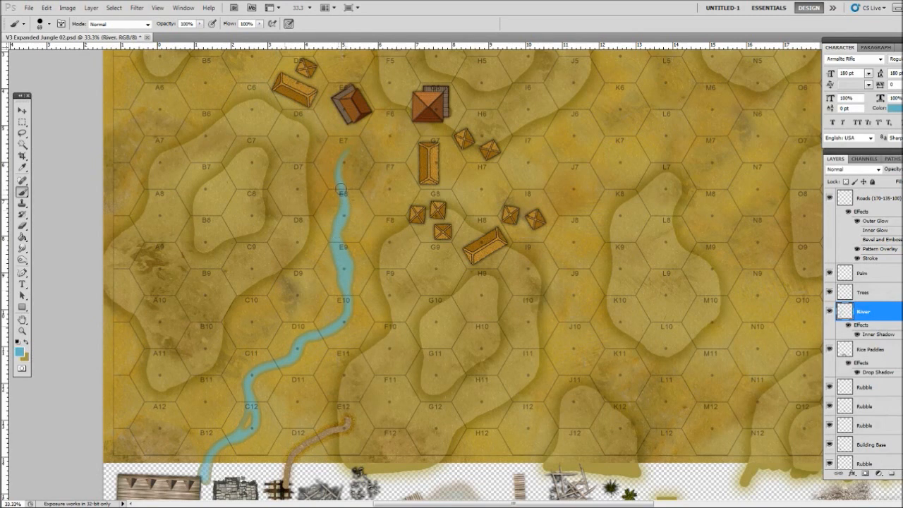
{"action": "left_click_drag", "start_coordinate": [340, 189], "coordinate": [345, 149]}
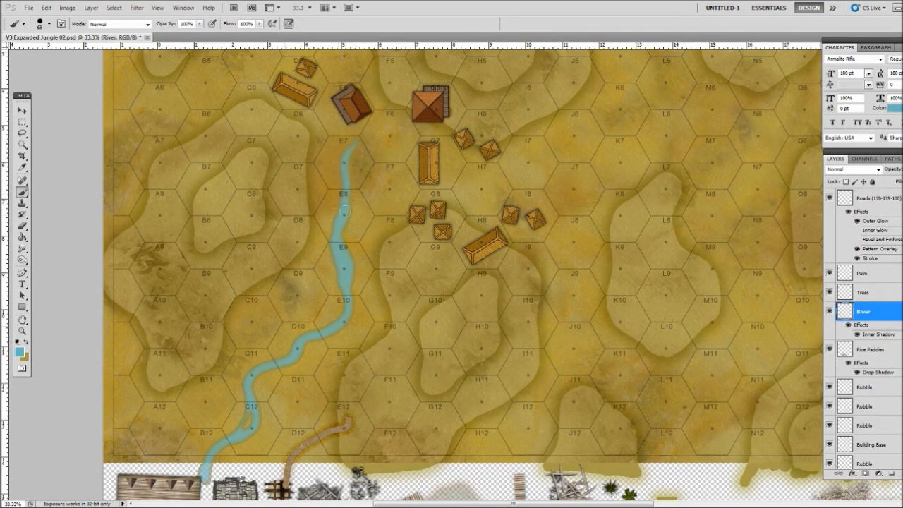
{"action": "mouse_move", "coordinate": [277, 390]}
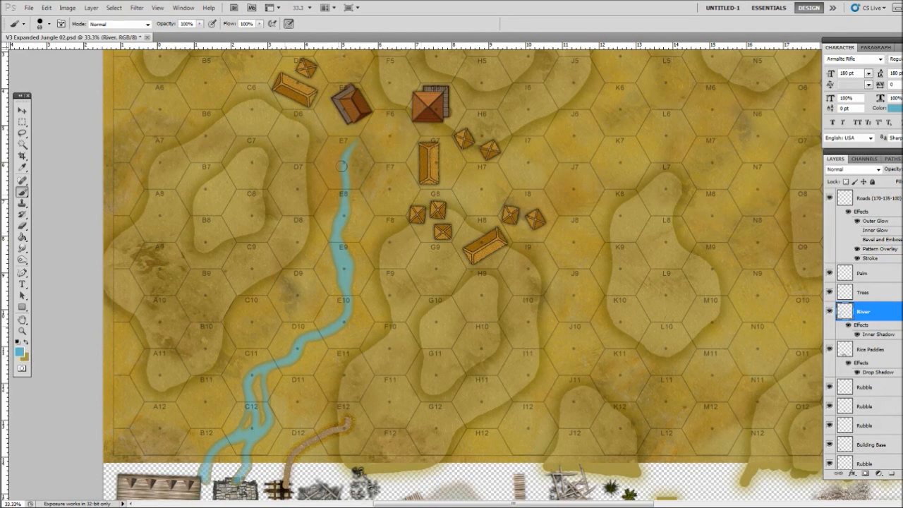
{"action": "mouse_move", "coordinate": [346, 287]}
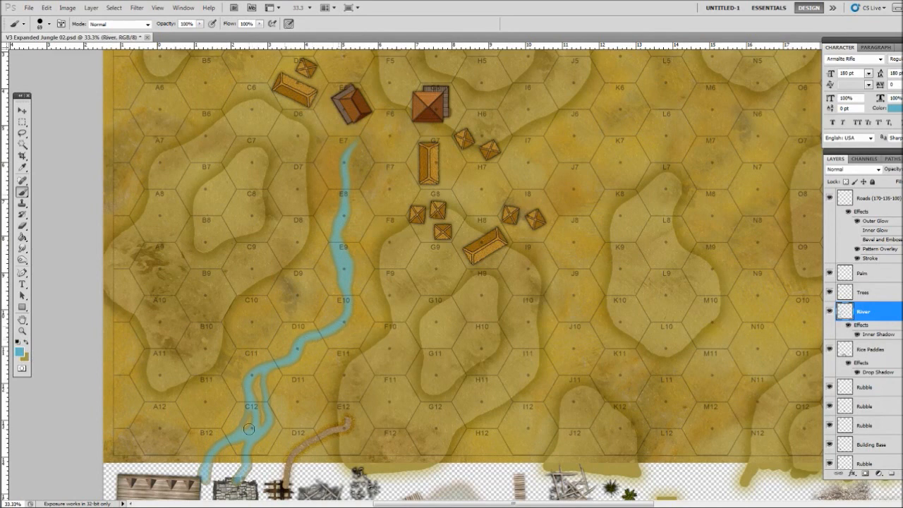
{"action": "mouse_move", "coordinate": [290, 337]}
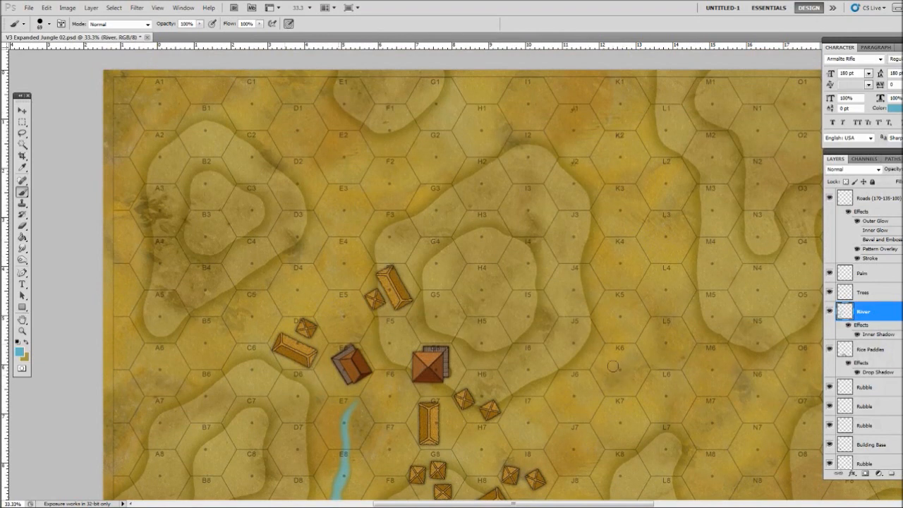
{"action": "mouse_move", "coordinate": [565, 415]}
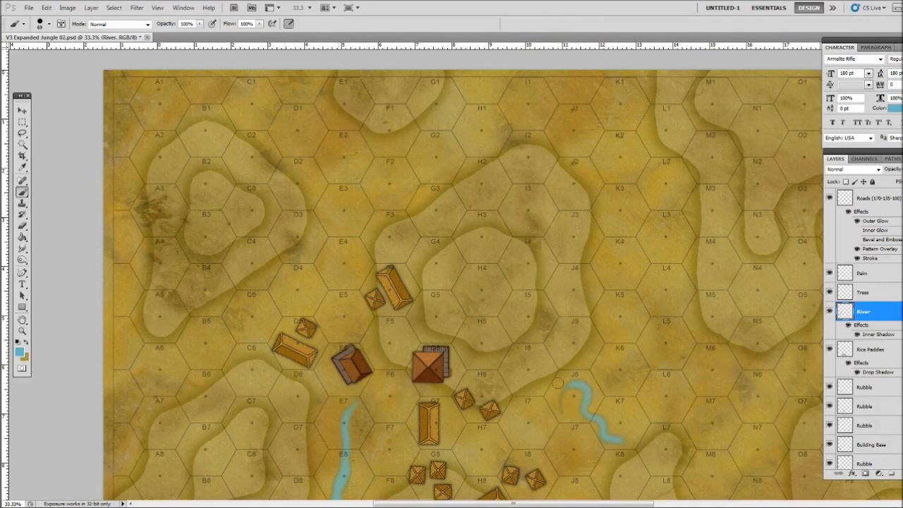
{"action": "mouse_move", "coordinate": [599, 372]}
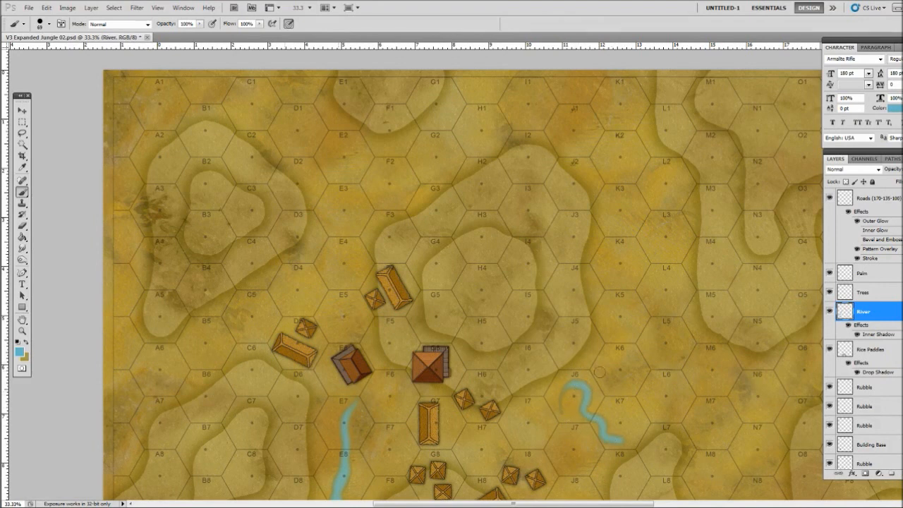
{"action": "mouse_move", "coordinate": [571, 408]}
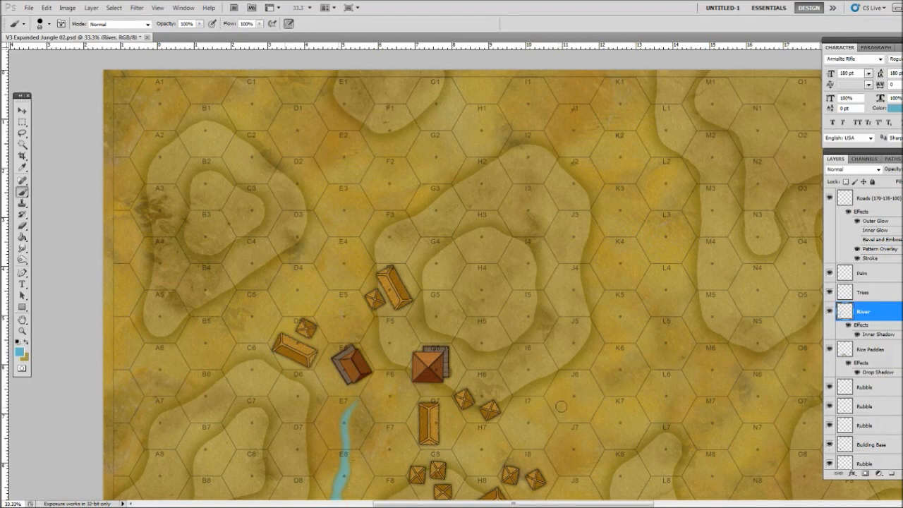
Paint a second creek from between J6 and K6 north past L4 to the map's top edge
{"action": "left_click_drag", "start_coordinate": [561, 406], "coordinate": [617, 373]}
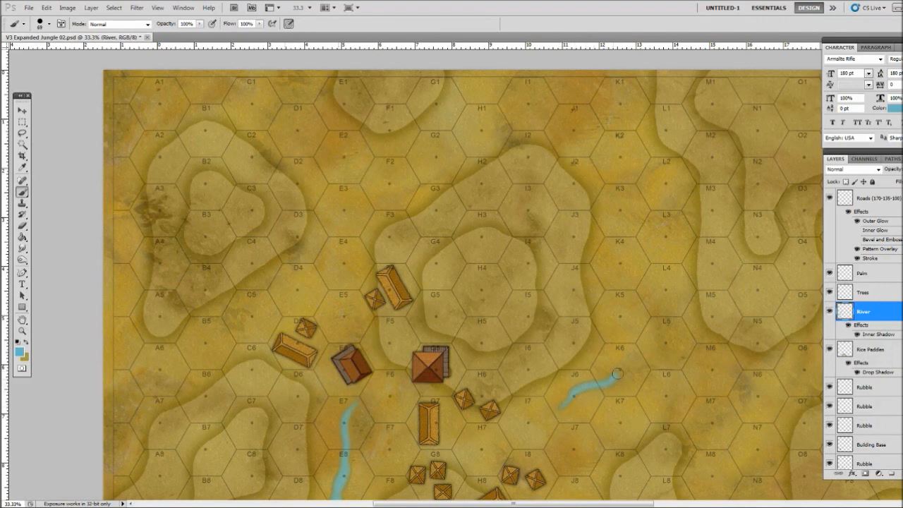
{"action": "left_click_drag", "start_coordinate": [619, 372], "coordinate": [659, 247]}
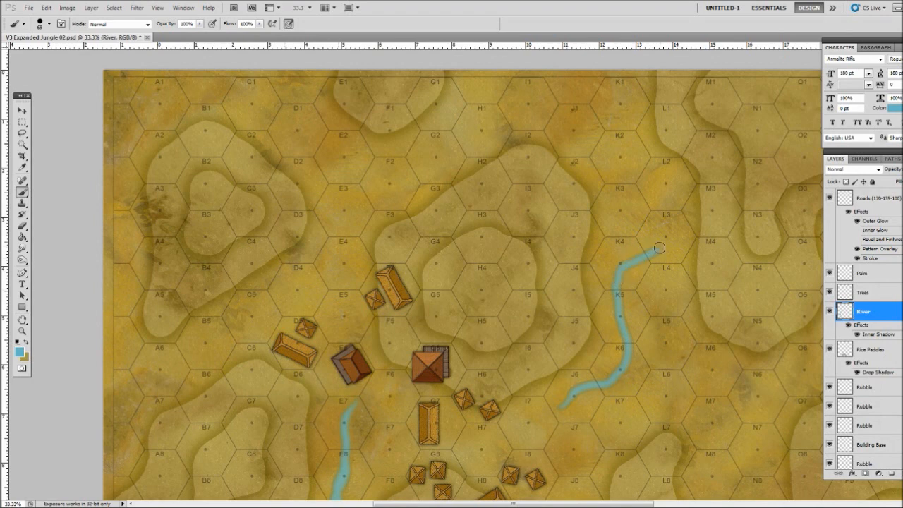
{"action": "left_click_drag", "start_coordinate": [658, 248], "coordinate": [575, 68]}
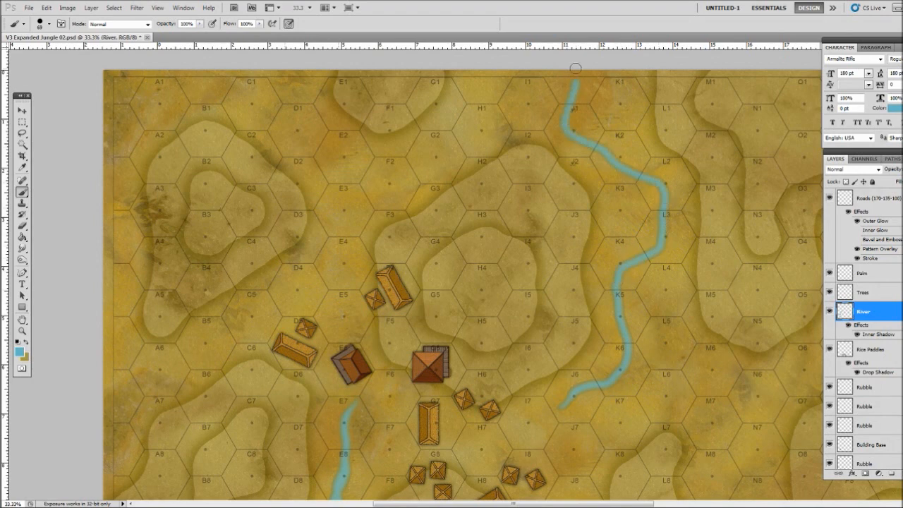
{"action": "mouse_move", "coordinate": [508, 322]}
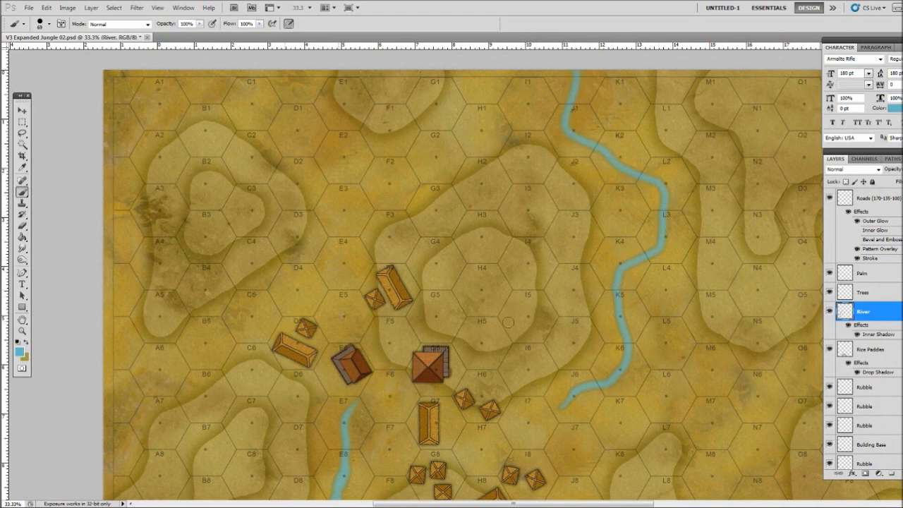
{"action": "mouse_move", "coordinate": [627, 145]}
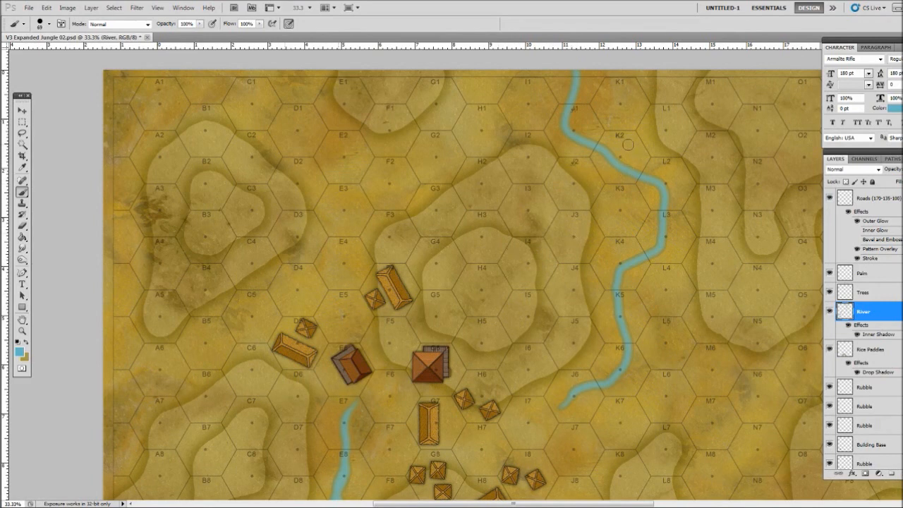
{"action": "mouse_move", "coordinate": [577, 139]}
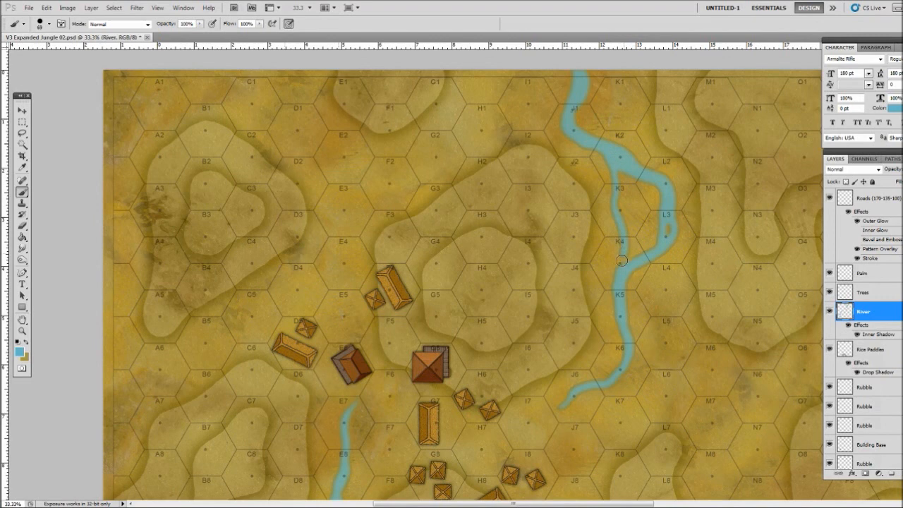
{"action": "mouse_move", "coordinate": [616, 157]}
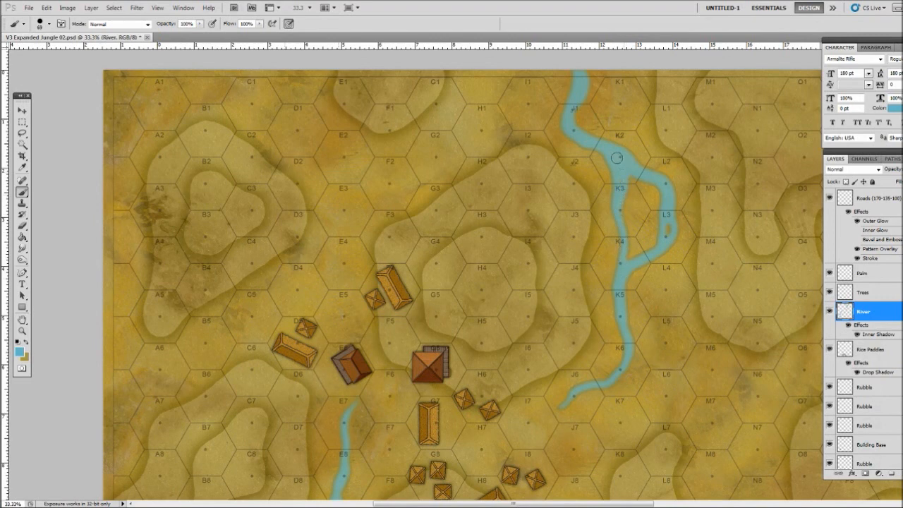
{"action": "mouse_move", "coordinate": [649, 277]}
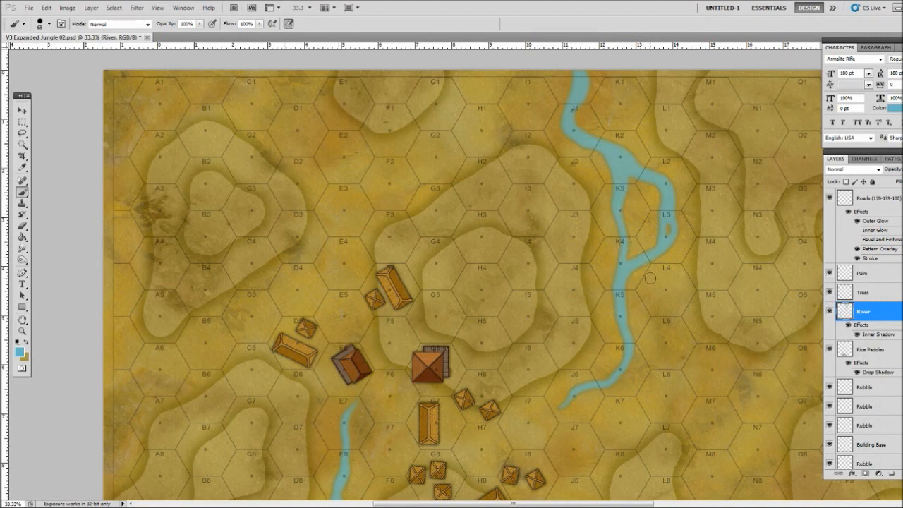
{"action": "mouse_move", "coordinate": [580, 91]}
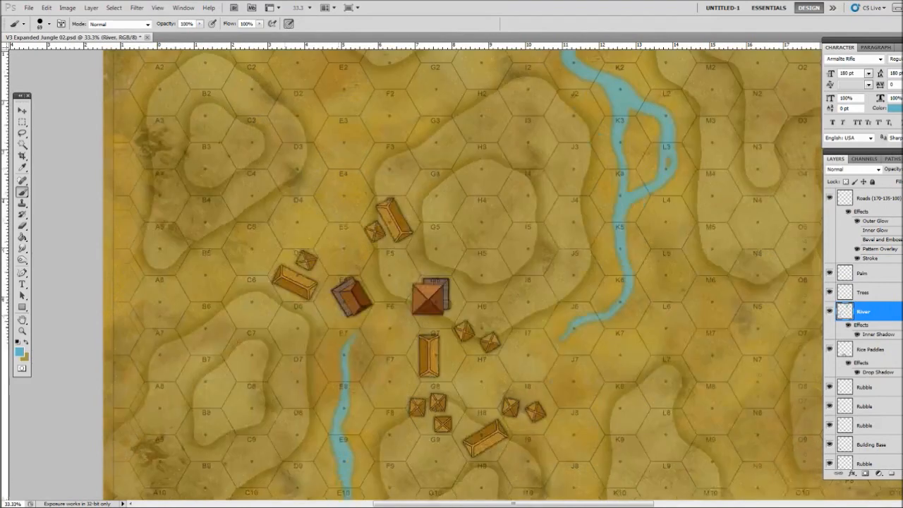
Scroll down to reveal the spare artwork strip below the map
{"action": "scroll", "scroll_direction": "down", "scroll_amount": 3}
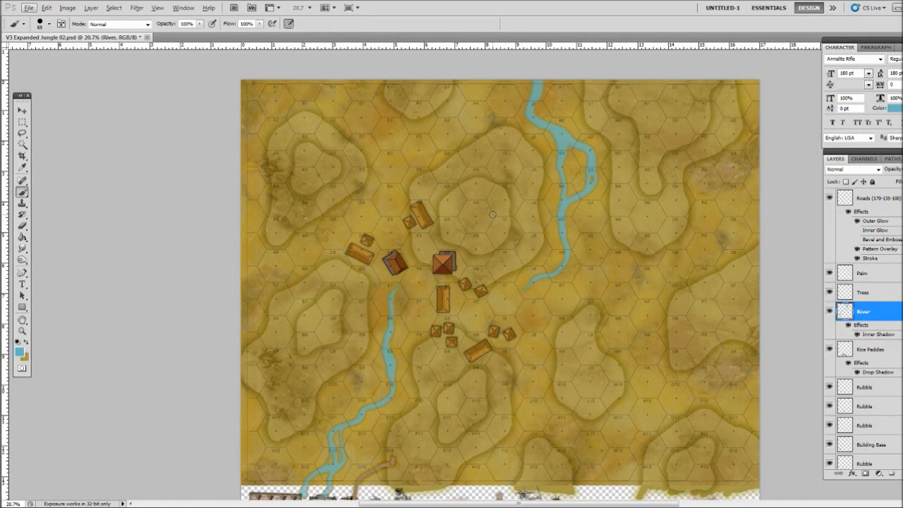
{"action": "mouse_move", "coordinate": [510, 298]}
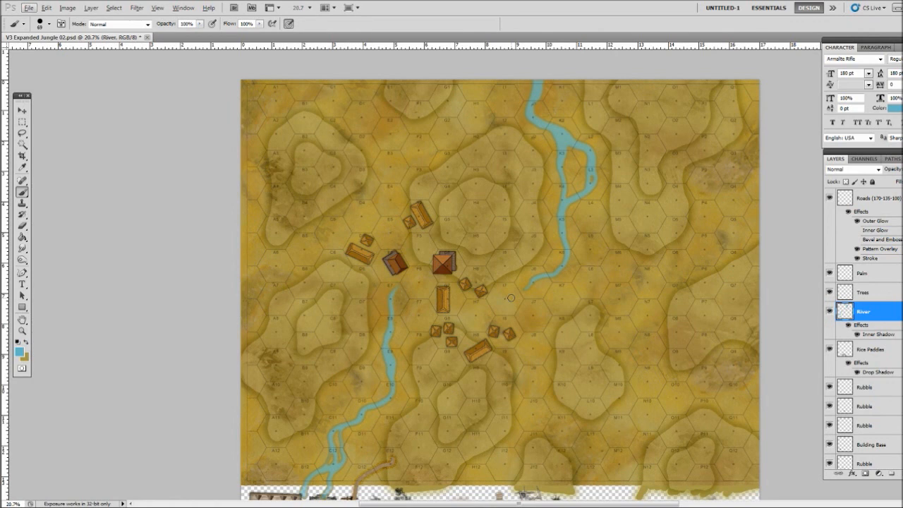
{"action": "mouse_move", "coordinate": [146, 201]}
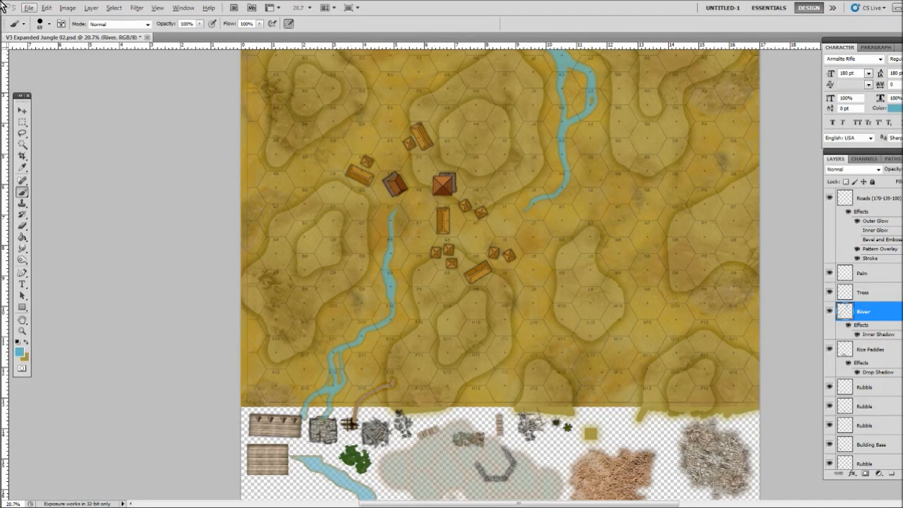
With the Move tool, activate the Roads layer, then a Rubble layer, then the River layer
{"action": "left_click", "coordinate": [22, 111]}
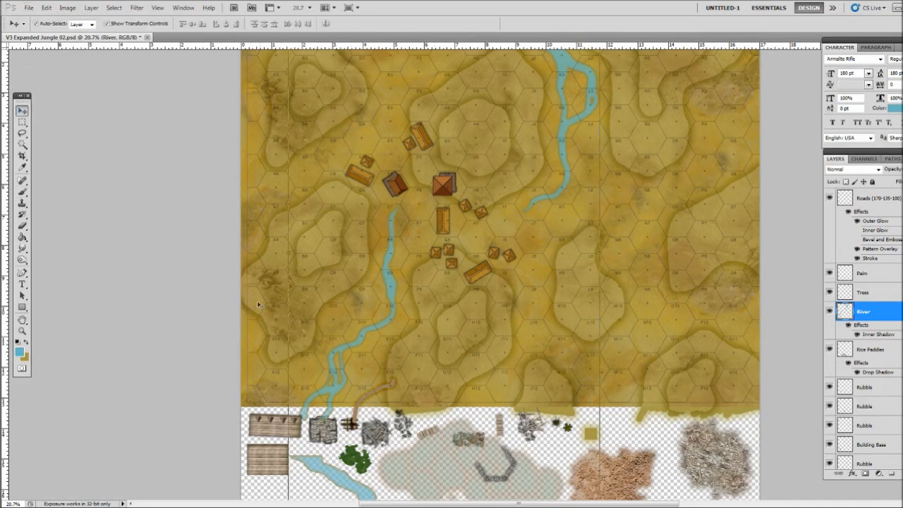
{"action": "left_click", "coordinate": [869, 198]}
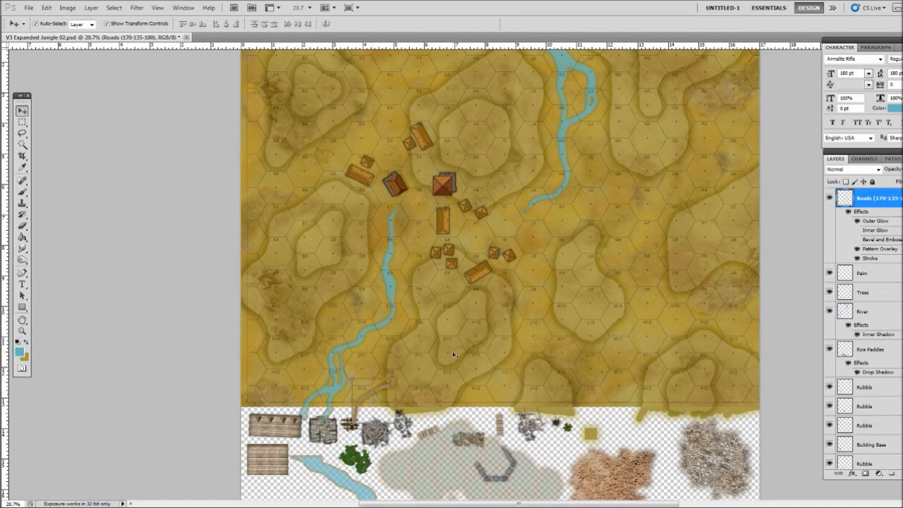
{"action": "mouse_move", "coordinate": [478, 362]}
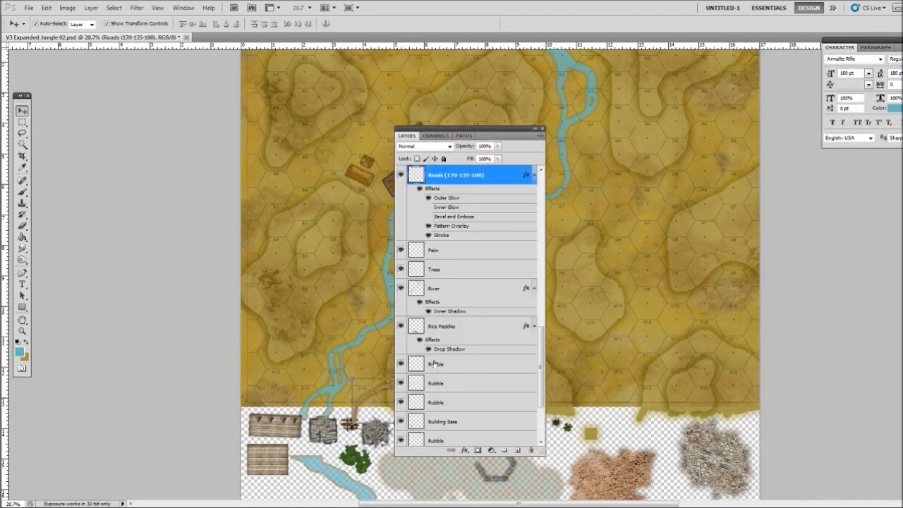
{"action": "left_click", "coordinate": [455, 383]}
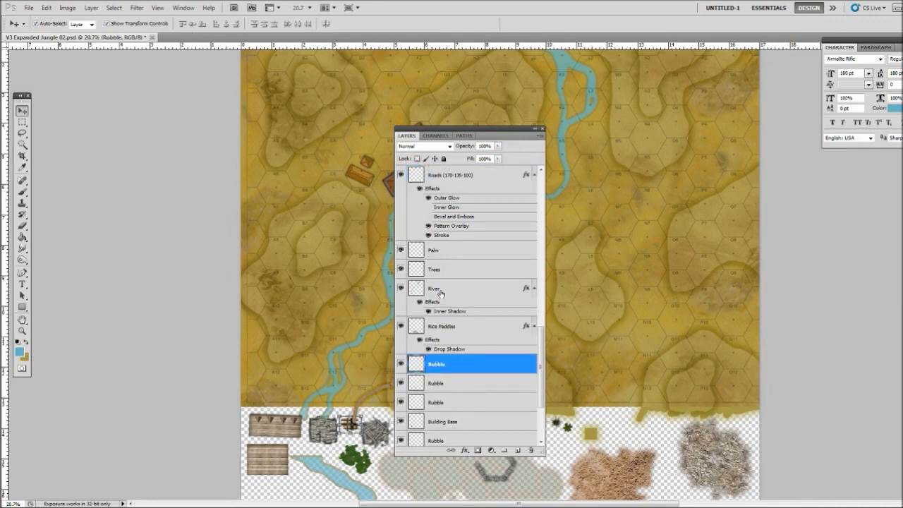
{"action": "left_click", "coordinate": [435, 287]}
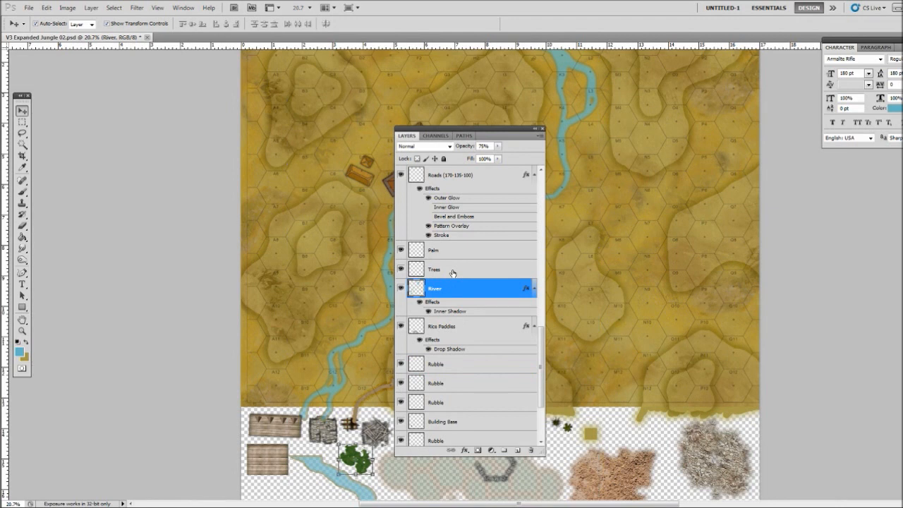
{"action": "left_click", "coordinate": [435, 269]}
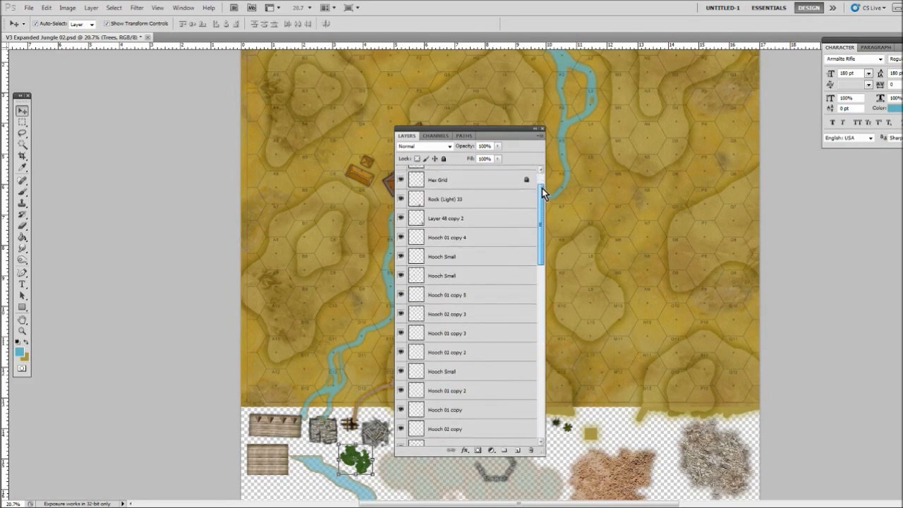
Scroll the floating layer list down to show Foot Bridge and Building Base 2 above Roads
{"action": "scroll", "scroll_direction": "down", "scroll_amount": 3}
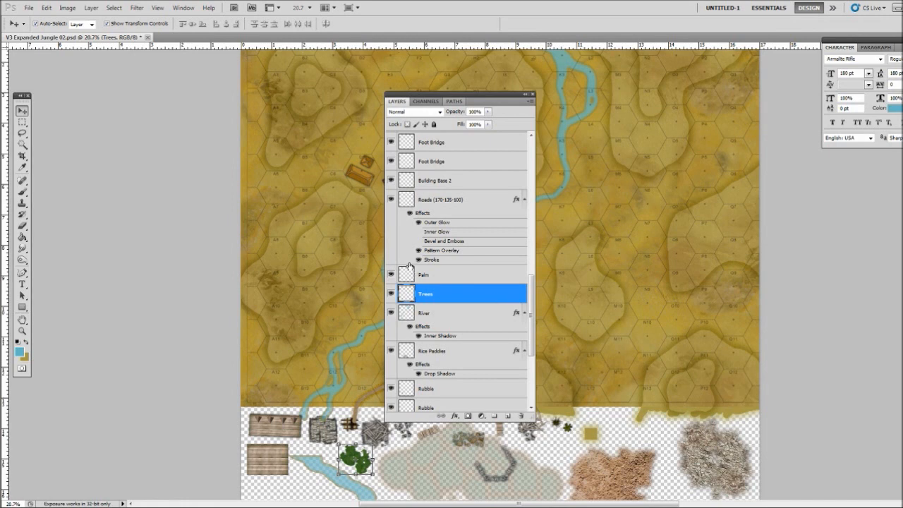
{"action": "scroll", "scroll_direction": "down", "scroll_amount": 3}
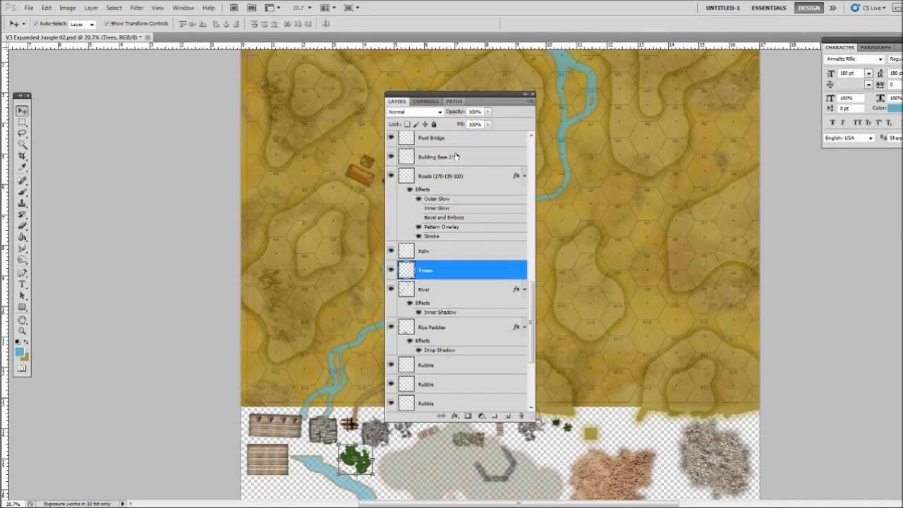
{"action": "mouse_move", "coordinate": [416, 113]}
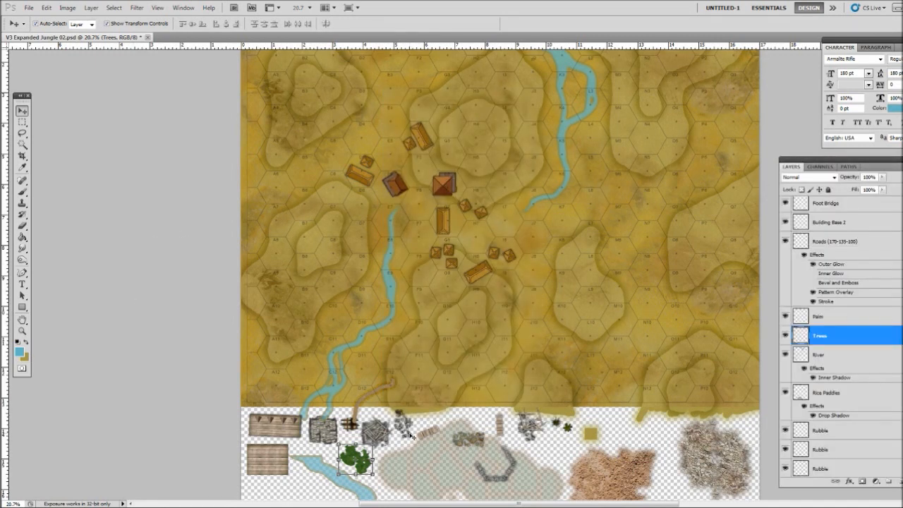
Make the Roads layer the active layer
{"action": "left_click", "coordinate": [843, 241]}
{"action": "type", "text": "1"}
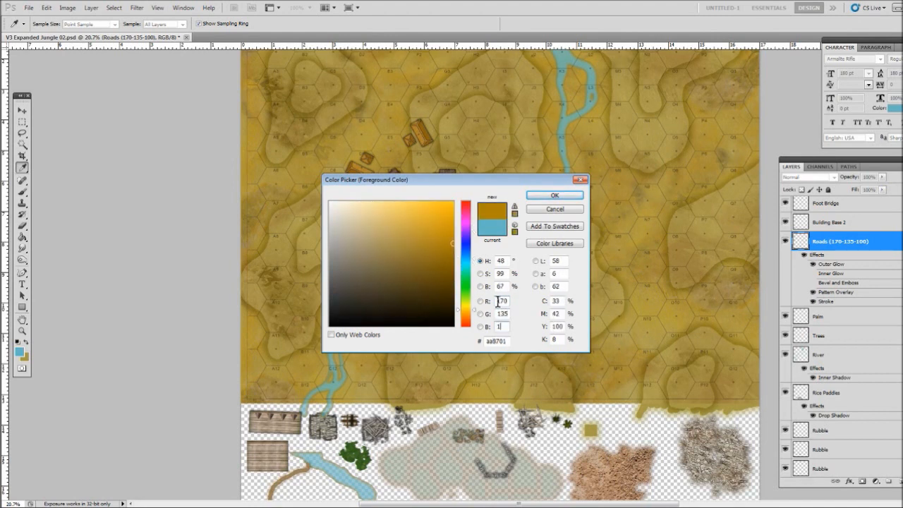
Confirm brown RGB 170-135-100 as the foreground painting colour
{"action": "left_click", "coordinate": [554, 194]}
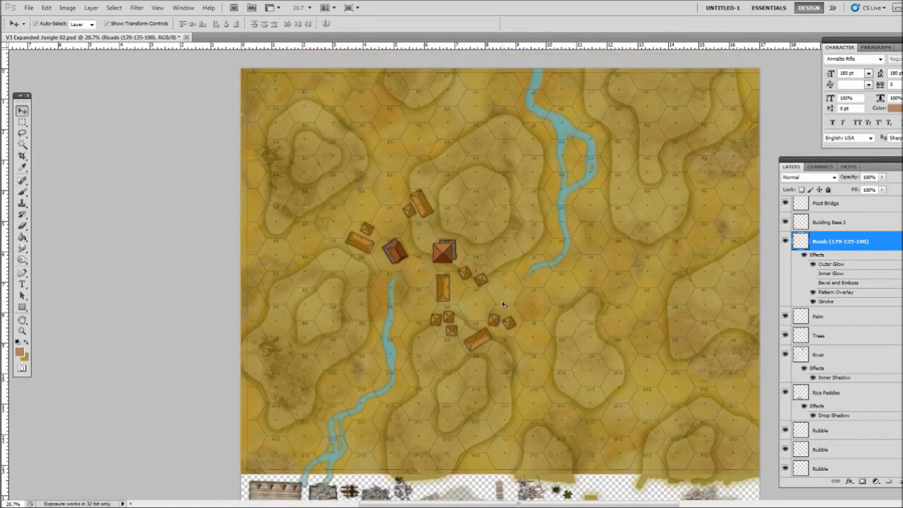
{"action": "mouse_move", "coordinate": [17, 197]}
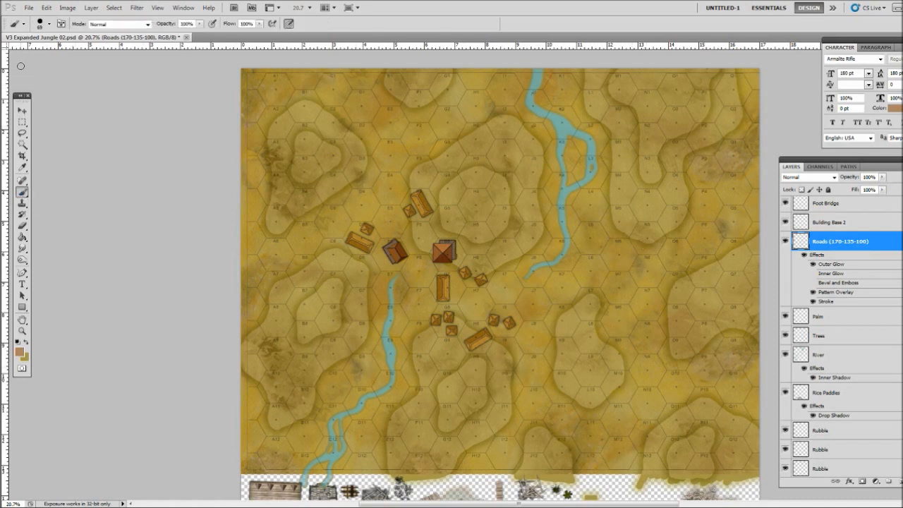
Start the brown jungle trail with the Brush tool on the Roads layer
{"action": "left_click", "coordinate": [41, 24]}
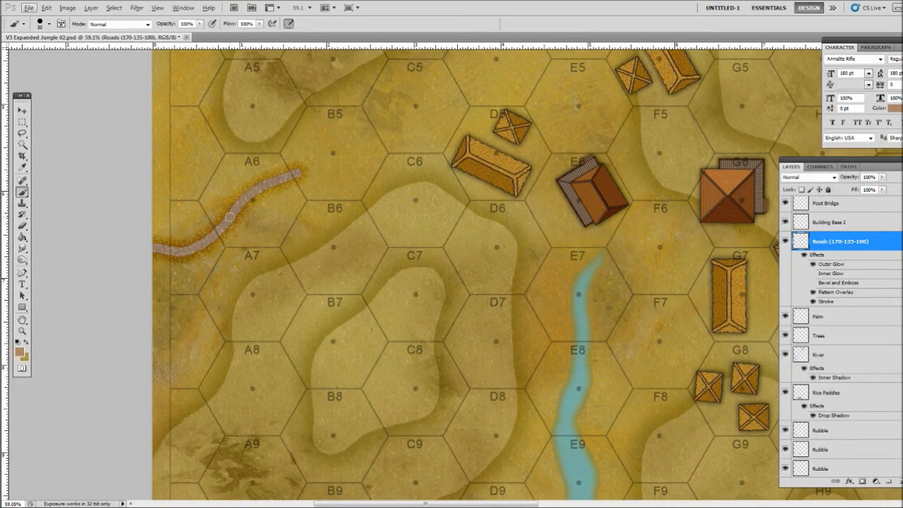
{"action": "mouse_move", "coordinate": [268, 188]}
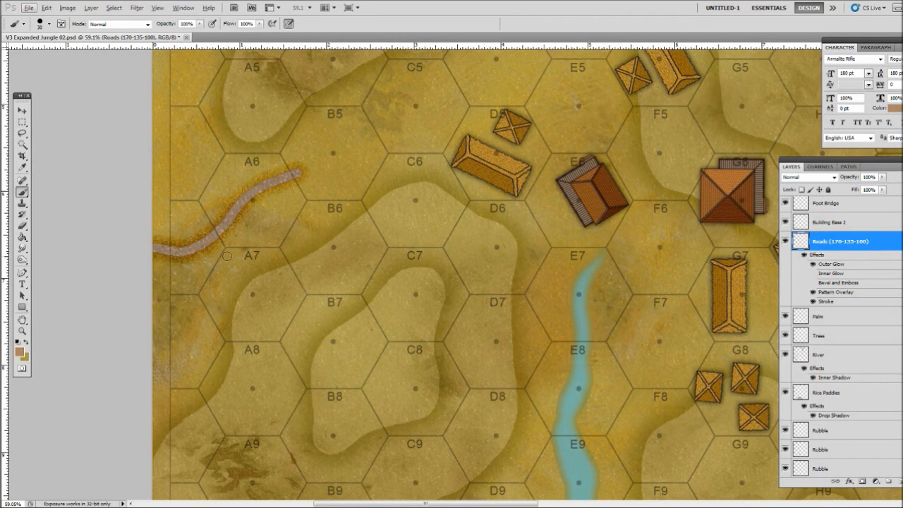
{"action": "mouse_move", "coordinate": [246, 216]}
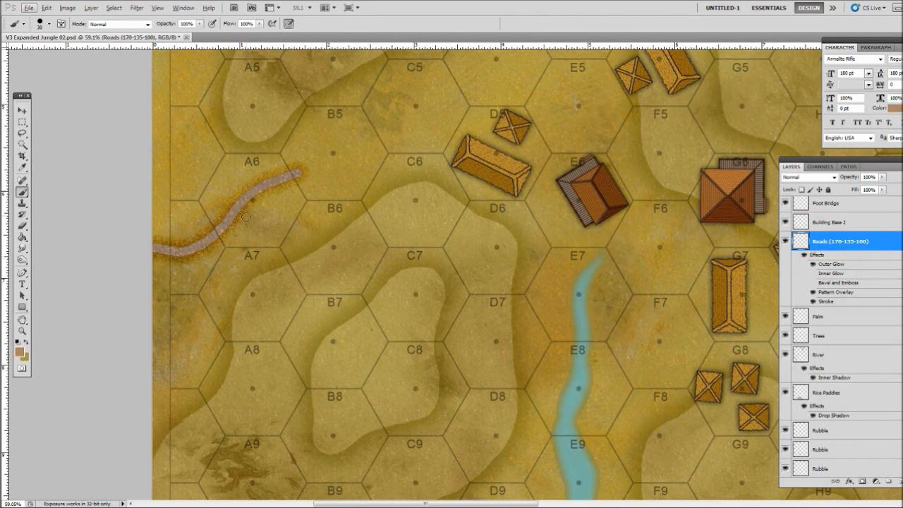
{"action": "mouse_move", "coordinate": [151, 256]}
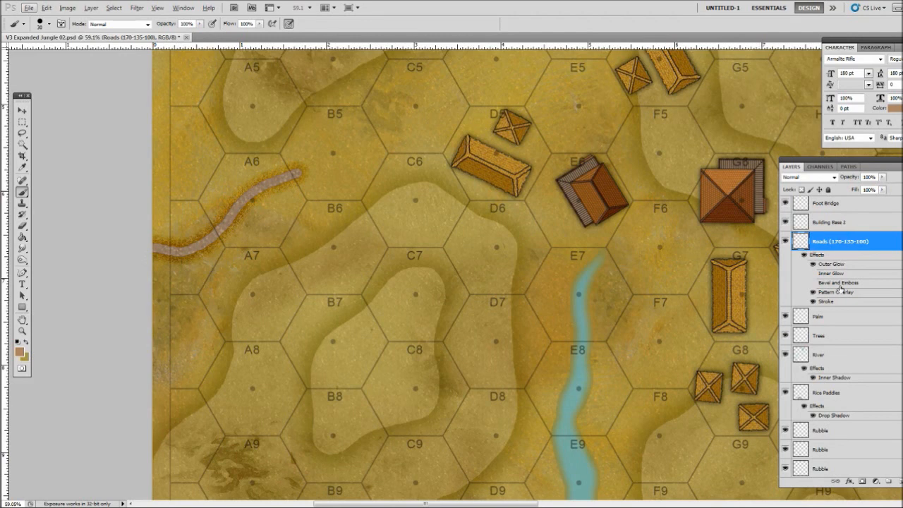
{"action": "mouse_move", "coordinate": [131, 301]}
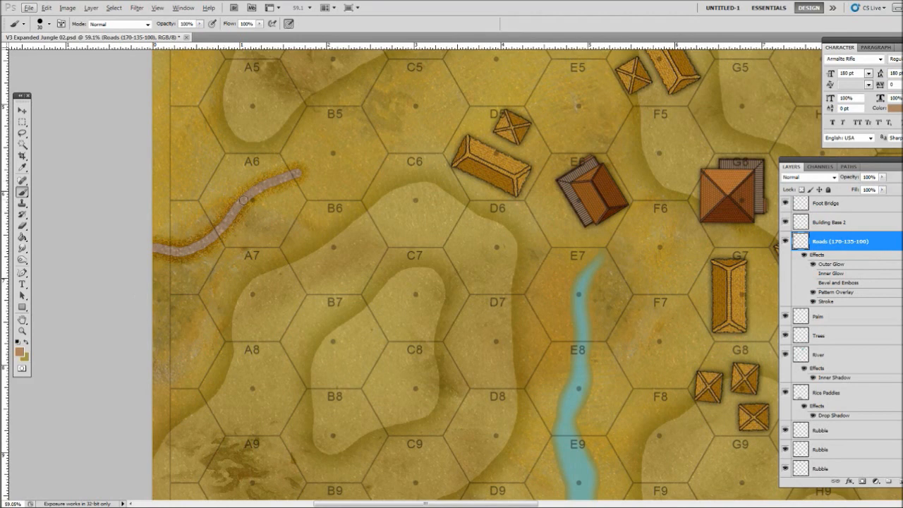
{"action": "mouse_move", "coordinate": [254, 206]}
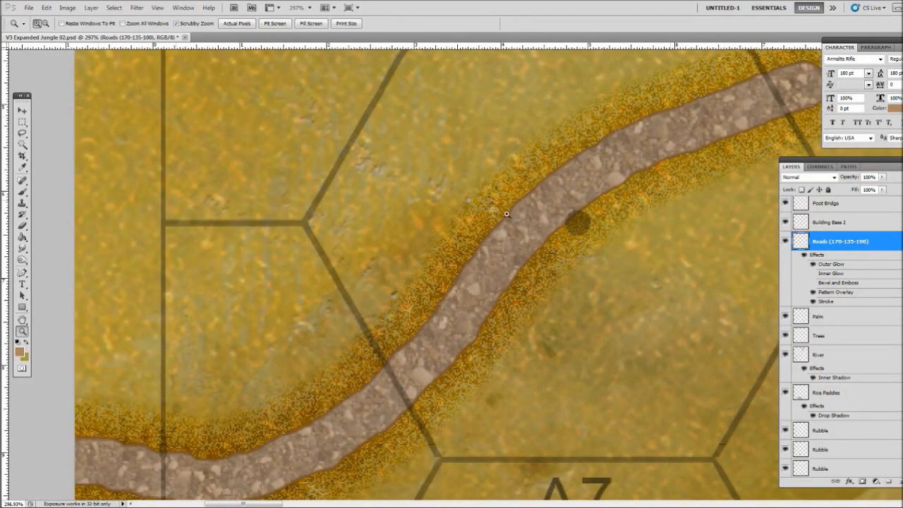
{"action": "mouse_move", "coordinate": [466, 250]}
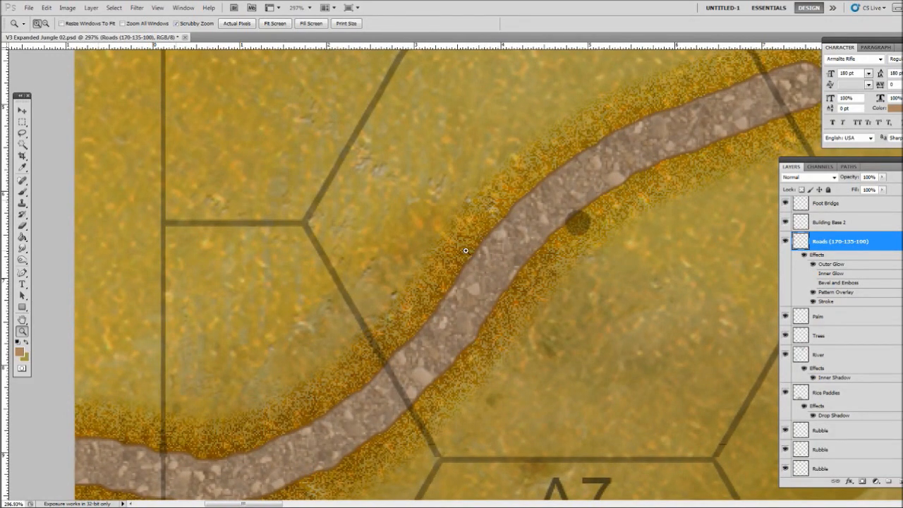
{"action": "mouse_move", "coordinate": [469, 324]}
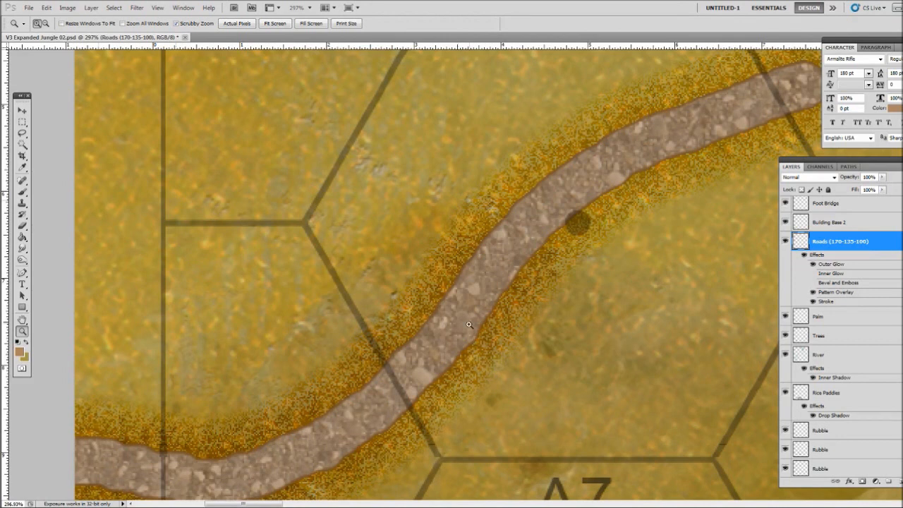
{"action": "mouse_move", "coordinate": [218, 485]}
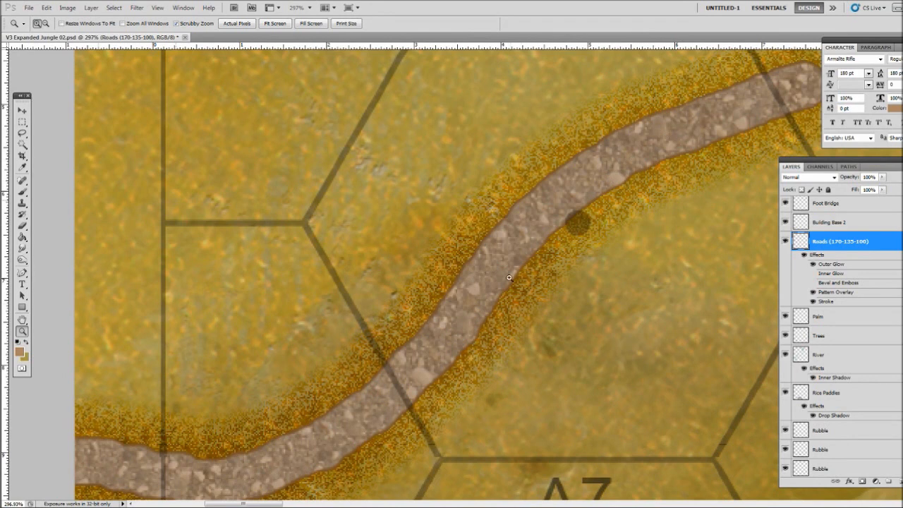
{"action": "mouse_move", "coordinate": [414, 372]}
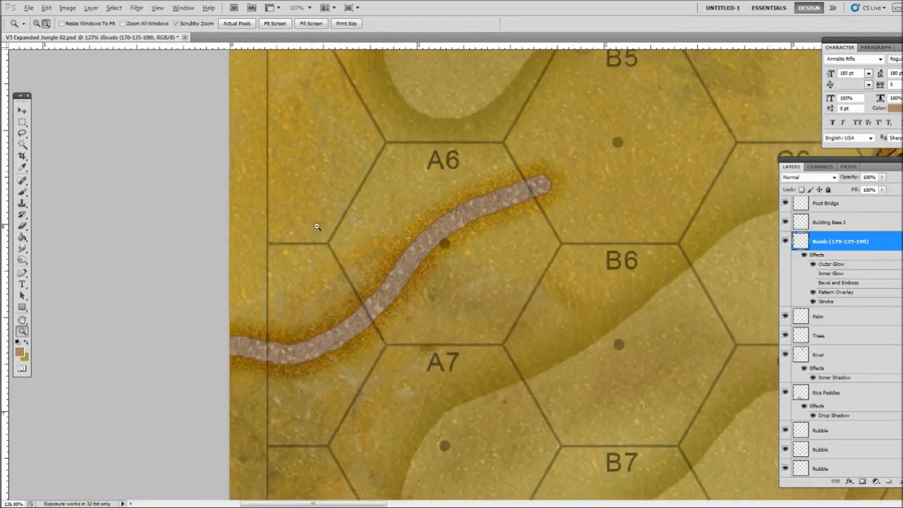
Undo the doodled face and stray strokes, leaving only a small trail stub near A7
{"action": "scroll", "scroll_direction": "down", "scroll_amount": 3}
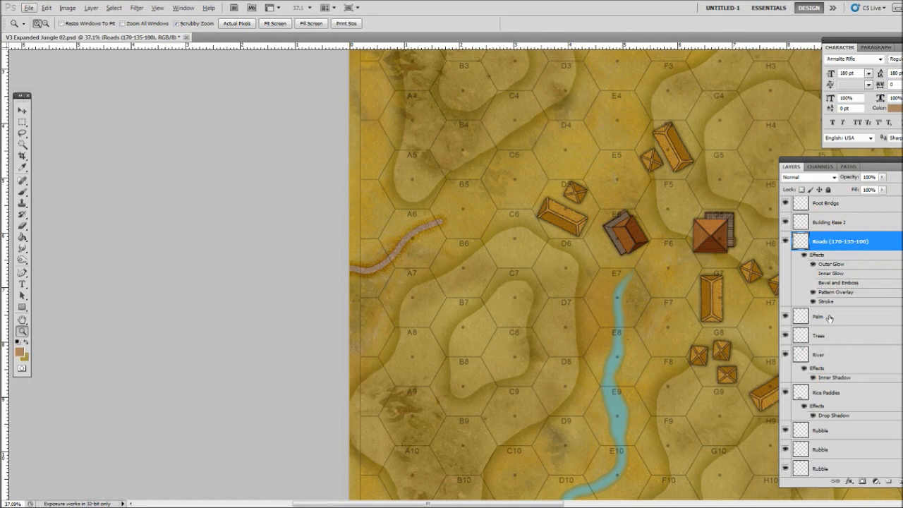
{"action": "mouse_move", "coordinate": [385, 321]}
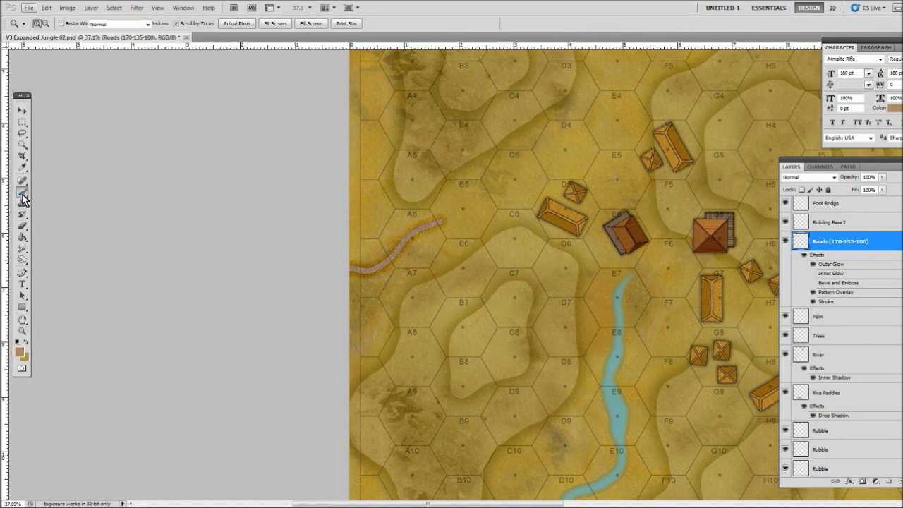
{"action": "left_click", "coordinate": [22, 199]}
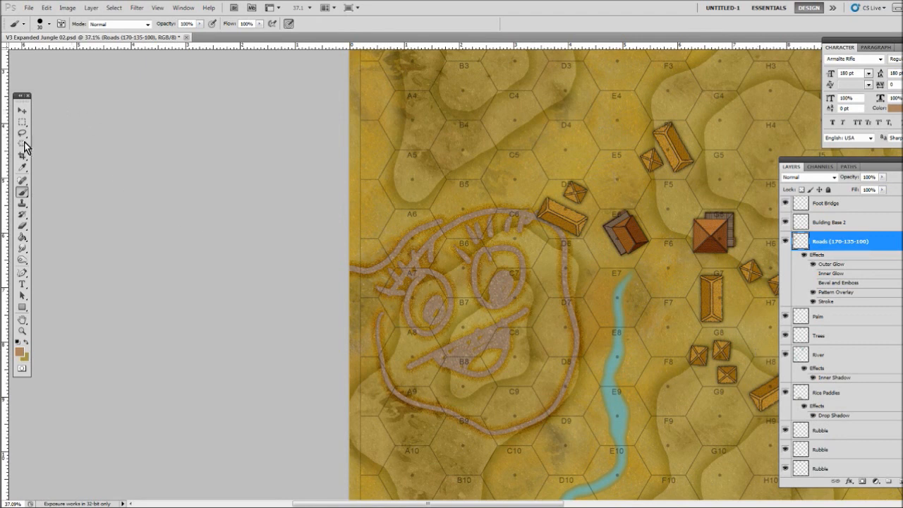
{"action": "left_click", "coordinate": [21, 134]}
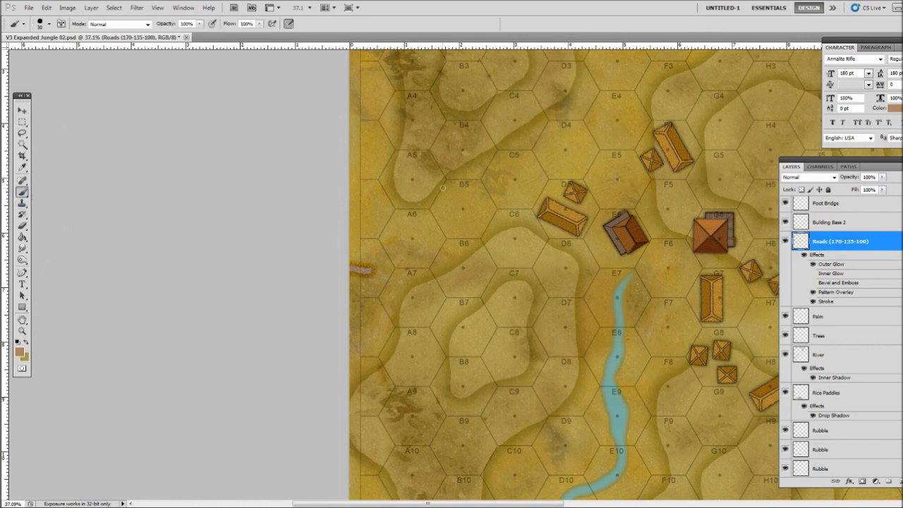
{"action": "mouse_move", "coordinate": [619, 188]}
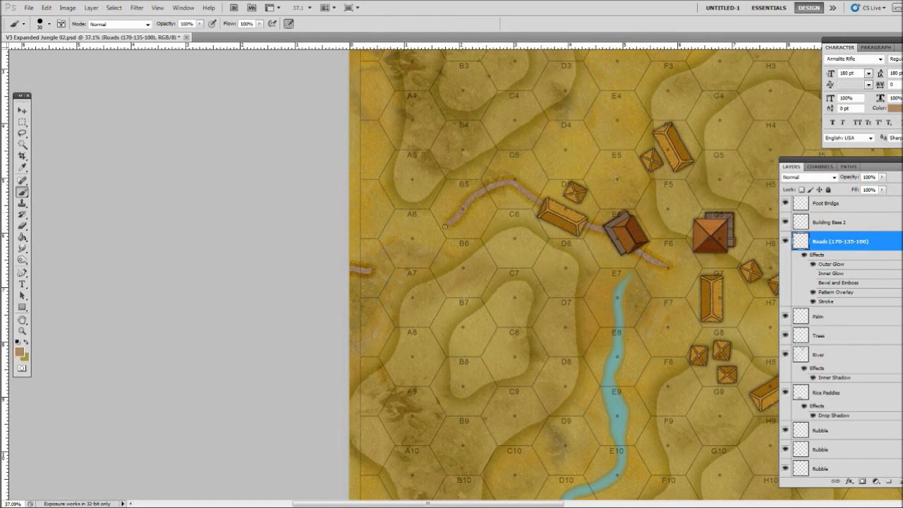
Paint the brown trail from A6 through the village and east past hex N8
{"action": "left_click_drag", "start_coordinate": [446, 227], "coordinate": [368, 272]}
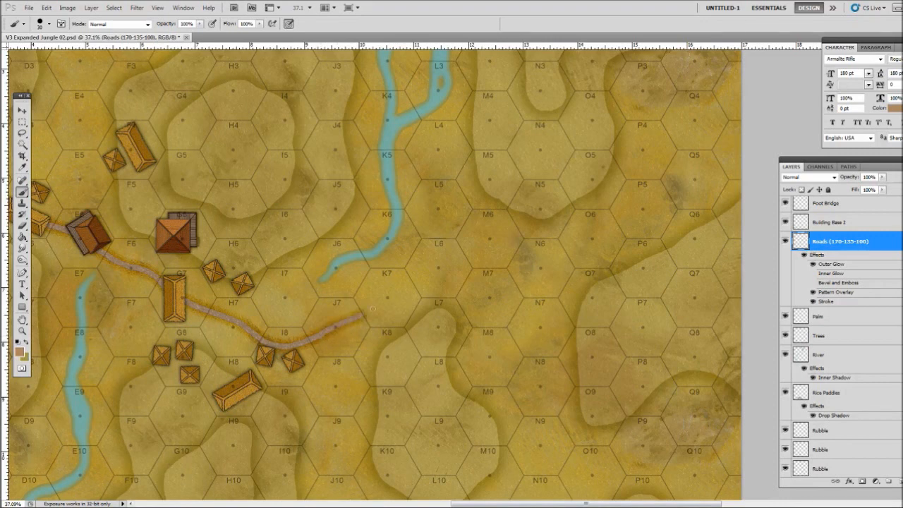
{"action": "left_click_drag", "start_coordinate": [367, 310], "coordinate": [518, 364]}
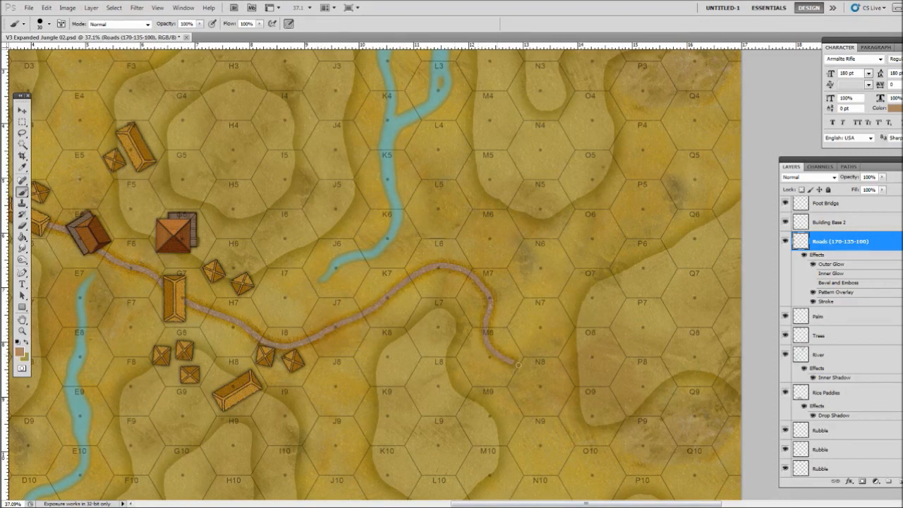
{"action": "left_click_drag", "start_coordinate": [519, 363], "coordinate": [695, 476]}
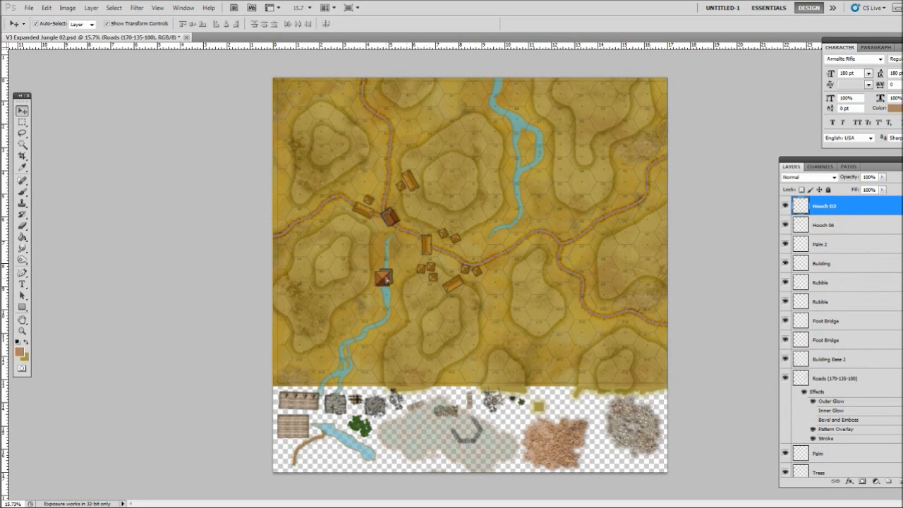
Reposition hooch huts, placing the long hut beside the small northwest hut near C5–D5
{"action": "left_click_drag", "start_coordinate": [384, 276], "coordinate": [432, 321]}
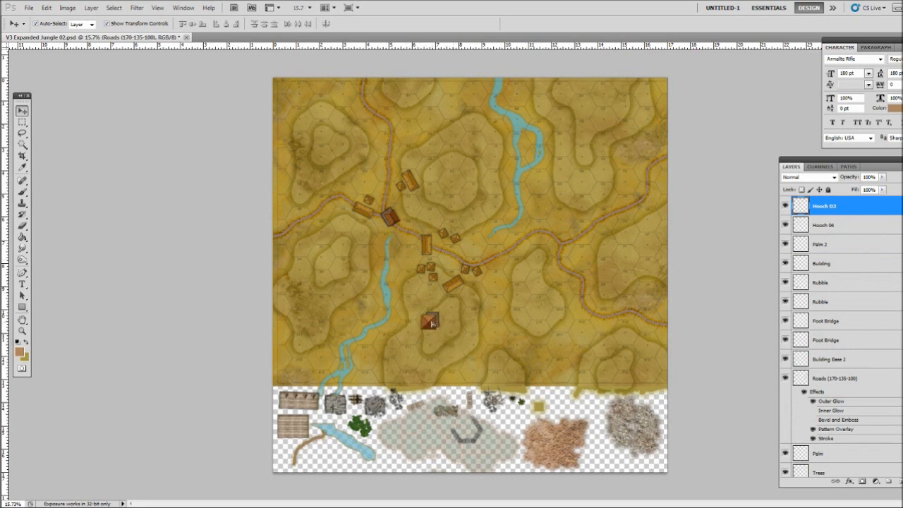
{"action": "left_click_drag", "start_coordinate": [430, 321], "coordinate": [409, 256]}
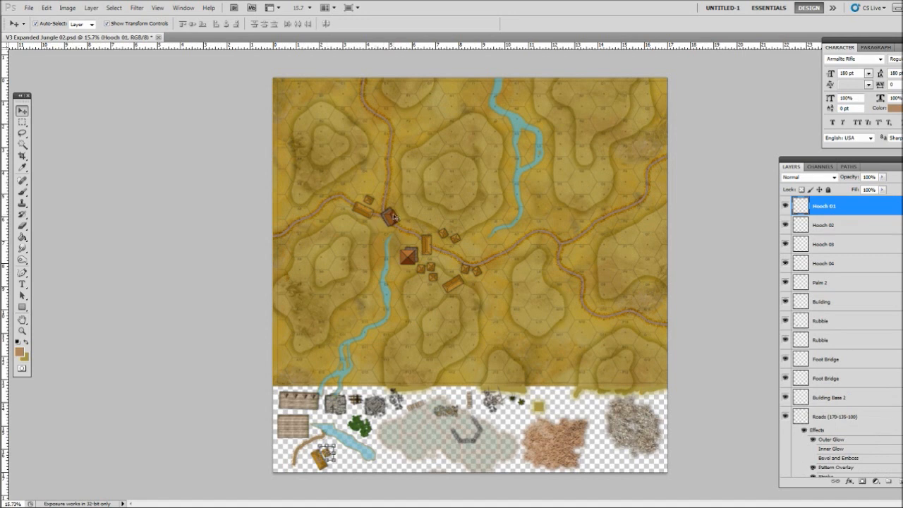
{"action": "left_click", "coordinate": [823, 263]}
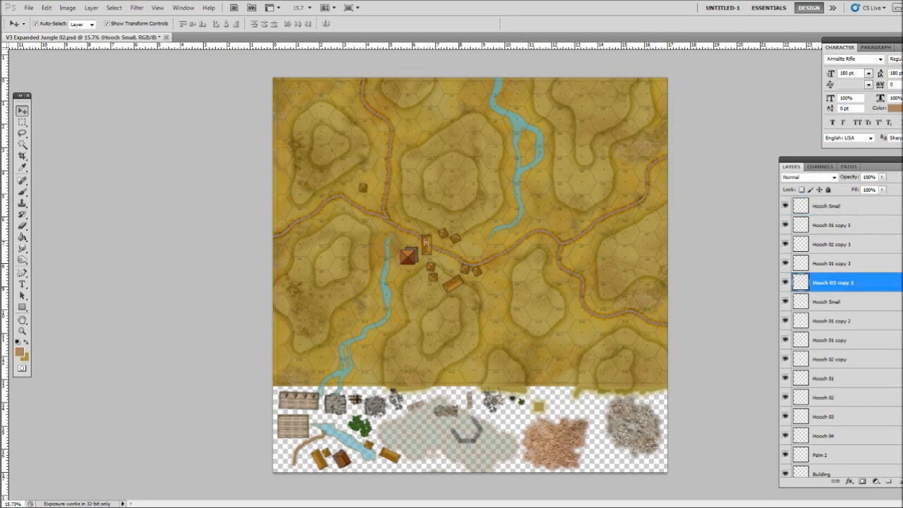
{"action": "left_click_drag", "start_coordinate": [427, 246], "coordinate": [363, 185]}
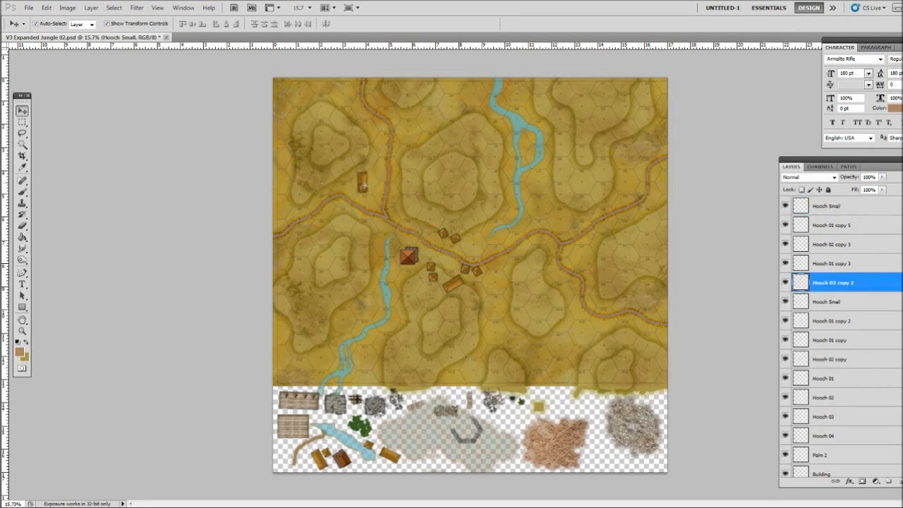
{"action": "left_click", "coordinate": [832, 205]}
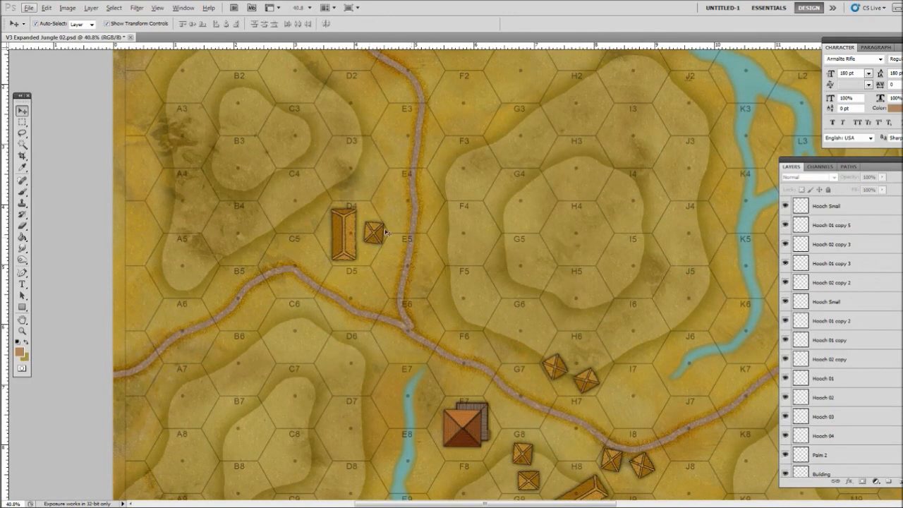
Apply the small hut's transformation, then select the hut near hex G7
{"action": "left_click", "coordinate": [372, 232]}
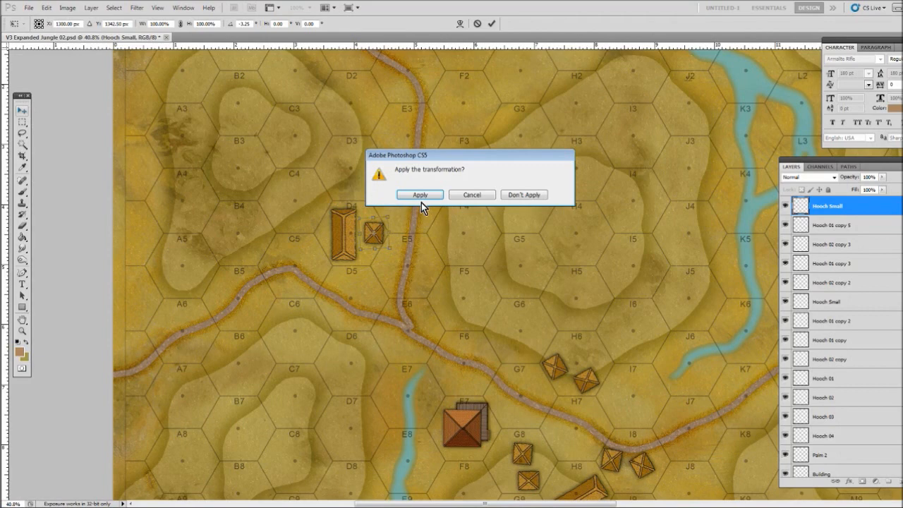
{"action": "left_click", "coordinate": [419, 194]}
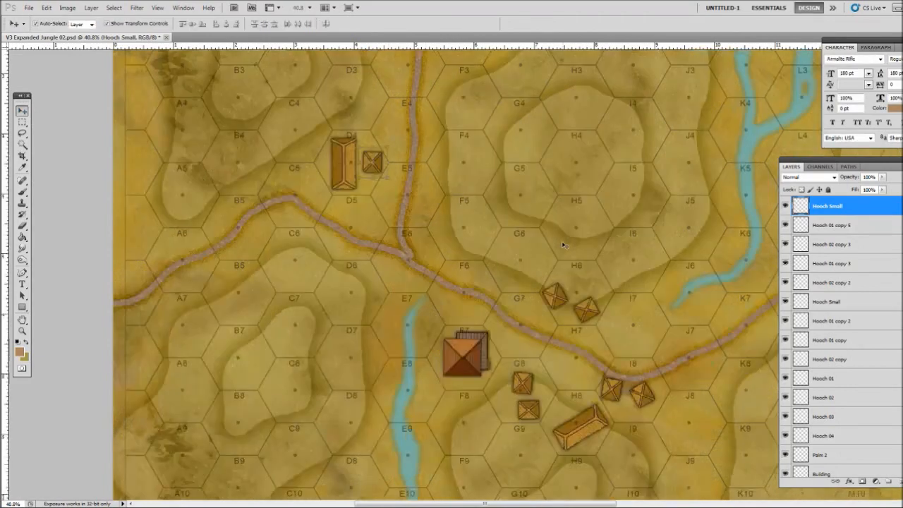
{"action": "scroll", "scroll_direction": "down", "scroll_amount": 3}
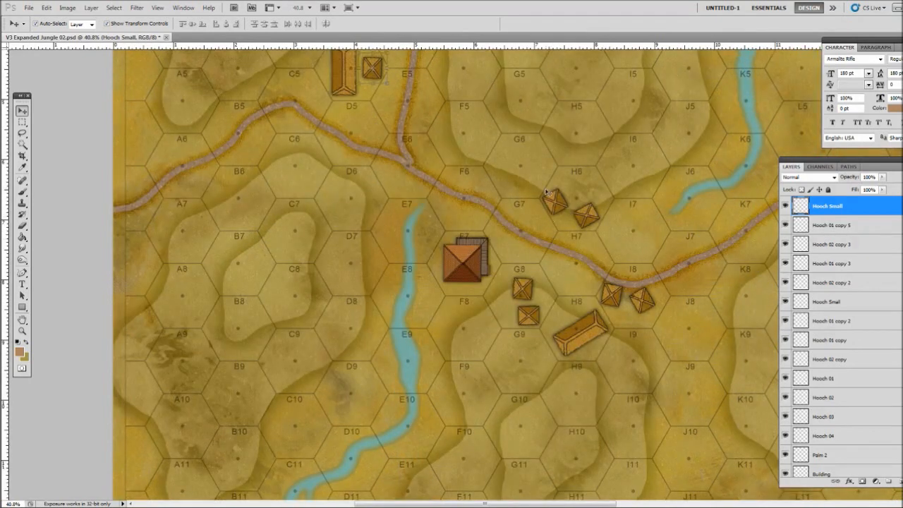
{"action": "left_click", "coordinate": [832, 263]}
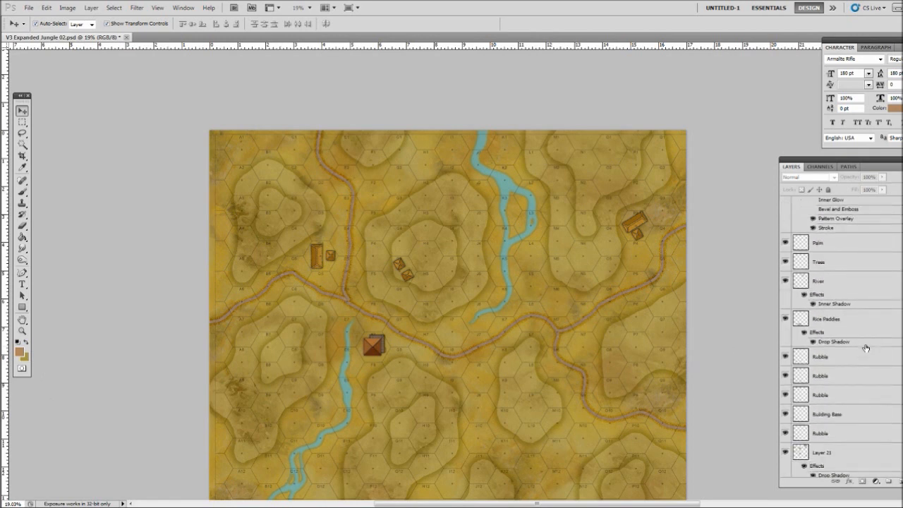
{"action": "scroll", "scroll_direction": "down", "scroll_amount": 3}
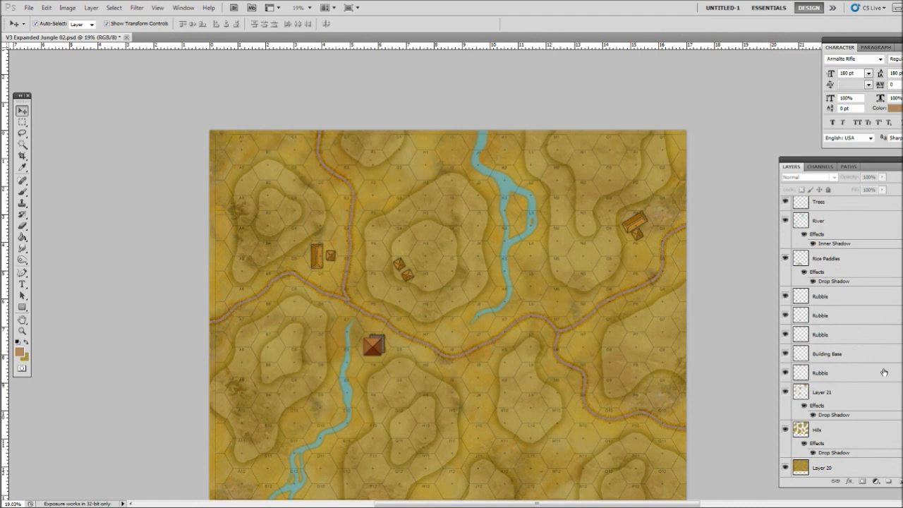
{"action": "mouse_move", "coordinate": [812, 340]}
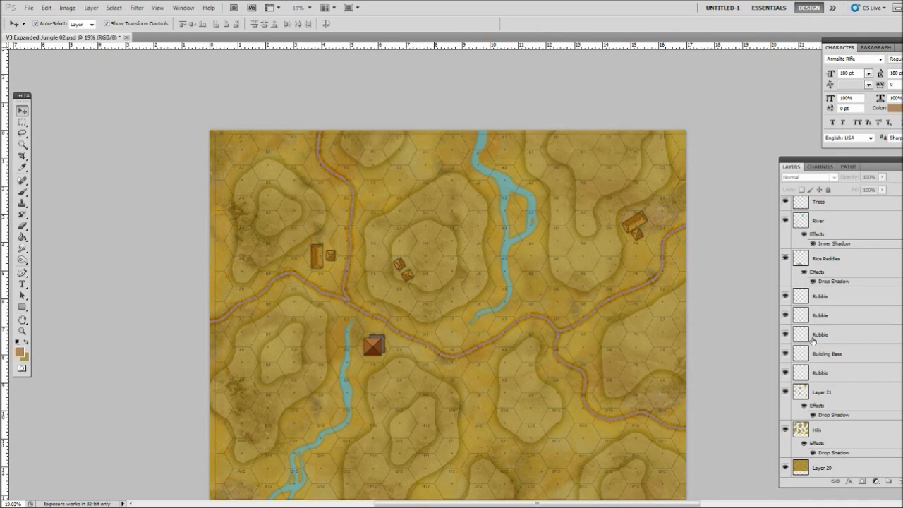
{"action": "mouse_move", "coordinate": [39, 87]}
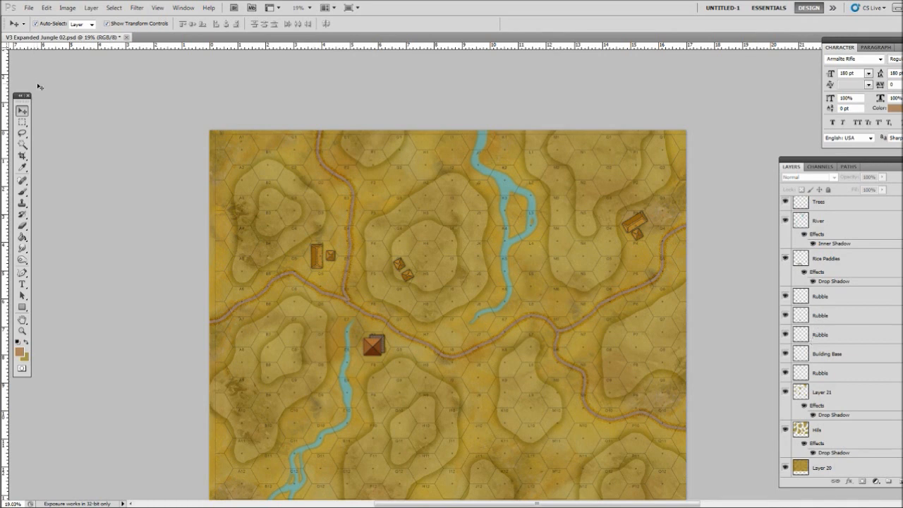
{"action": "mouse_move", "coordinate": [640, 217]}
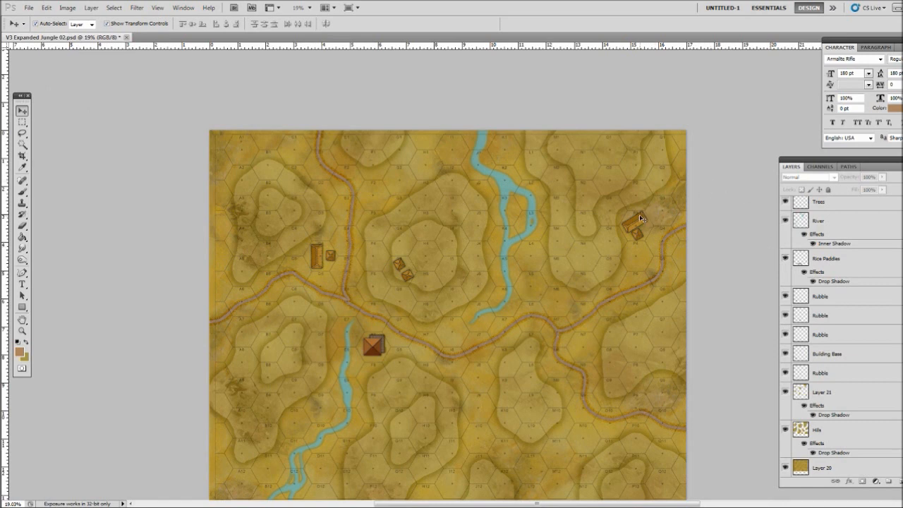
{"action": "left_click", "coordinate": [635, 223]}
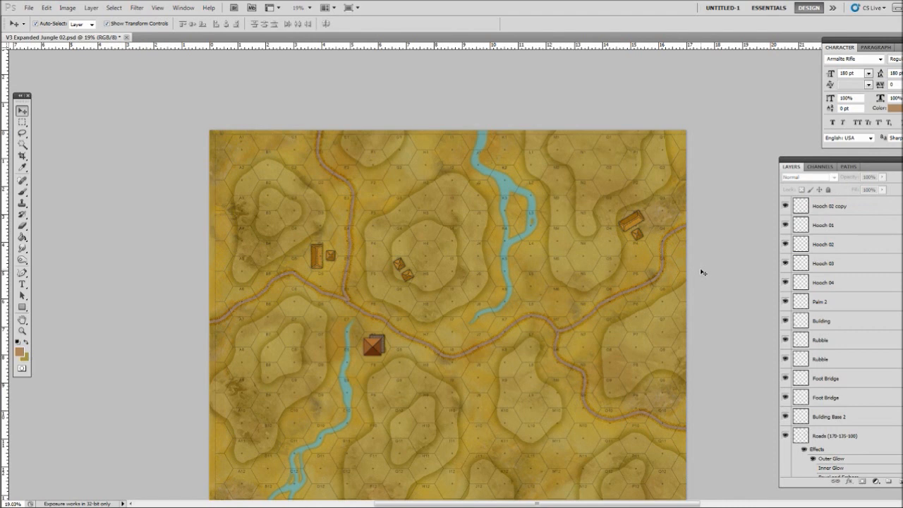
{"action": "scroll", "scroll_direction": "down", "scroll_amount": 3}
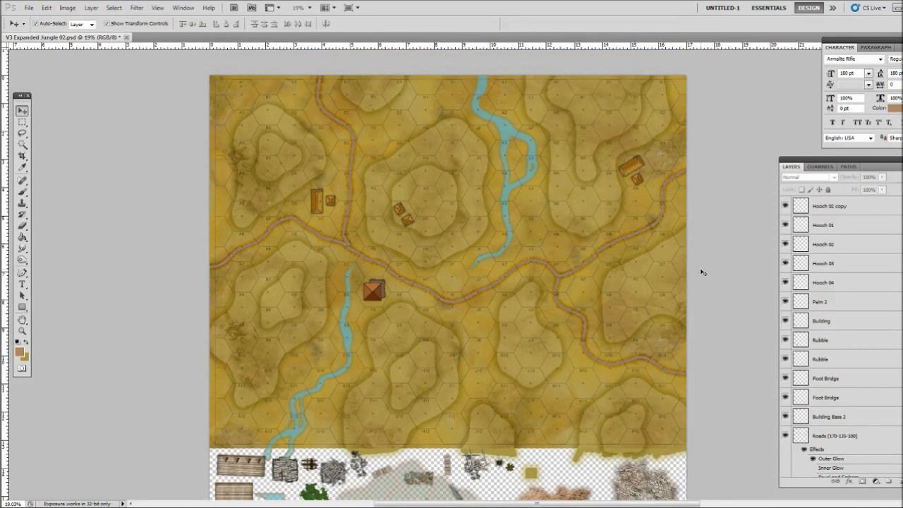